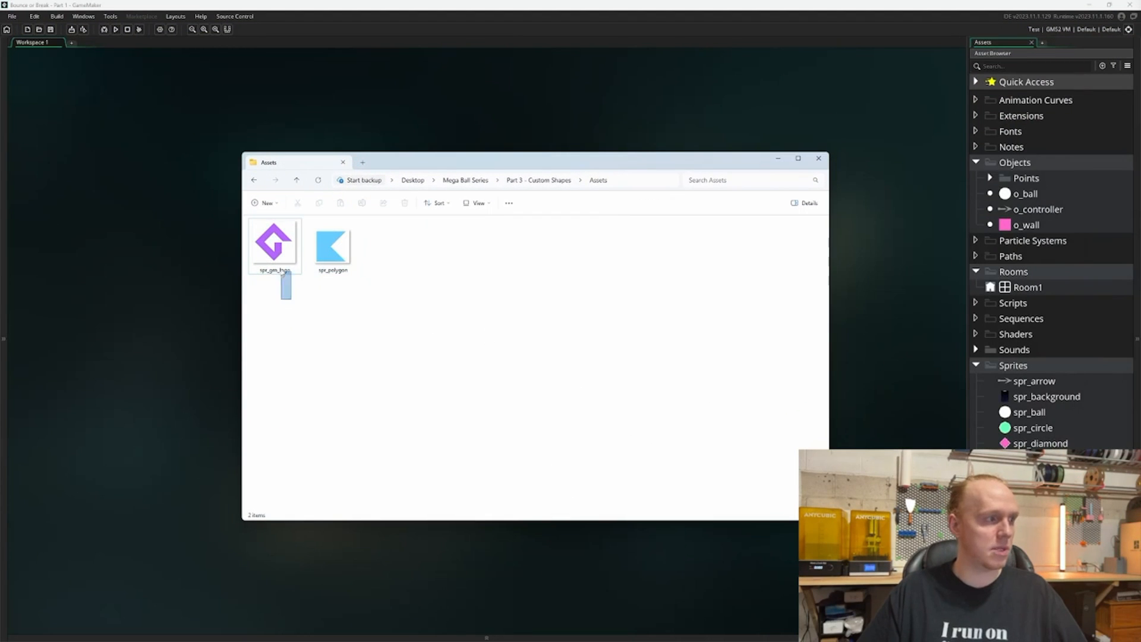
# - Select spr_gm_logo and spr_polygon and drag them into the GameMaker workspace as sprites
pyautogui.click(332, 246)
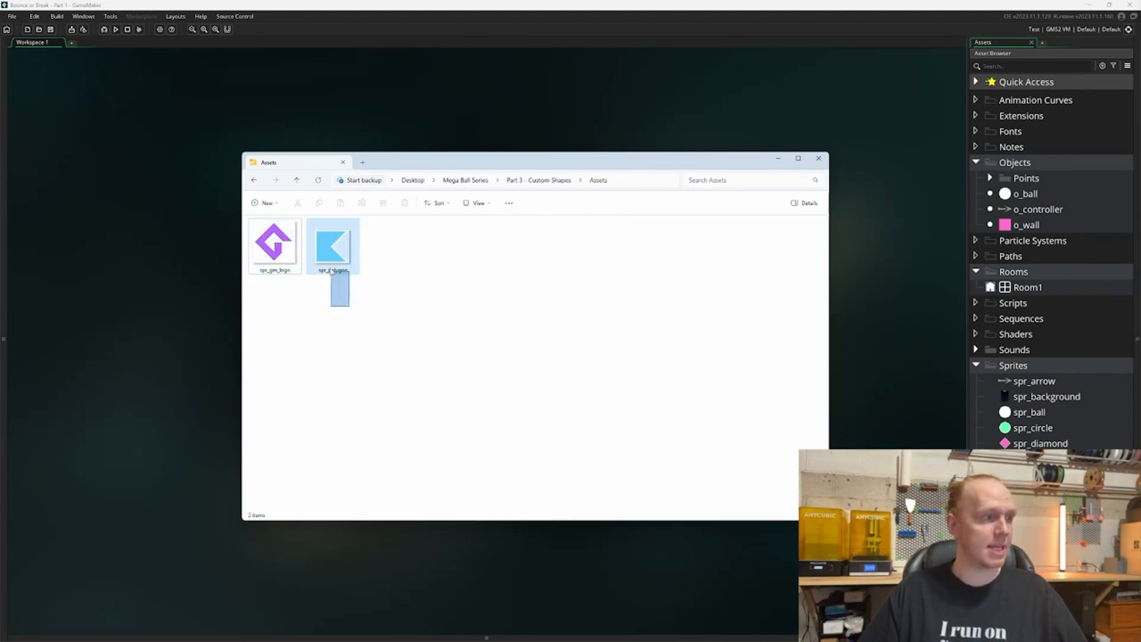
pyautogui.click(333, 246)
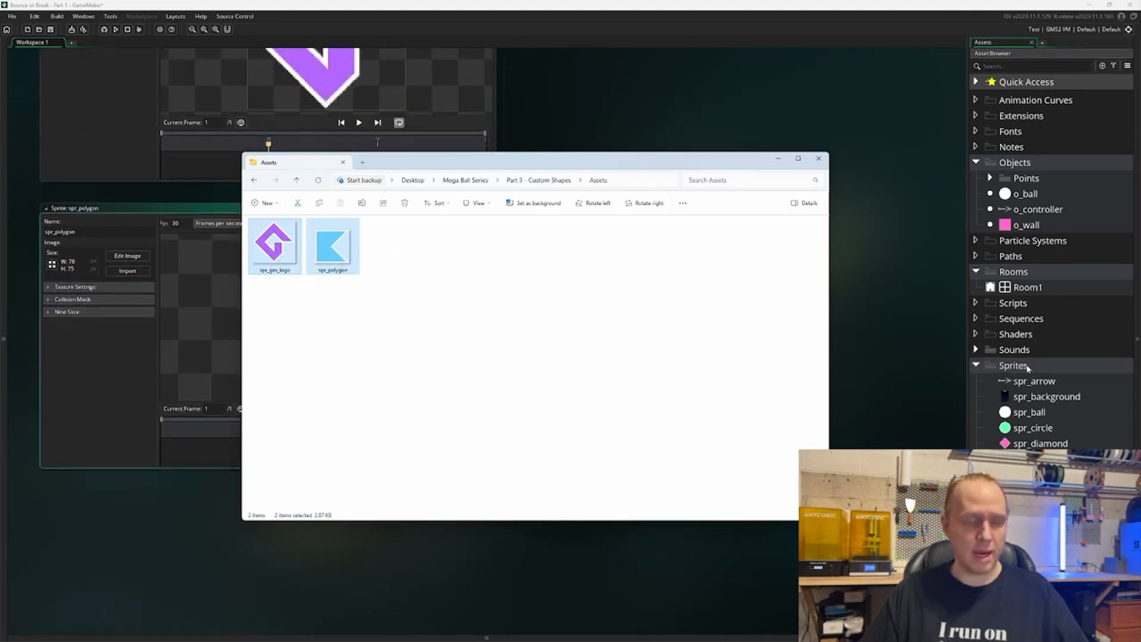
pyautogui.click(817, 158)
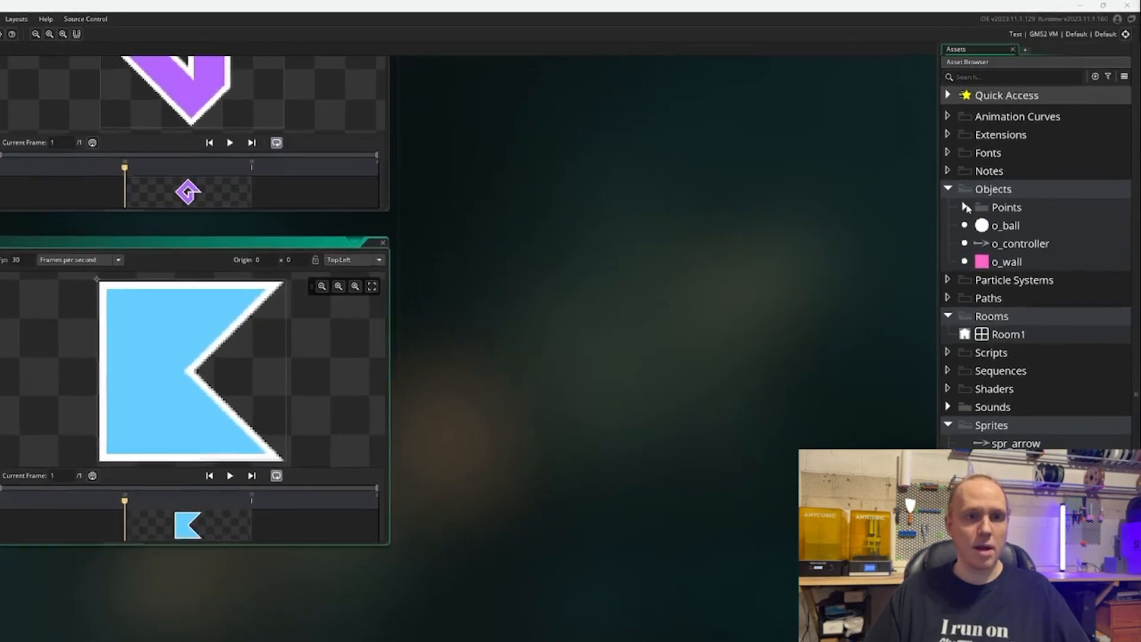
# - Create two new objects in the Points group, named o_logo and o_polygon with their sprites
pyautogui.click(947, 207)
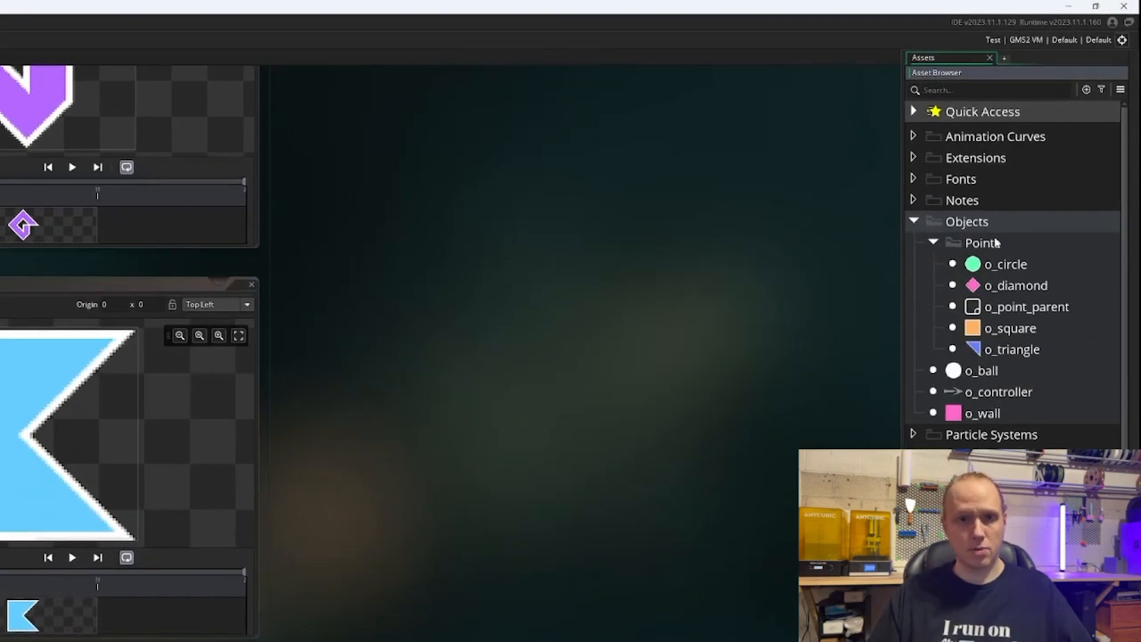
pyautogui.click(983, 242)
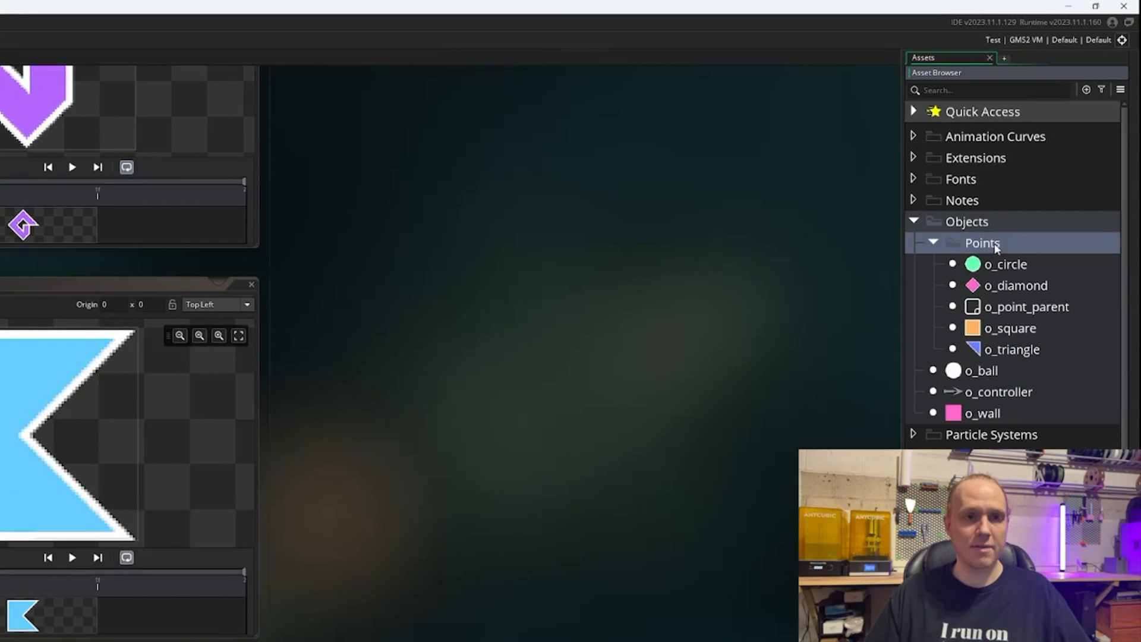
pyautogui.click(1085, 89)
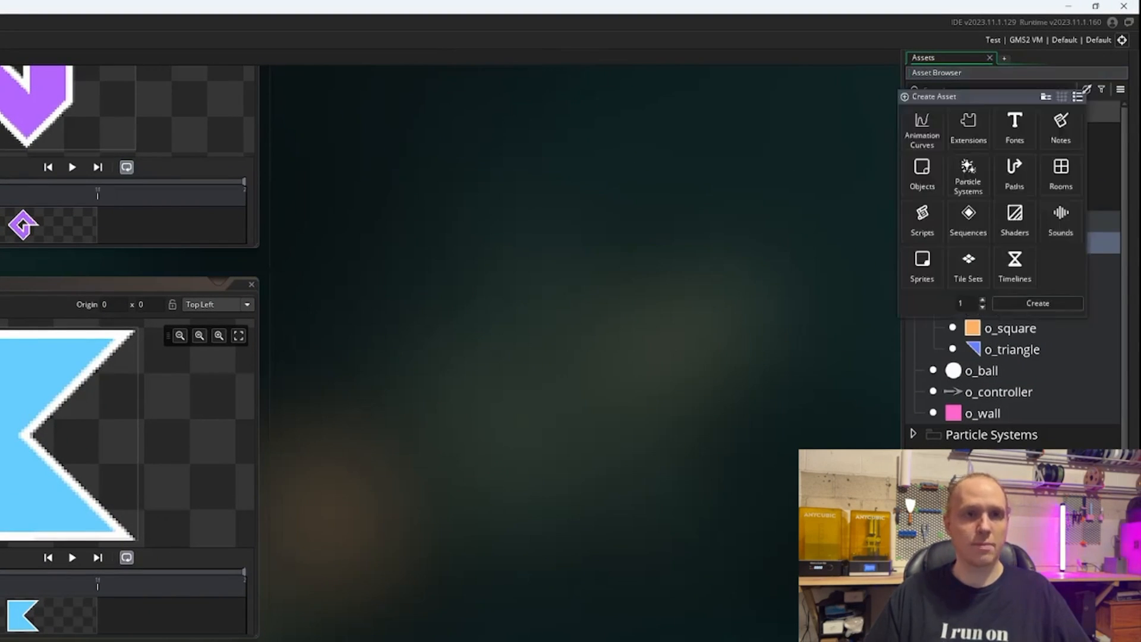
pyautogui.click(921, 175)
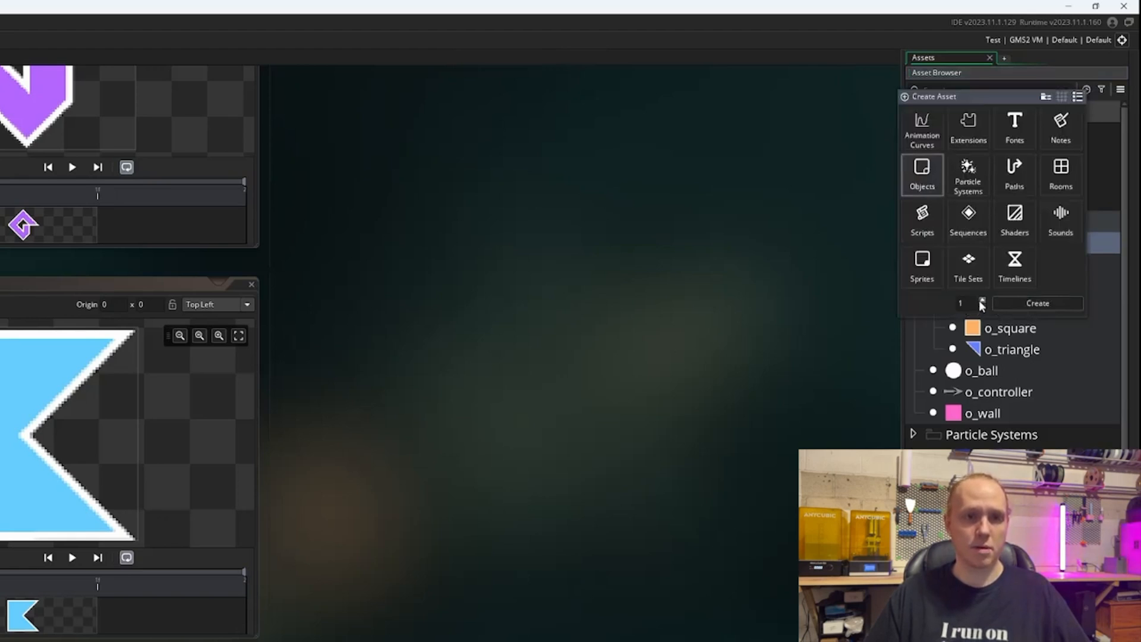
pyautogui.click(1037, 303)
pyautogui.write('o_polygon')
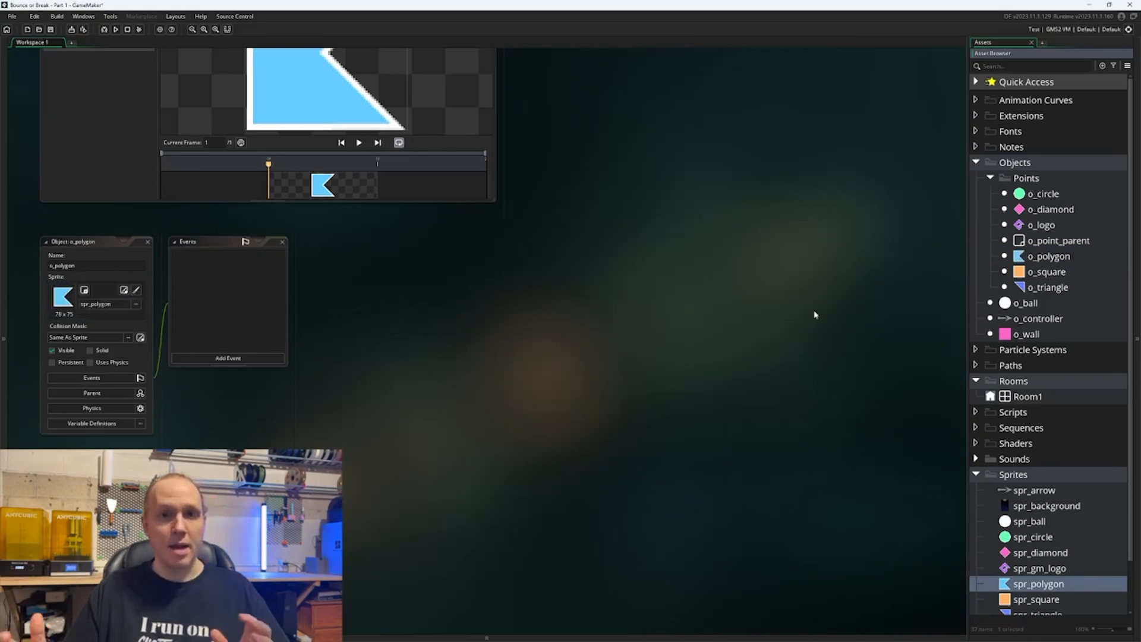
pyautogui.moveTo(1061, 418)
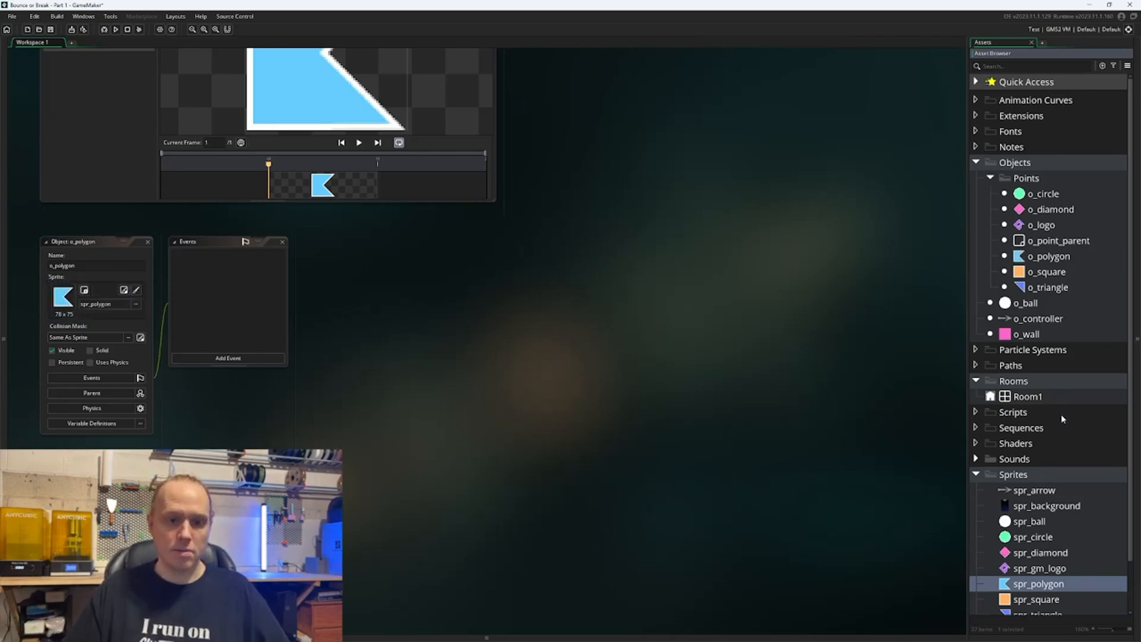
pyautogui.scroll(-3)
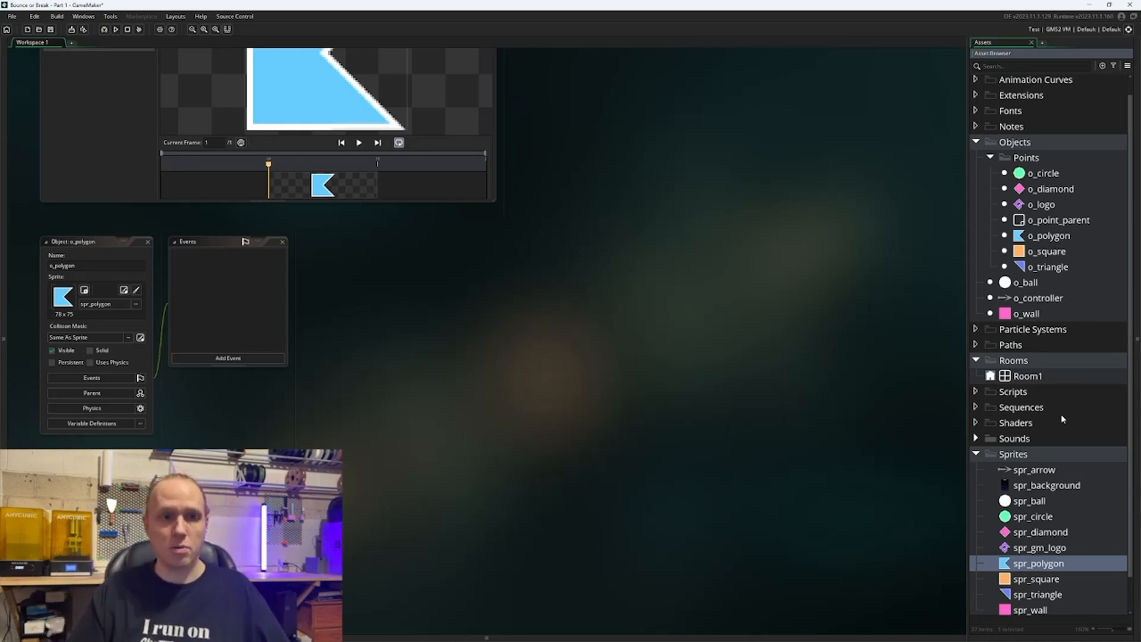
# - Open spr_polygon in the Sprite Editor and give it a custom origin at 20, 38
pyautogui.doubleClick(1039, 563)
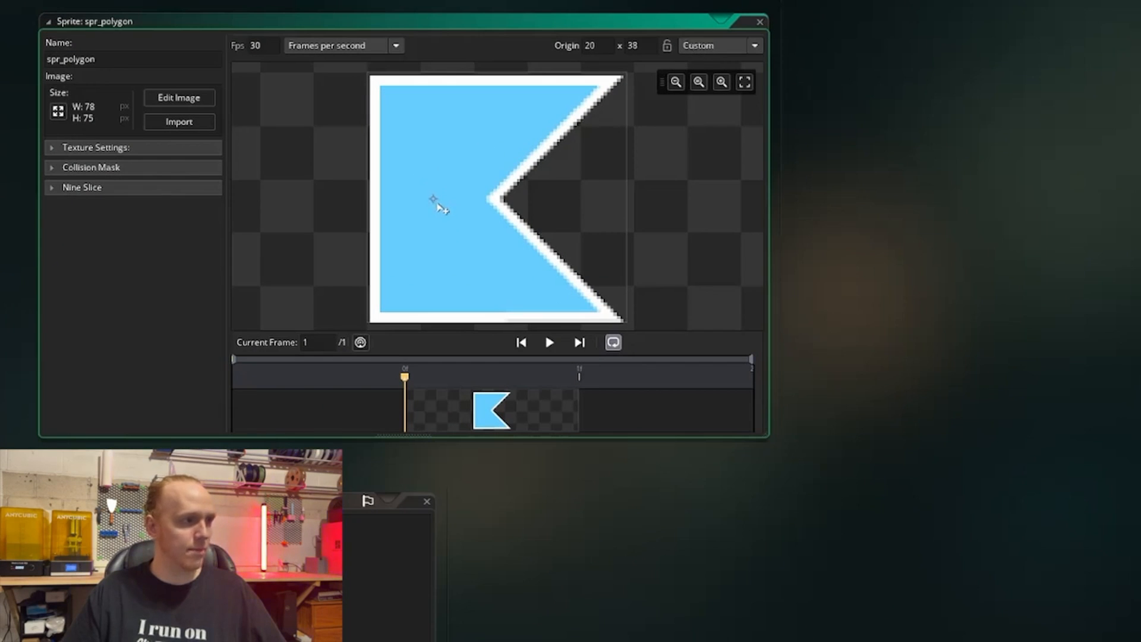
pyautogui.moveTo(593, 69)
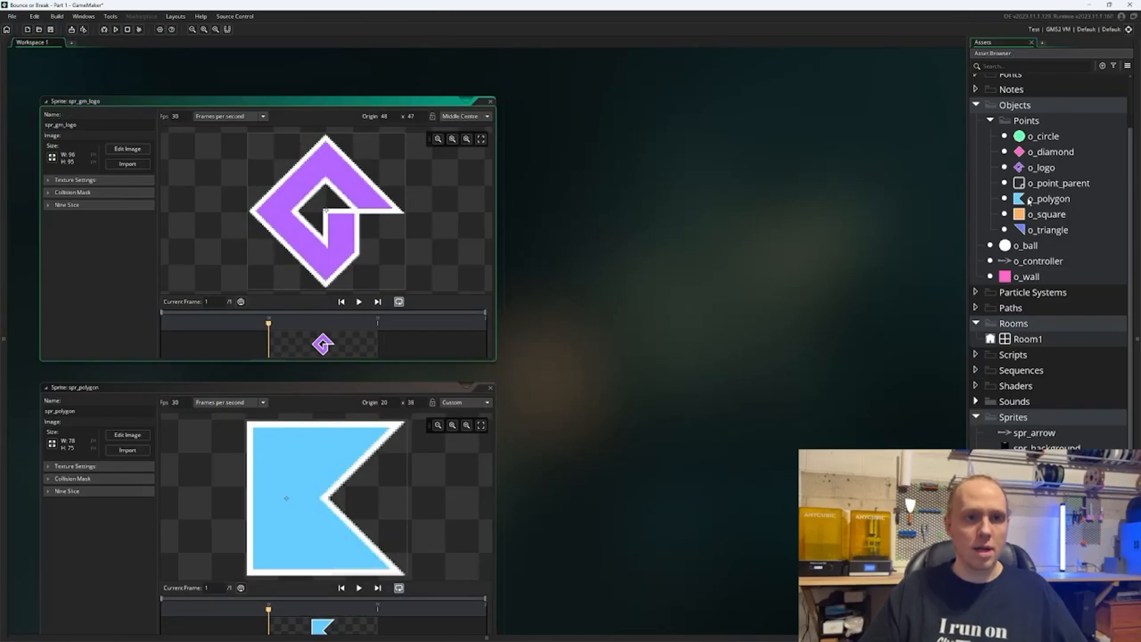
# - Enable Uses Physics on o_polygon and o_logo and set o_point_parent as each one's parent
pyautogui.doubleClick(1051, 198)
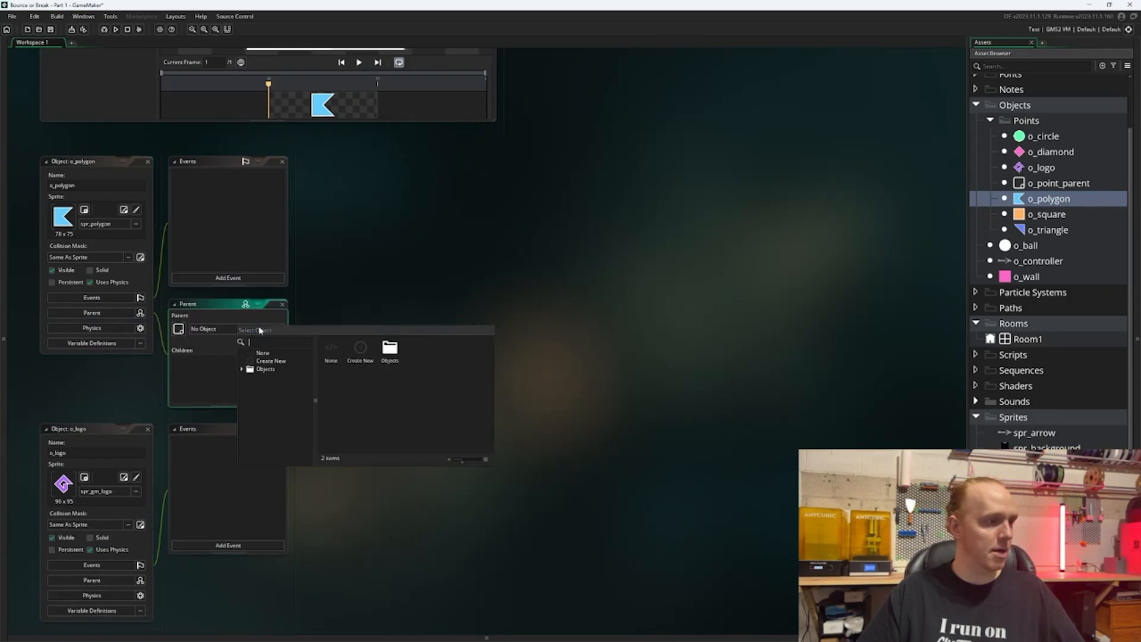
pyautogui.click(265, 368)
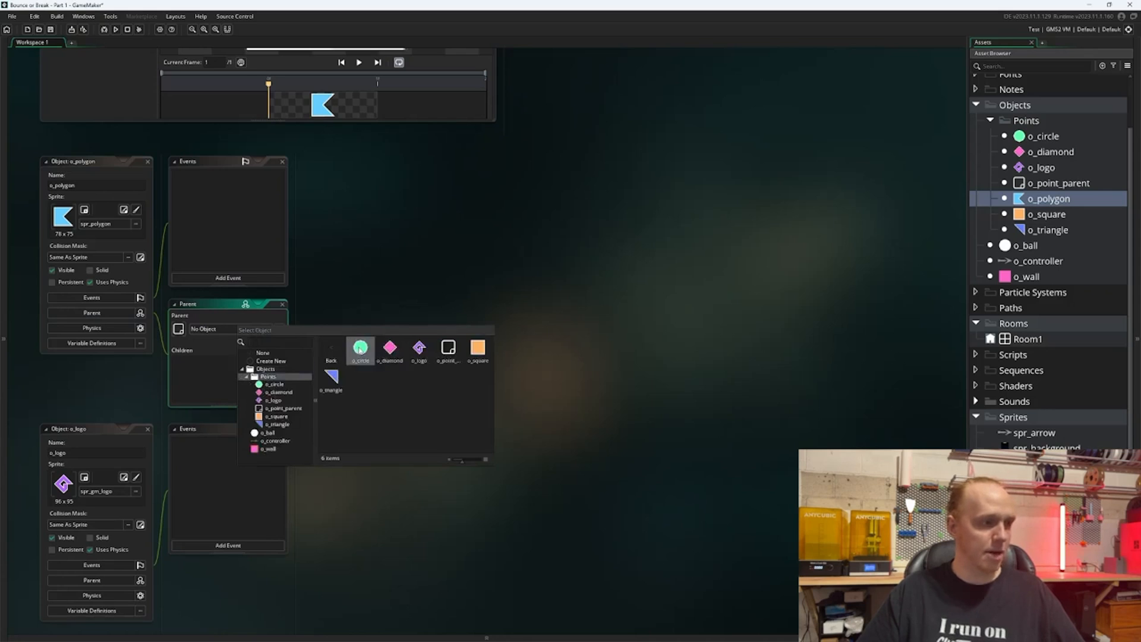
pyautogui.moveTo(448, 347)
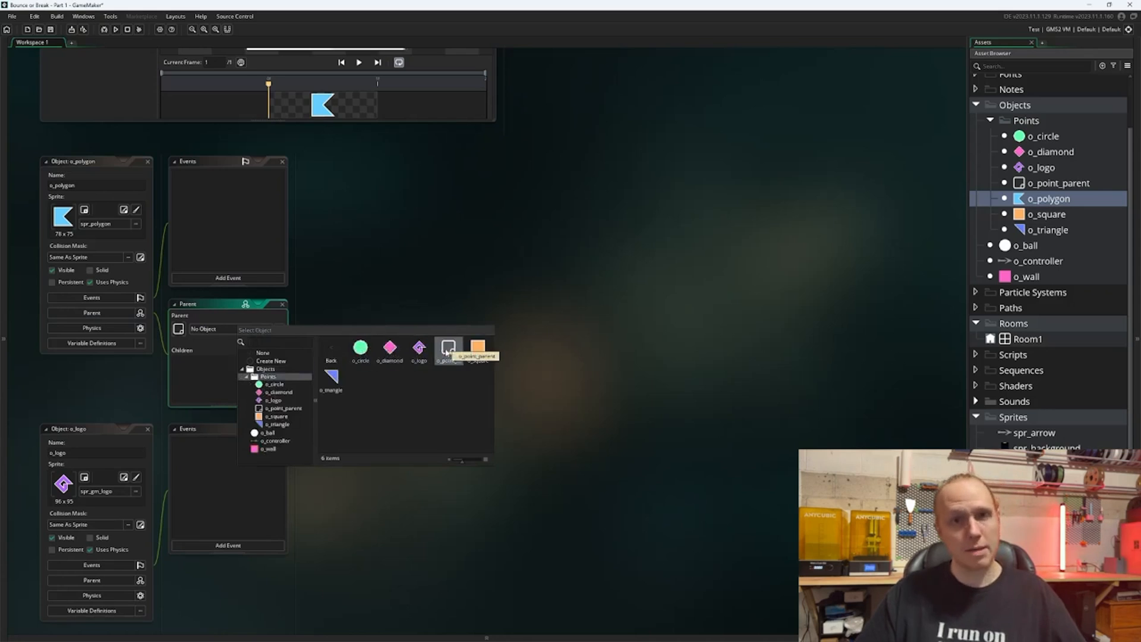
pyautogui.click(279, 407)
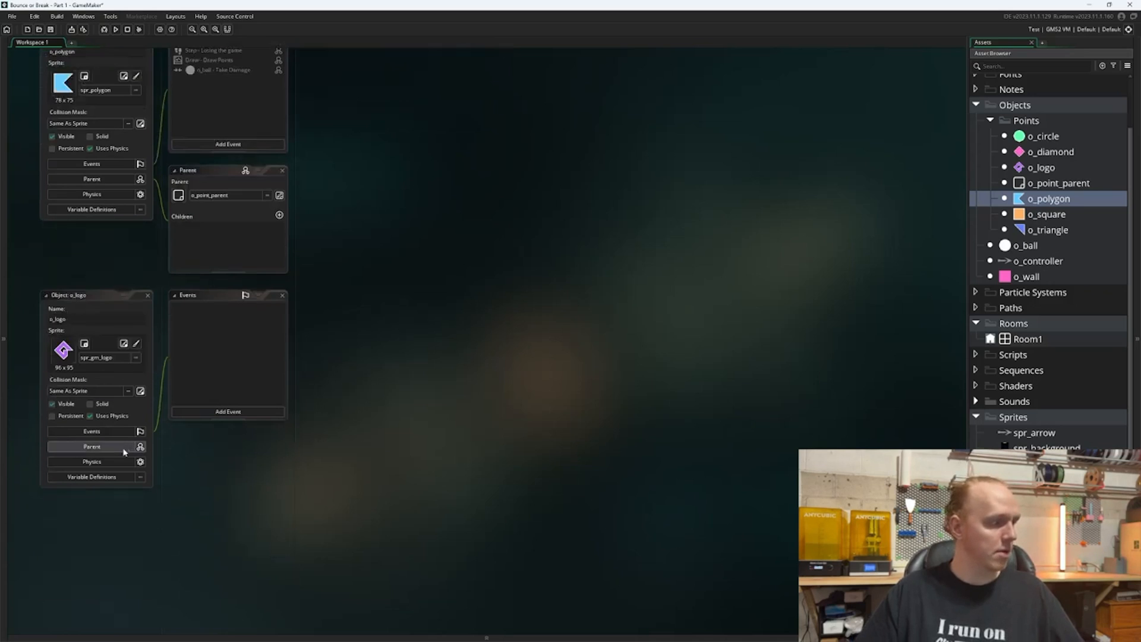
pyautogui.click(91, 445)
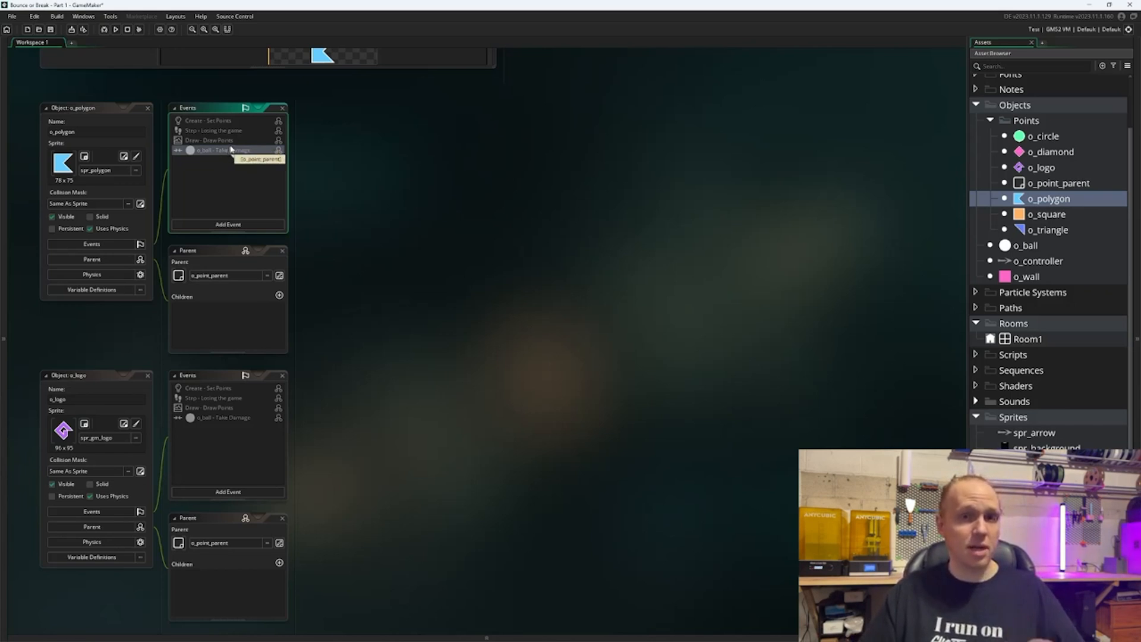
pyautogui.moveTo(380, 218)
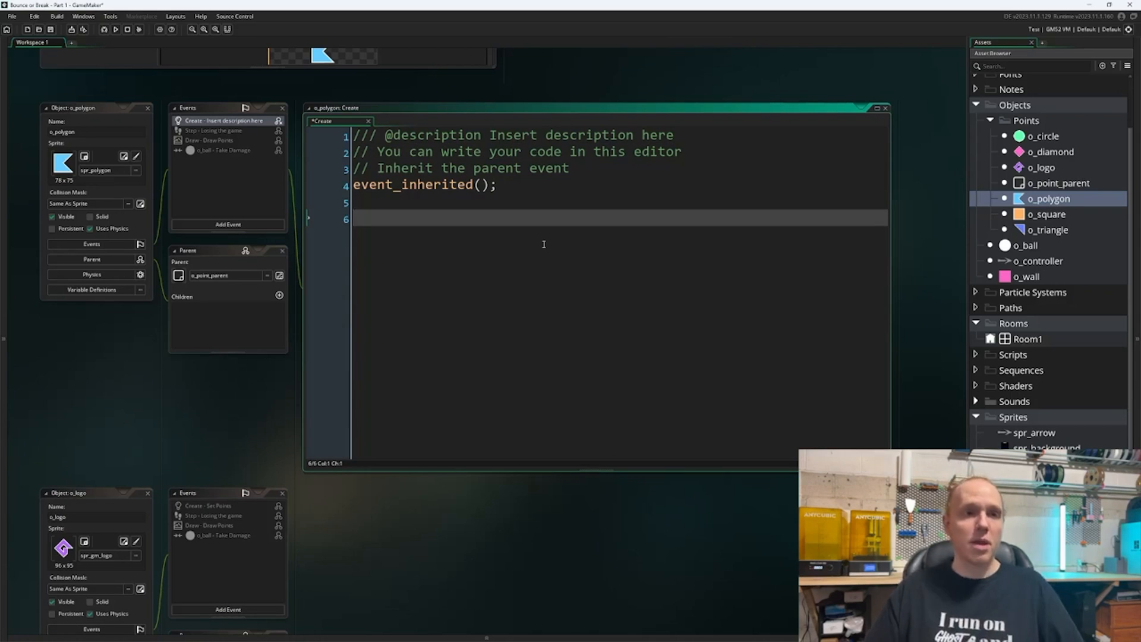
pyautogui.moveTo(1089, 234)
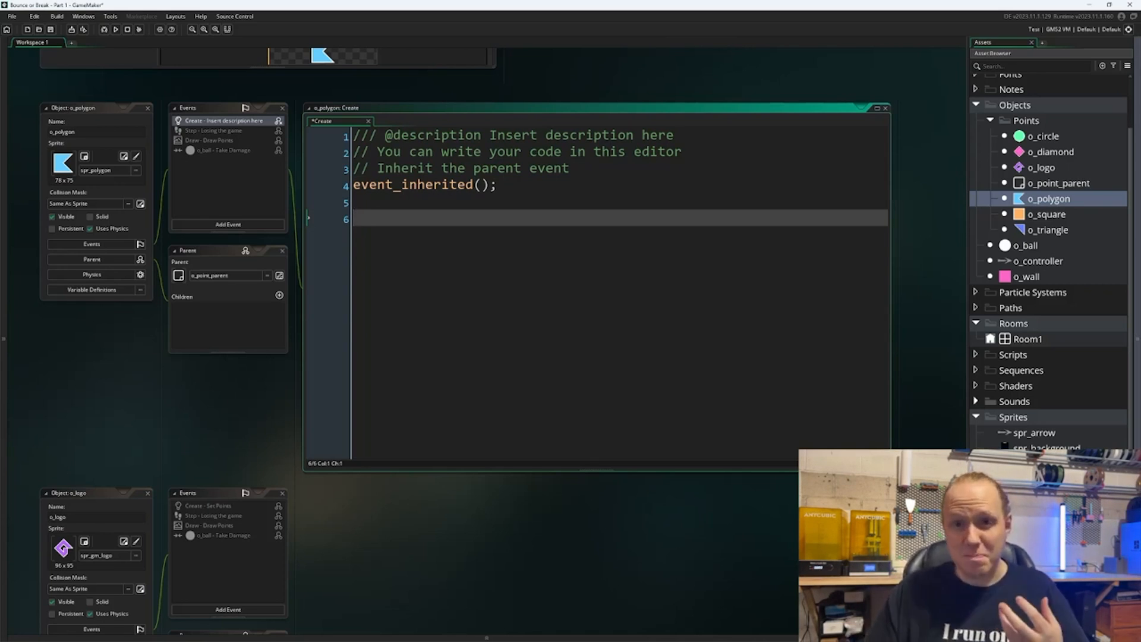
pyautogui.moveTo(1091, 386)
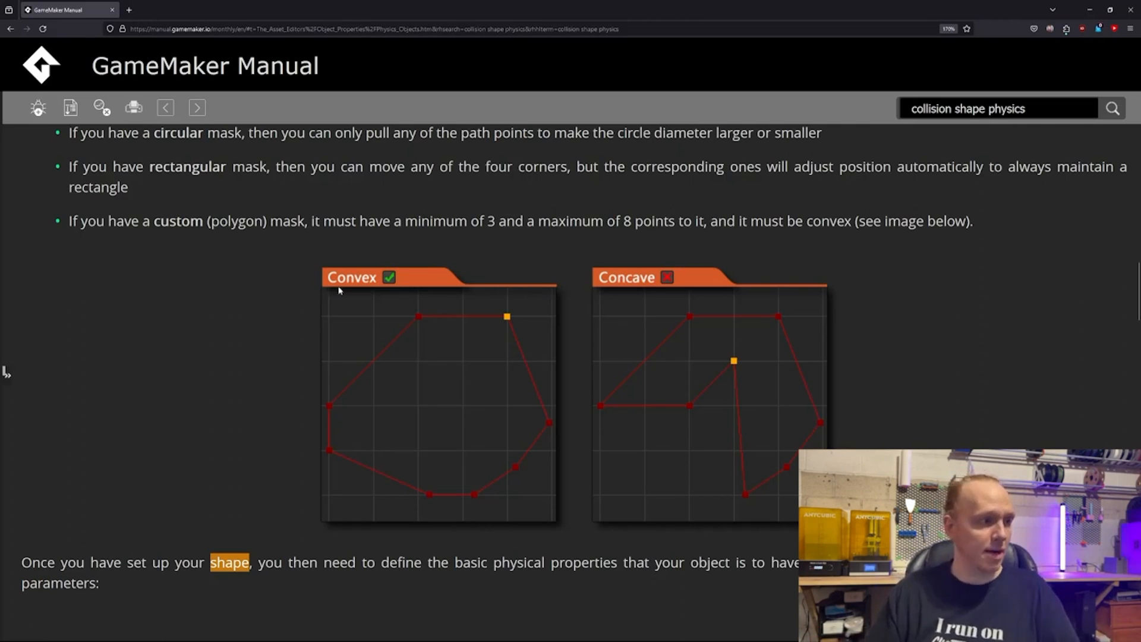
pyautogui.moveTo(864, 332)
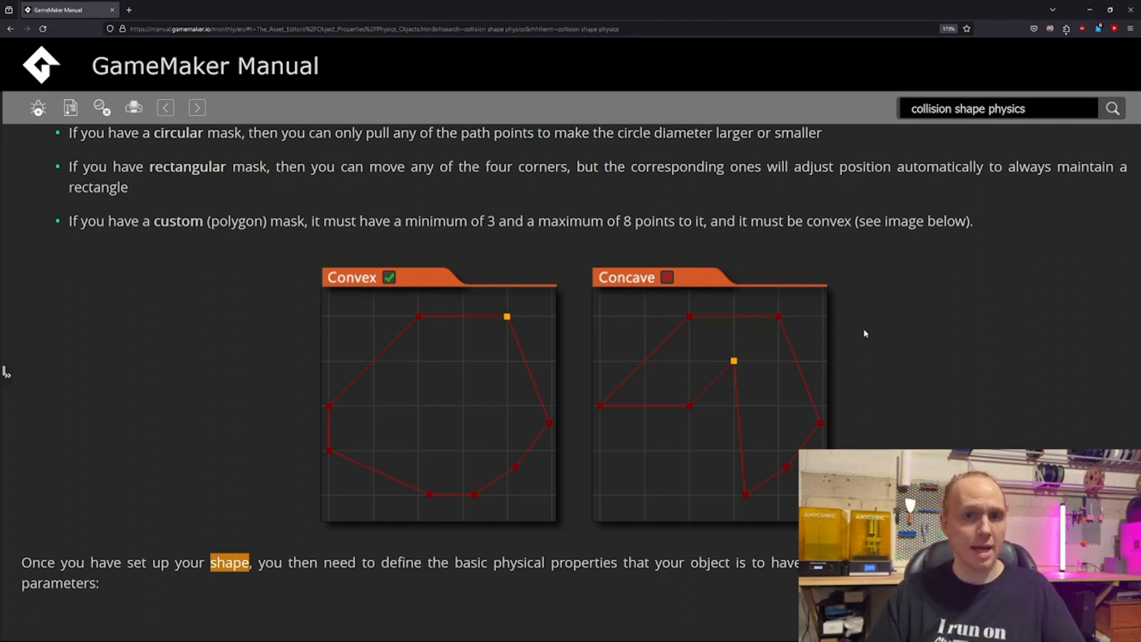
pyautogui.moveTo(775, 341)
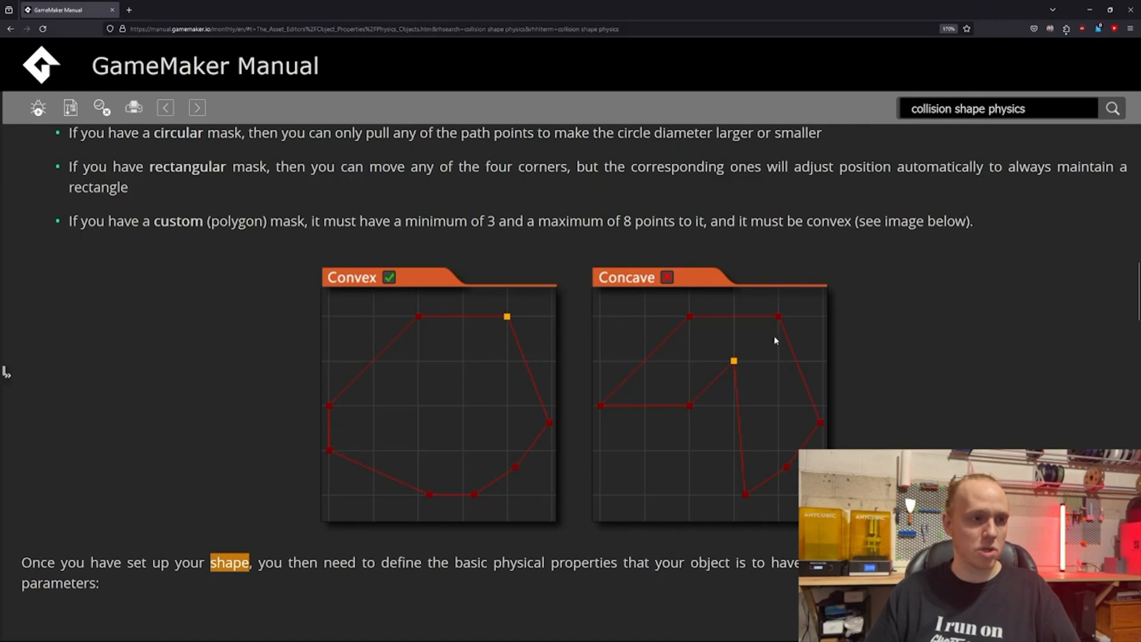
pyautogui.moveTo(738, 359)
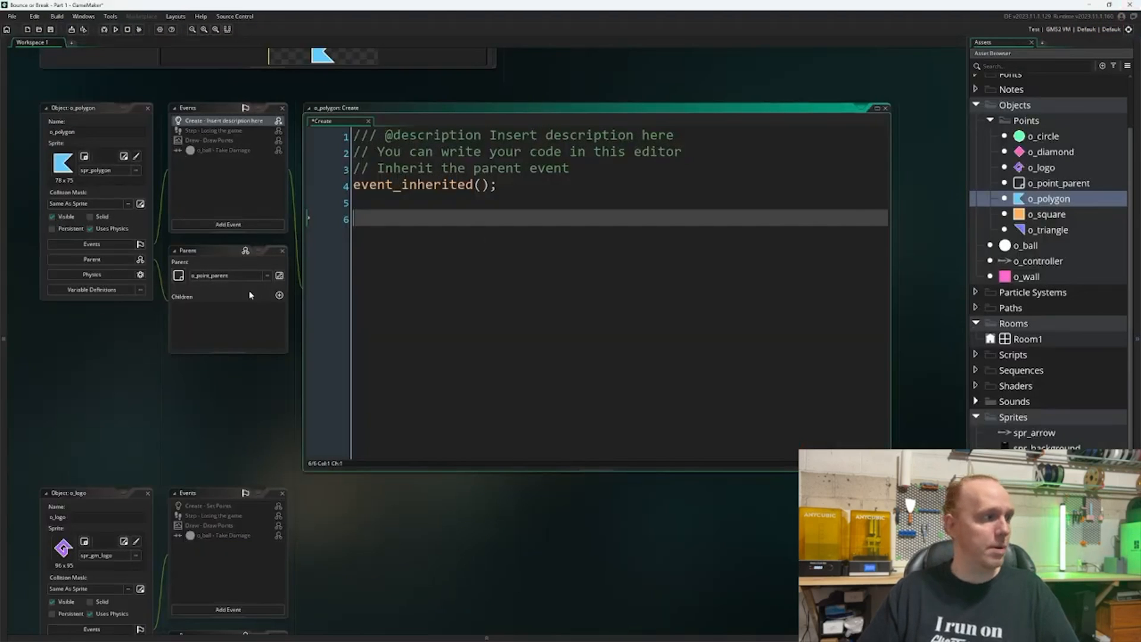
# - View o_polygon's physics properties and Create event, then begin editing its collision shape
pyautogui.click(92, 273)
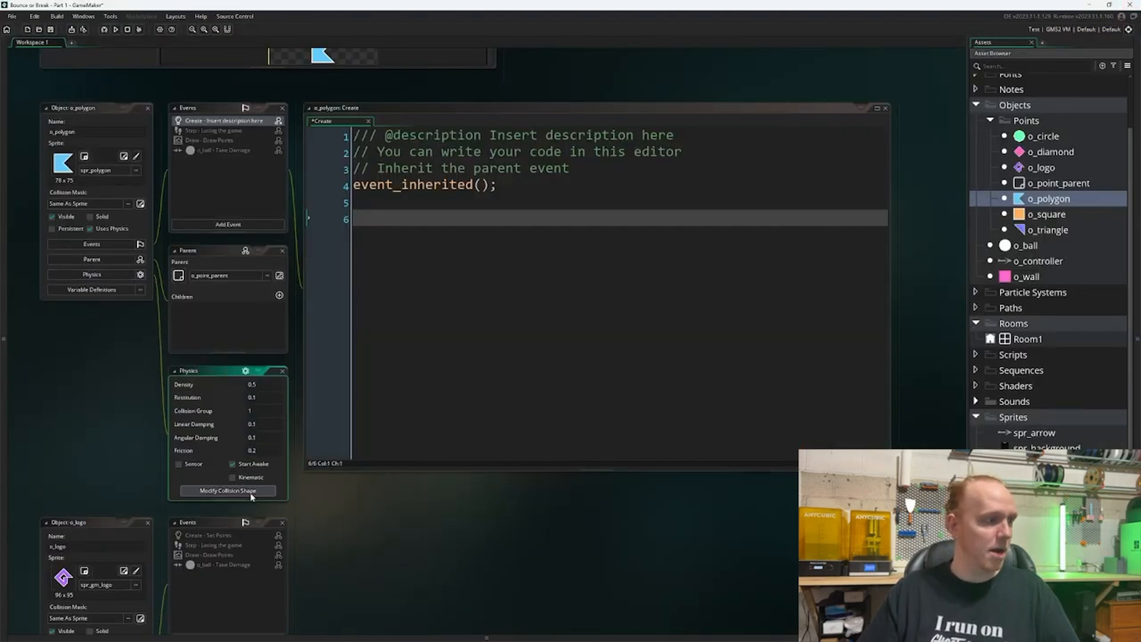
pyautogui.moveTo(260, 357)
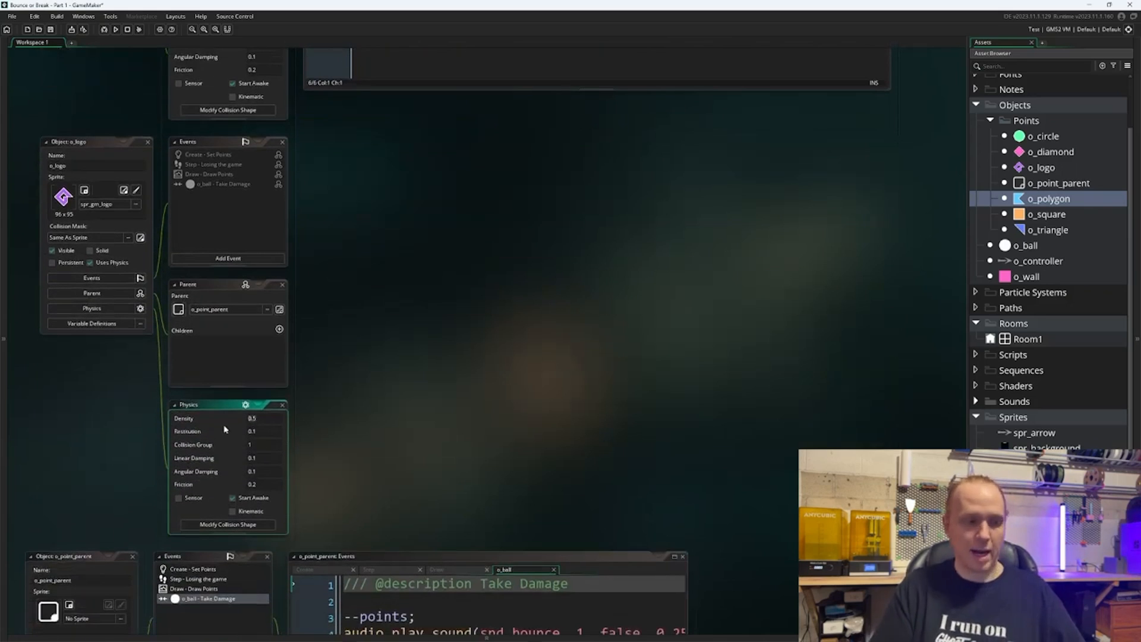
pyautogui.click(250, 418)
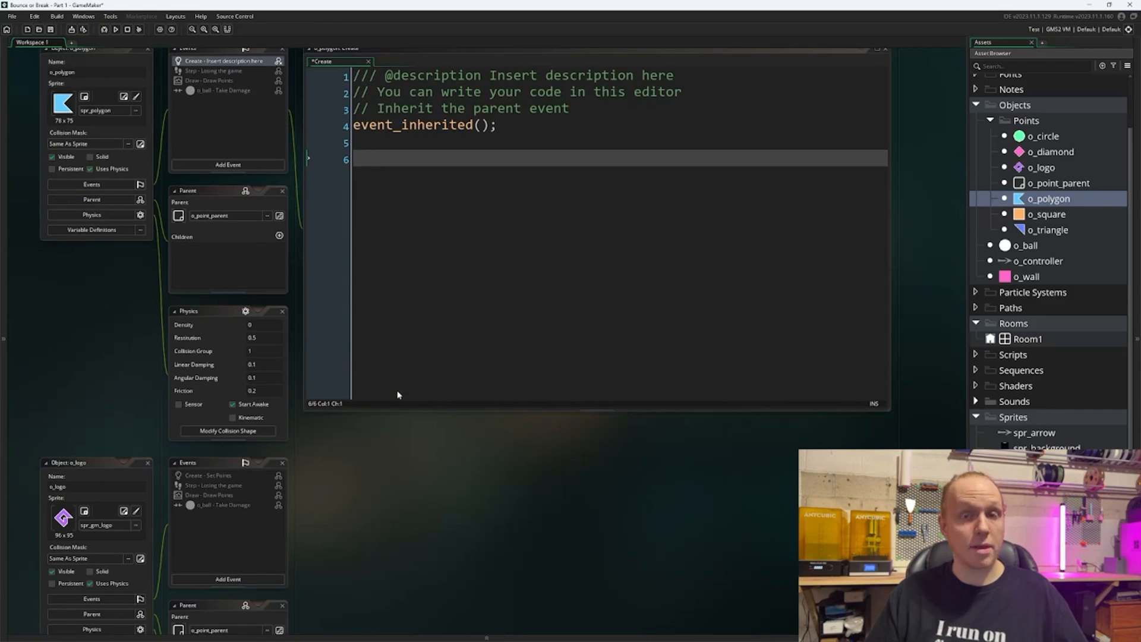
pyautogui.click(227, 430)
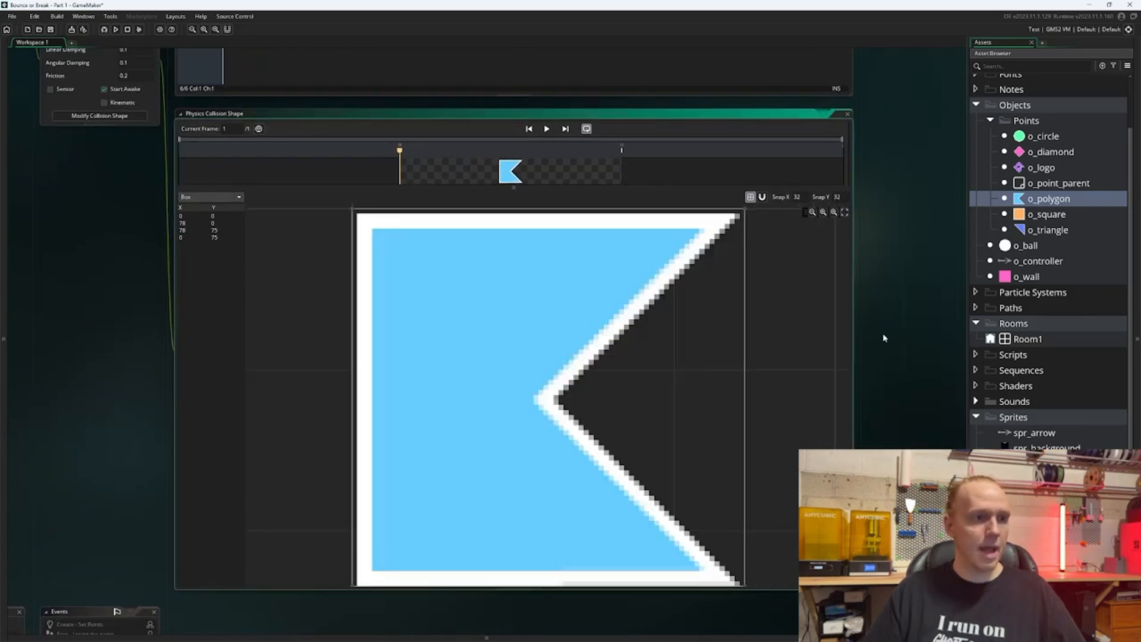
# - Switch o_polygon's collision shape from Box to Convex Shape and drag its points into a triangle
pyautogui.click(225, 196)
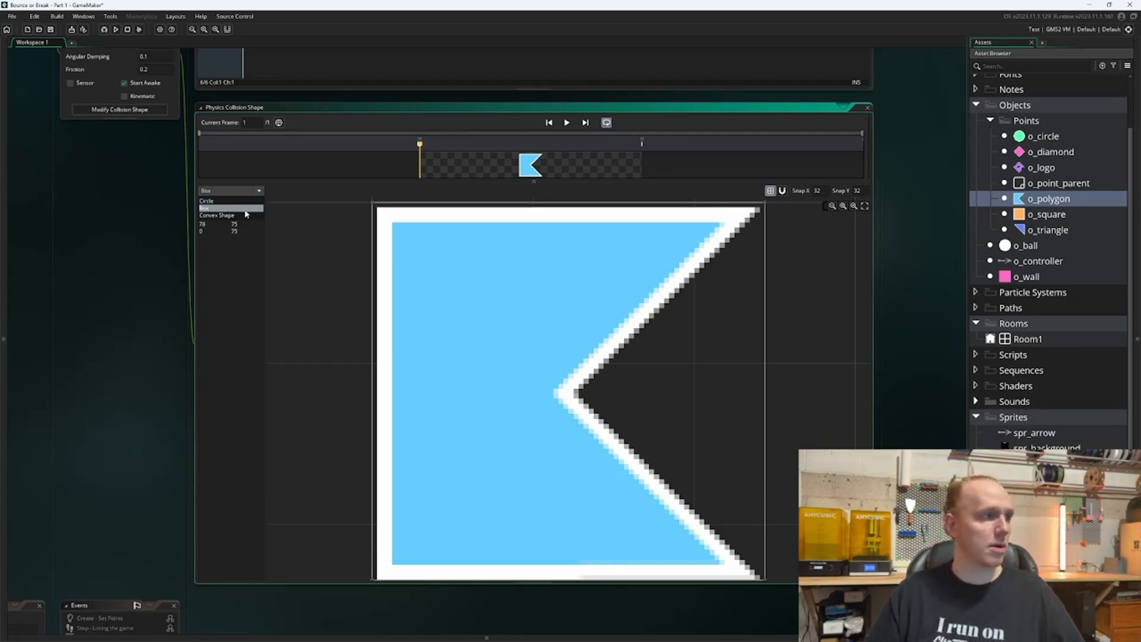
pyautogui.click(214, 215)
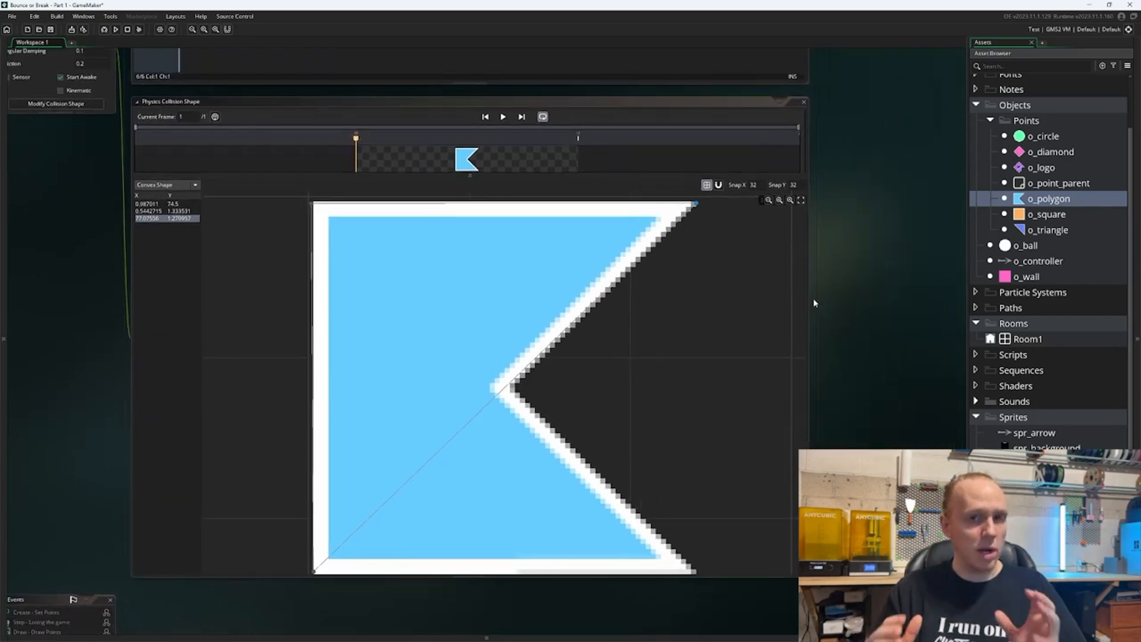
# - Close the collision shape editor and start a new line after event_inherited() in the Create event
pyautogui.click(161, 204)
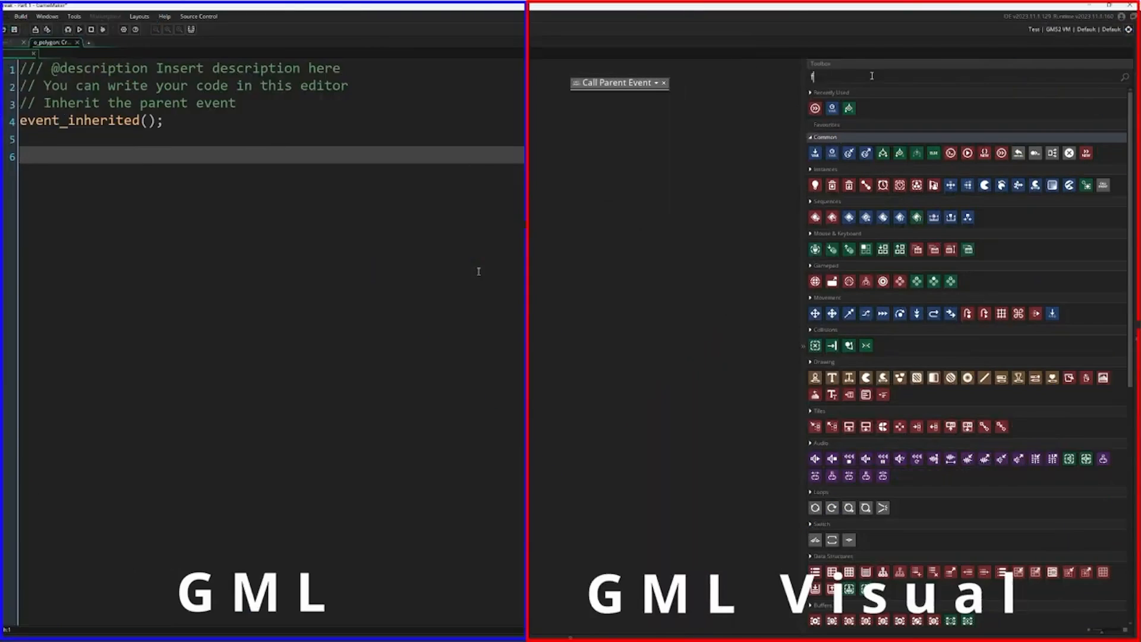
pyautogui.write('function')
pyautogui.write('var _')
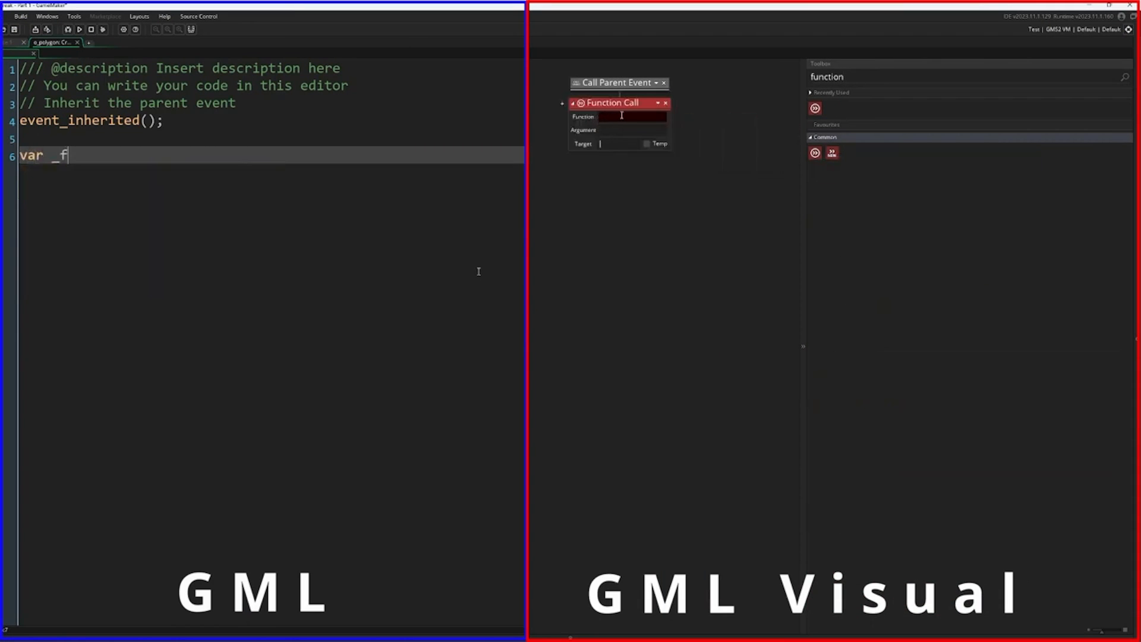
# - Write var _first_tri = physics_fixture_create(); in o_polygon's Create event
pyautogui.write('first_tri = physic')
pyautogui.click(631, 117)
pyautogui.write('physics')
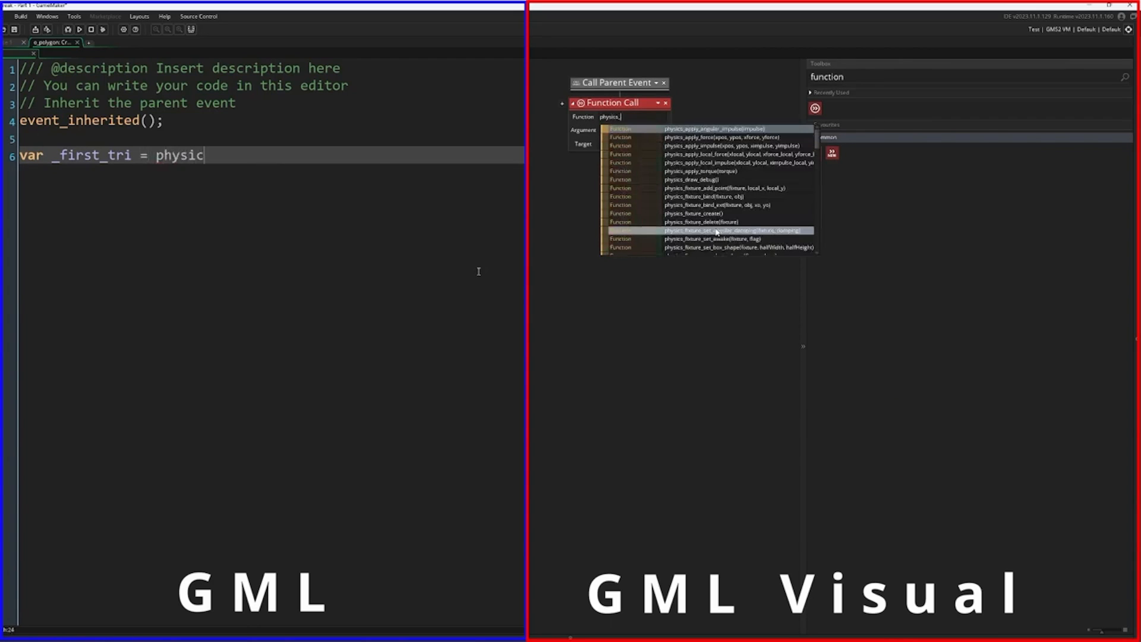
pyautogui.write('_fixture_create();')
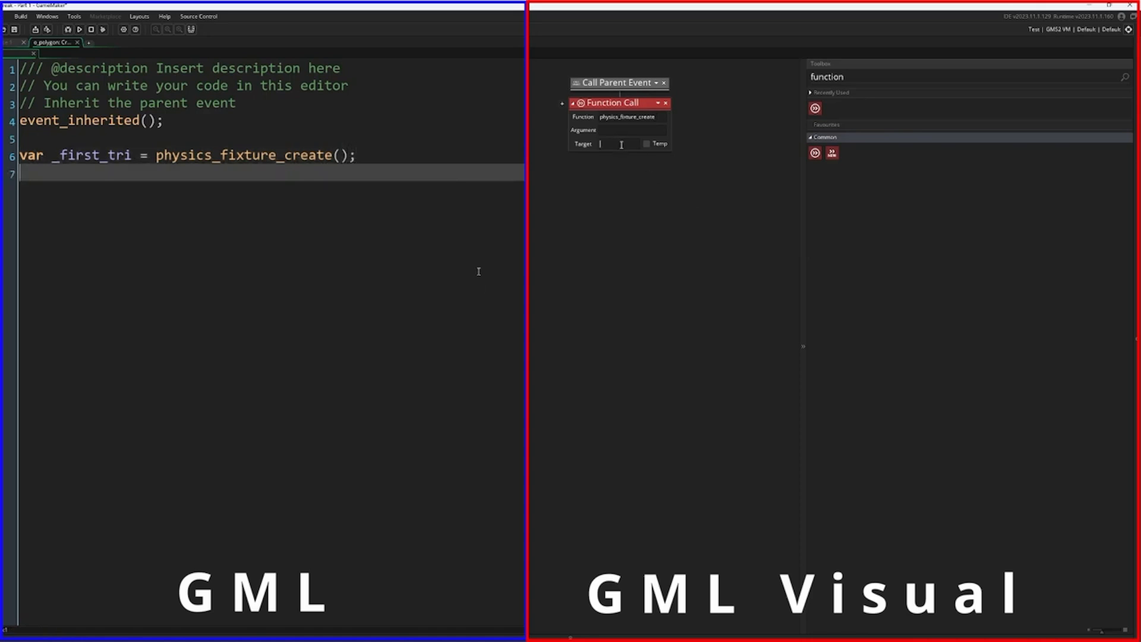
pyautogui.write('physics_fixture')
pyautogui.write('_first_tri')
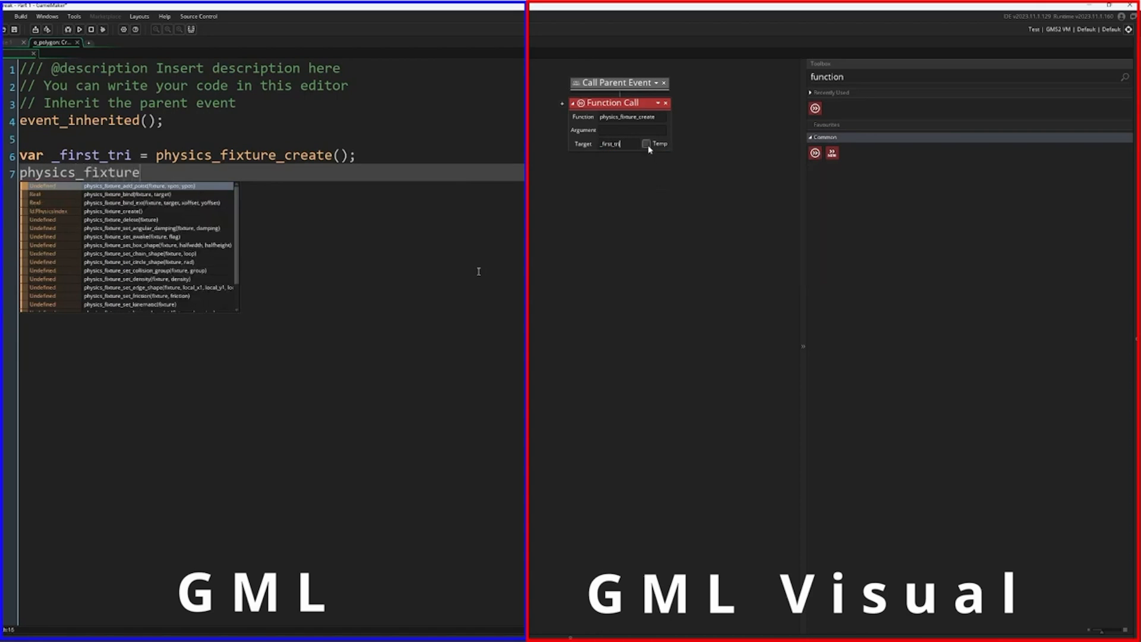
pyautogui.write('_set_polygon_shape(_firs')
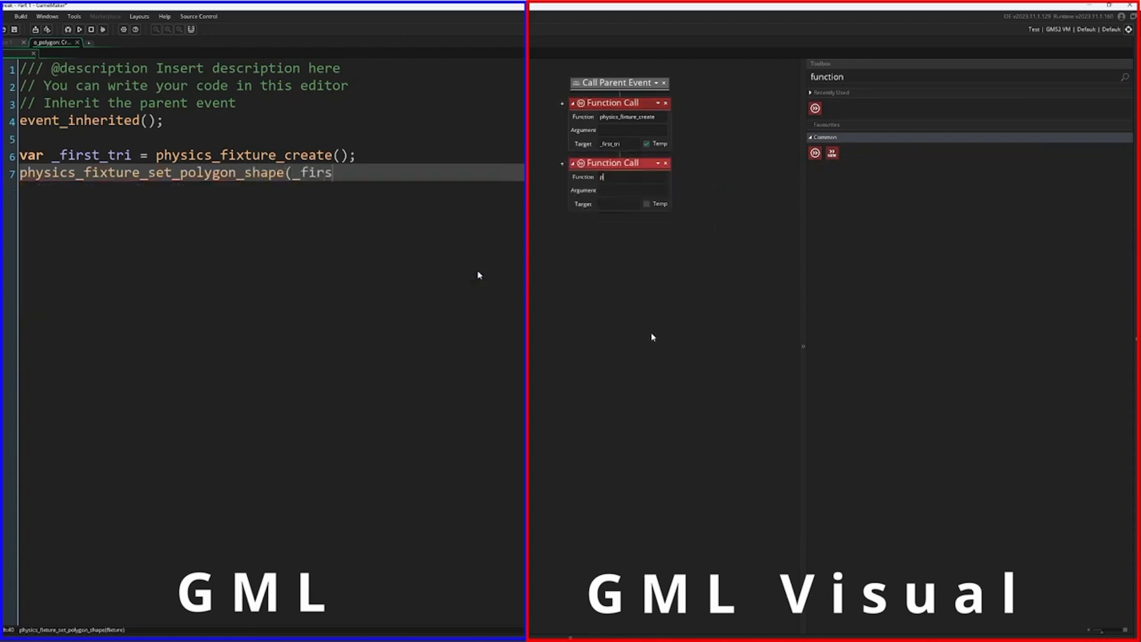
# - Add physics_fixture_set_polygon_shape(_first_tri); and begin the first add_point line
pyautogui.write('physics_fixture_set_')
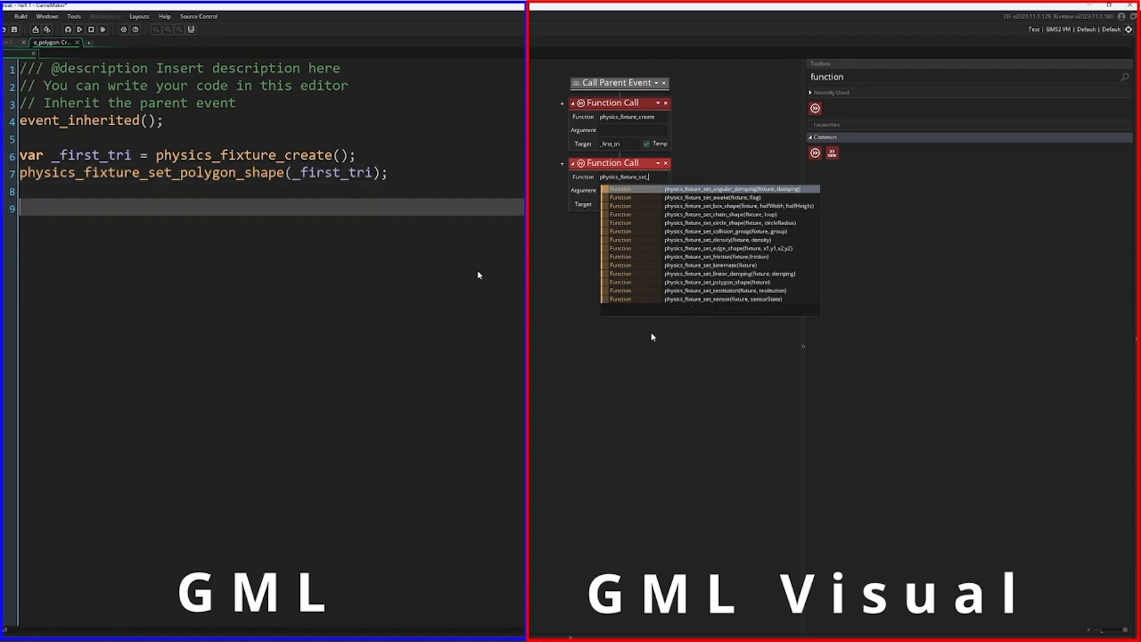
pyautogui.click(715, 282)
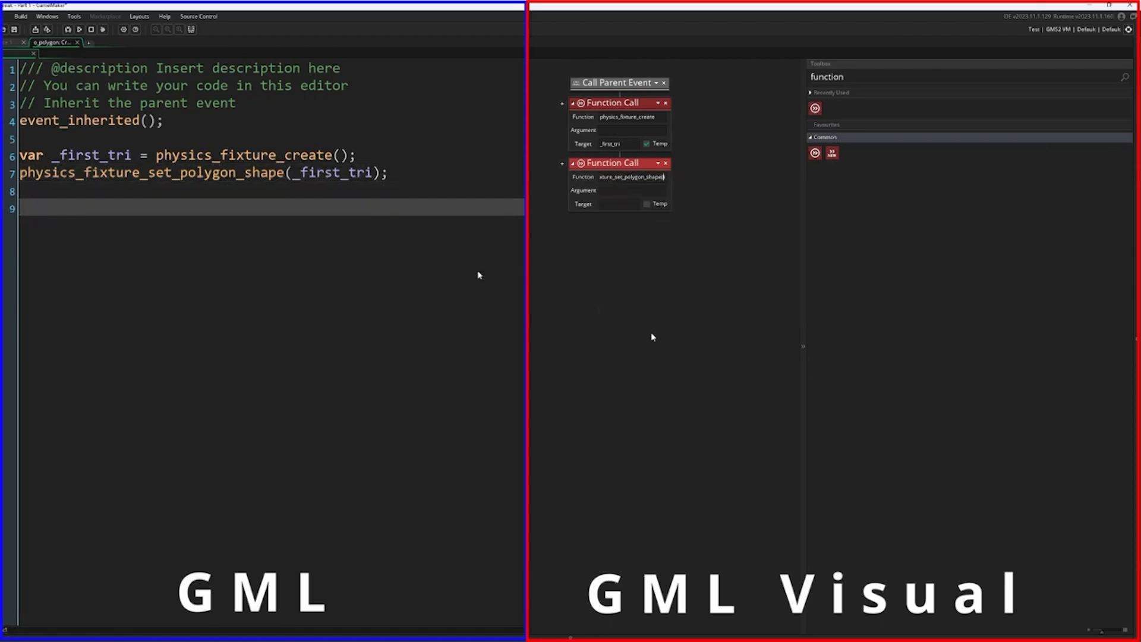
pyautogui.write('physics')
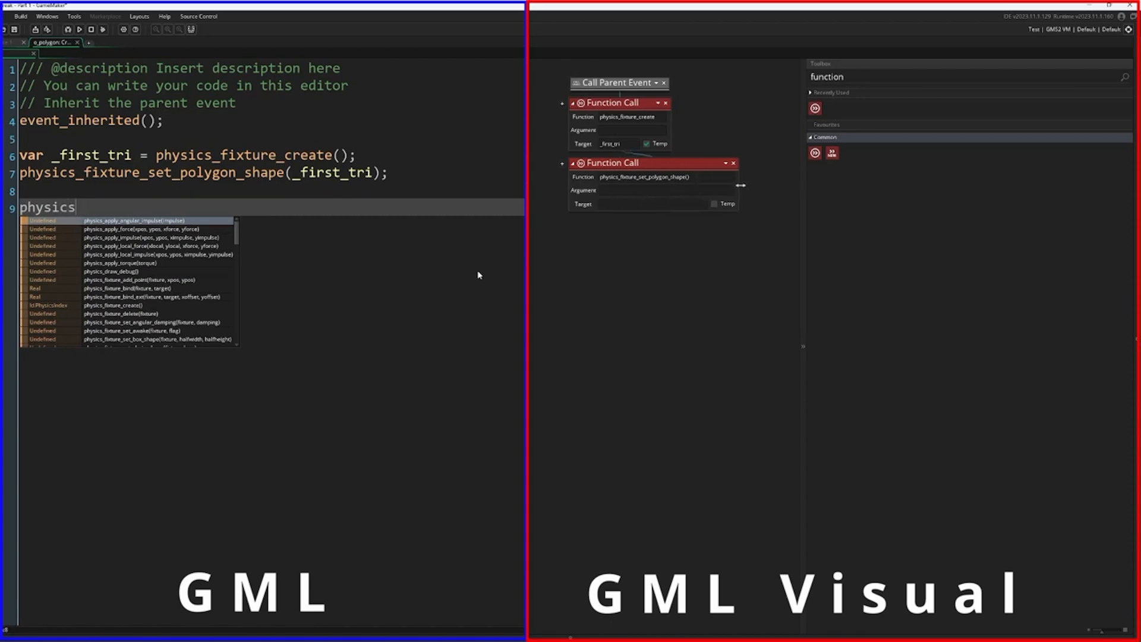
pyautogui.write('_fixture_add_point')
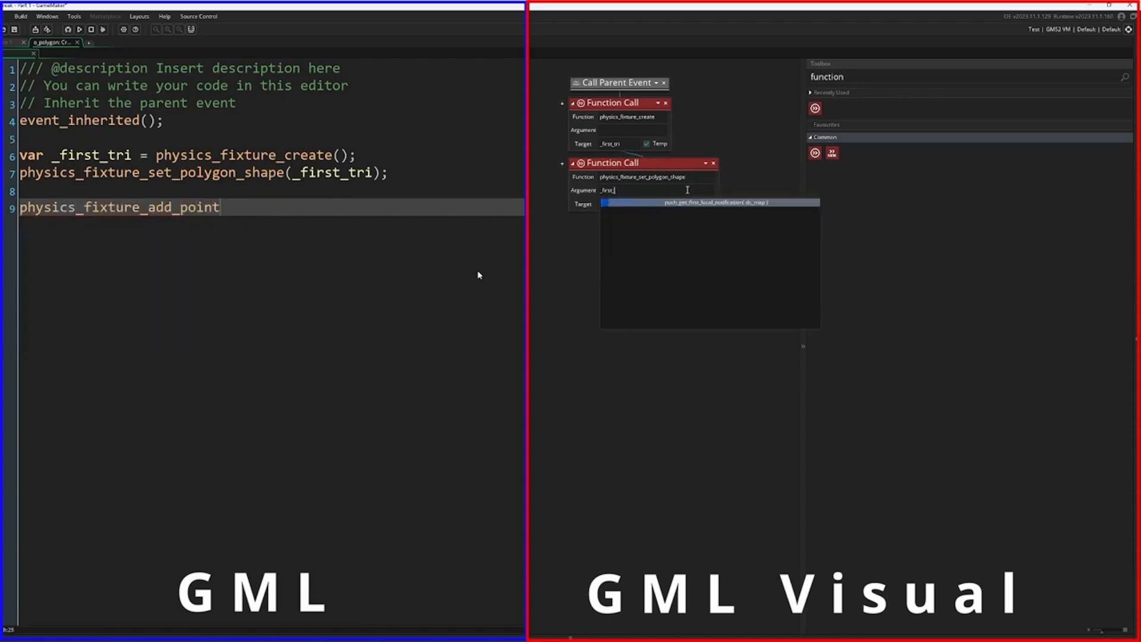
# - Add three physics_fixture_add_point calls giving _first_tri points (1, 75), (1, 1) and (75, 1)
pyautogui.write('(_first_tri, 1, 75);')
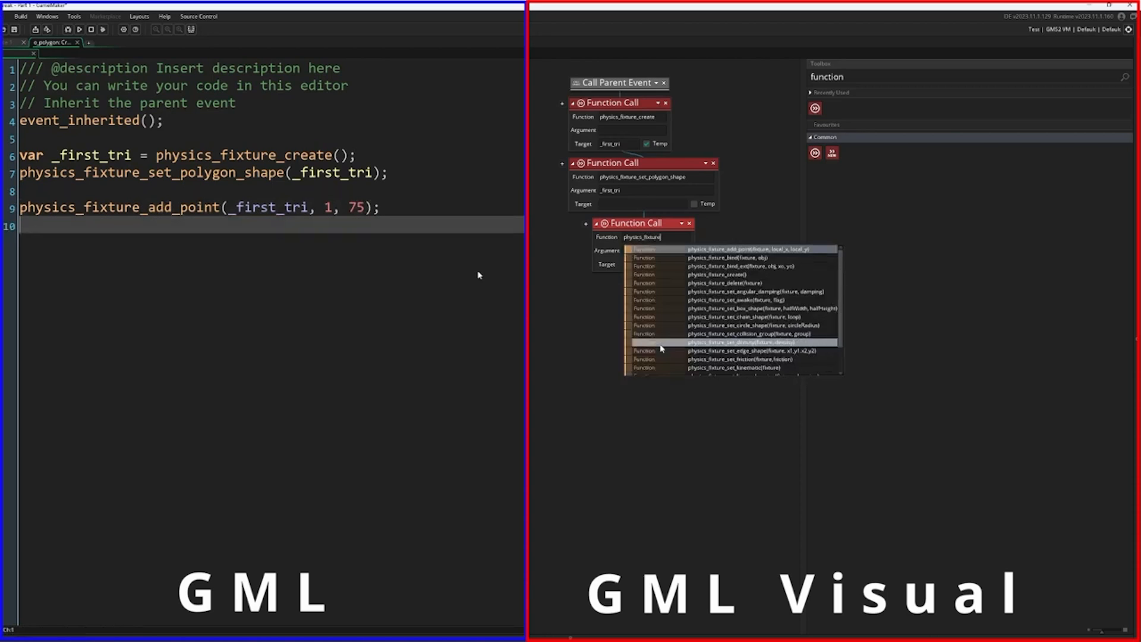
pyautogui.write('physics')
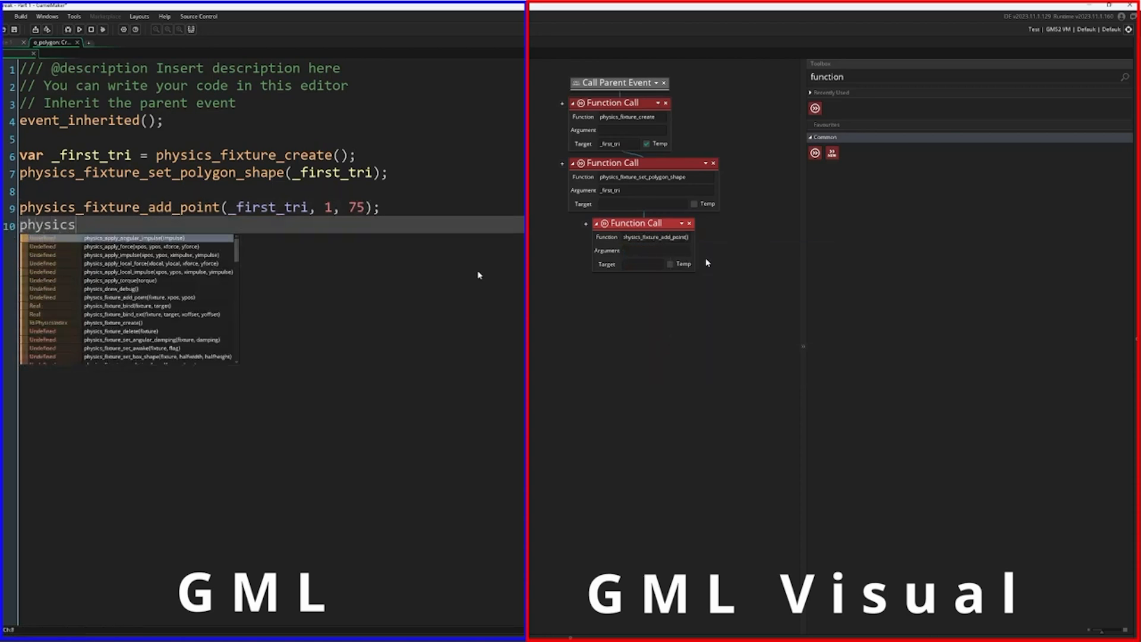
pyautogui.write('_fixture_add_point(')
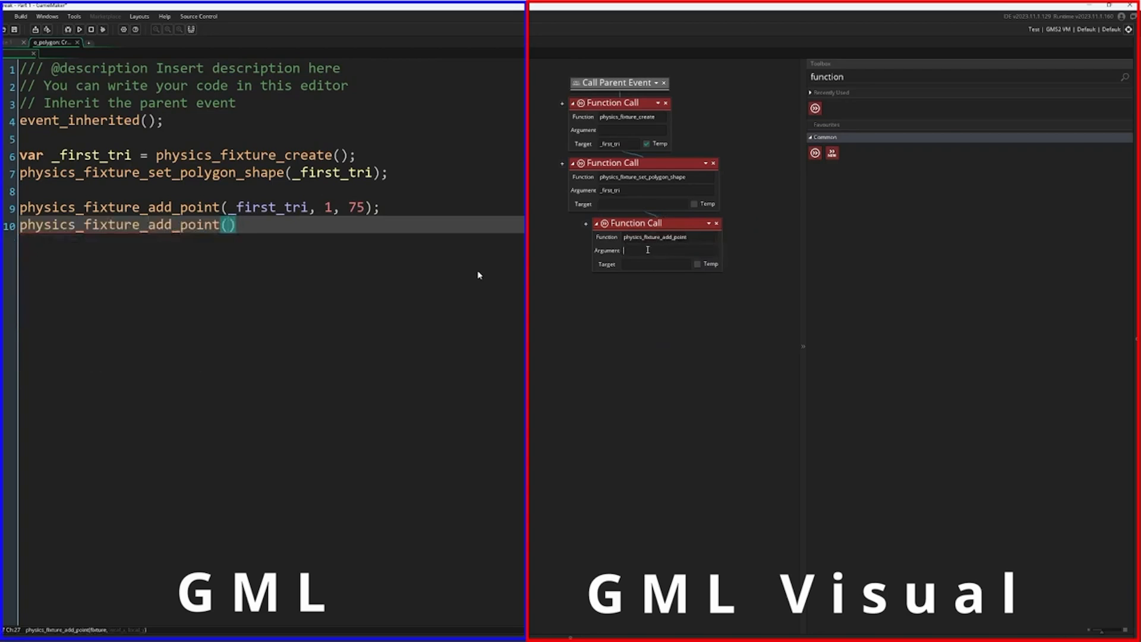
pyautogui.write('_first_tri,')
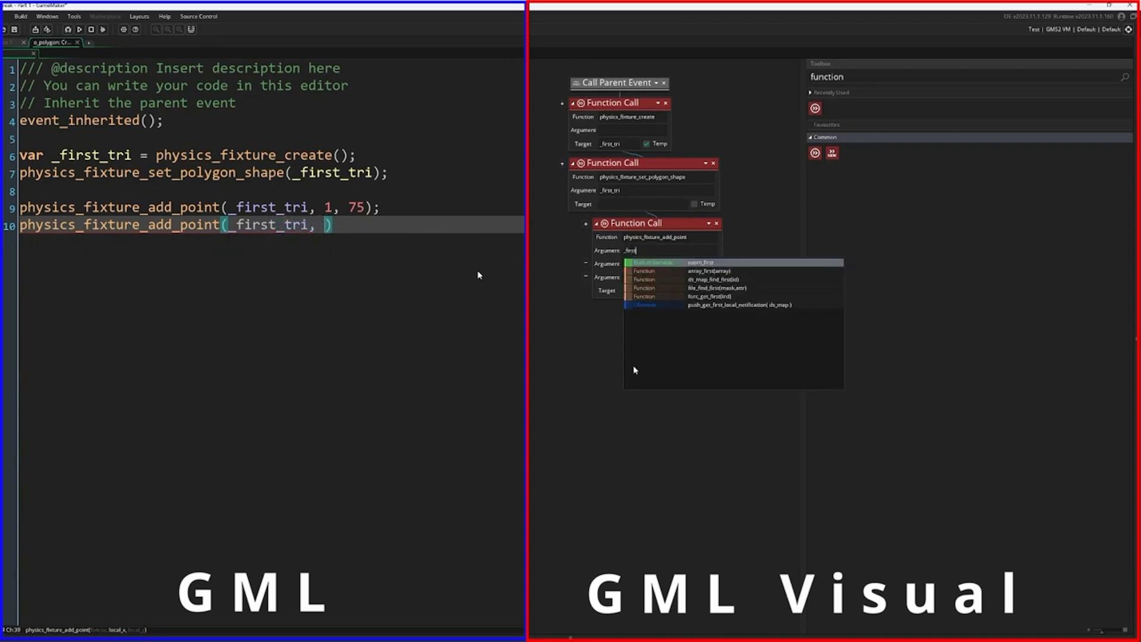
pyautogui.write('1, 1')
pyautogui.write('physics_fixture_add_point(')
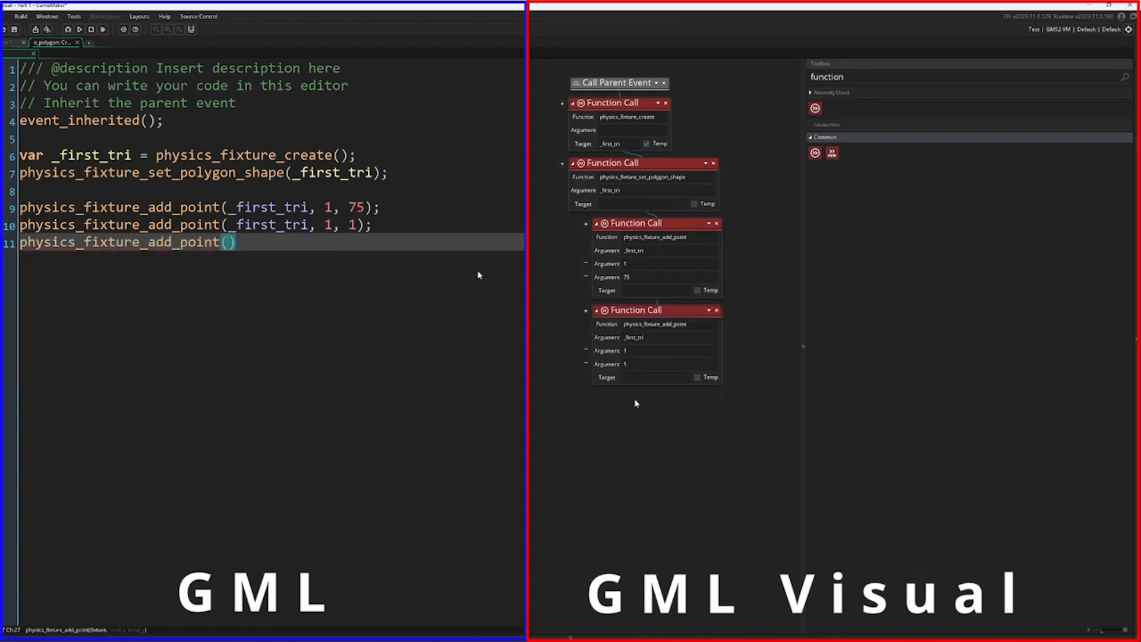
pyautogui.write('first_tri, 75, 1')
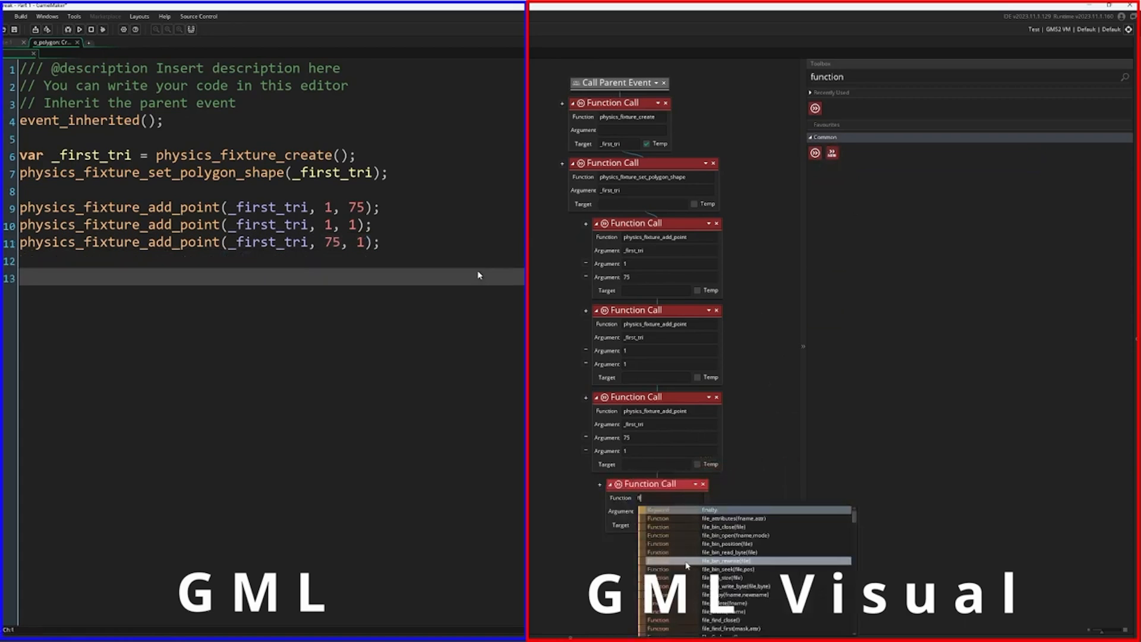
# - Write physics_fixture_bind_ext(_first_tri, self, -20, -38) to bind the fixture with a negative offset
pyautogui.write('physics_fixture_bind')
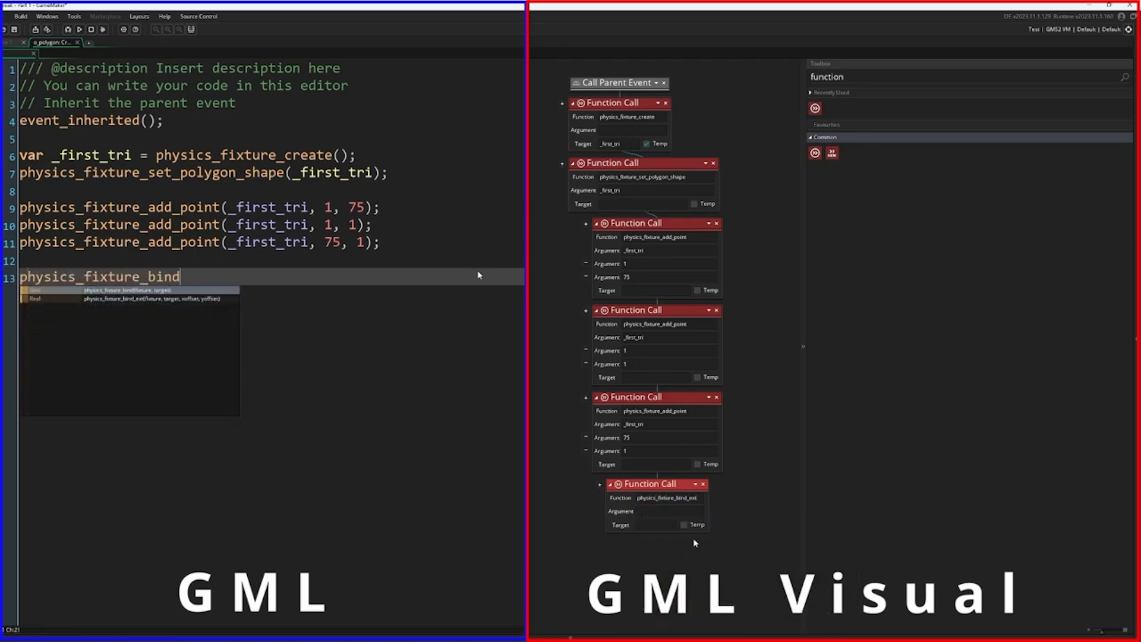
pyautogui.write('_ext(')
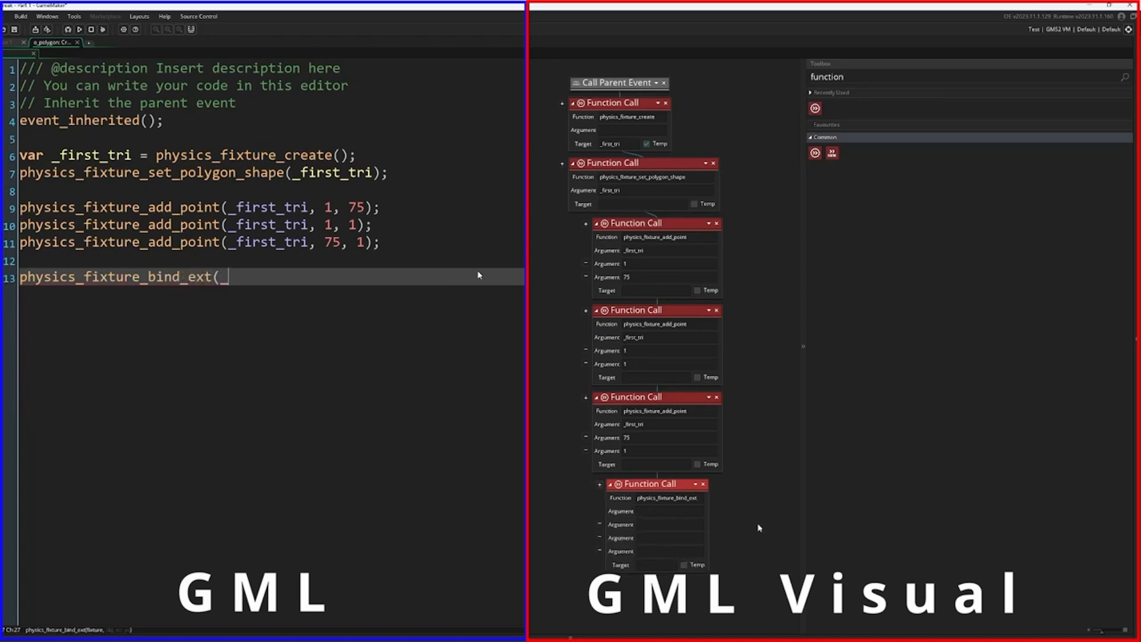
pyautogui.write('_first_tr')
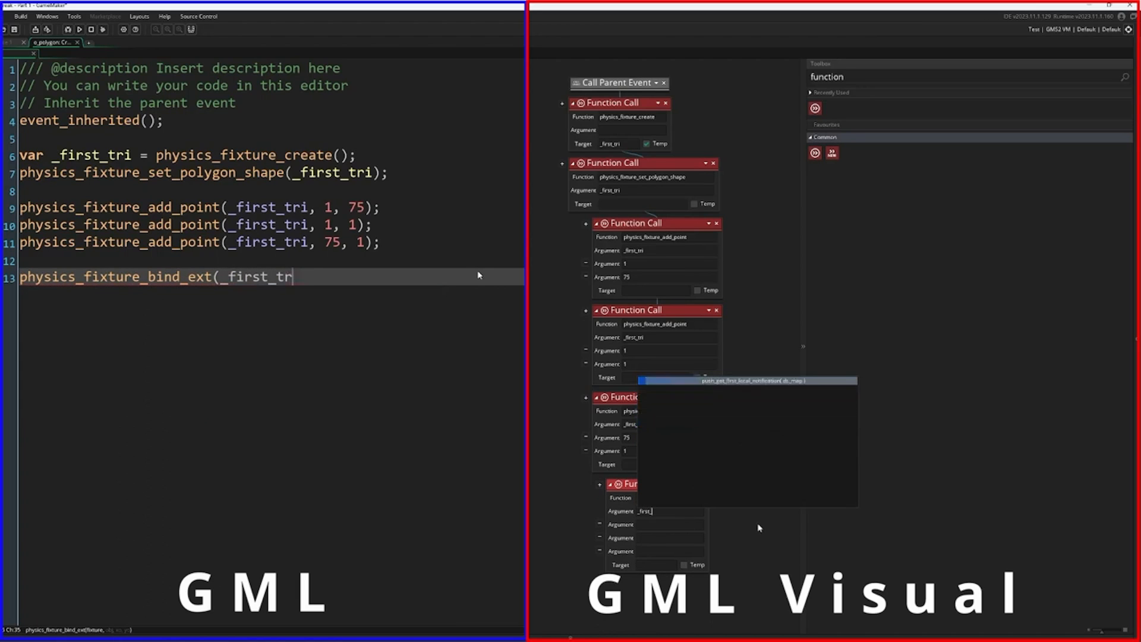
pyautogui.write('i, self, -20')
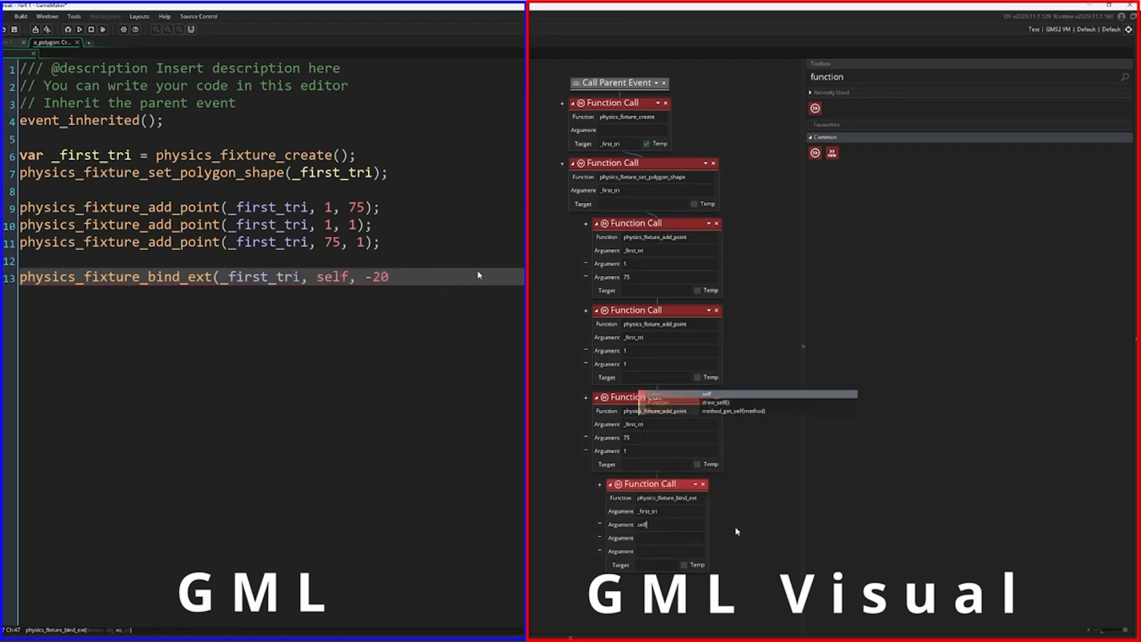
pyautogui.write(', -38')
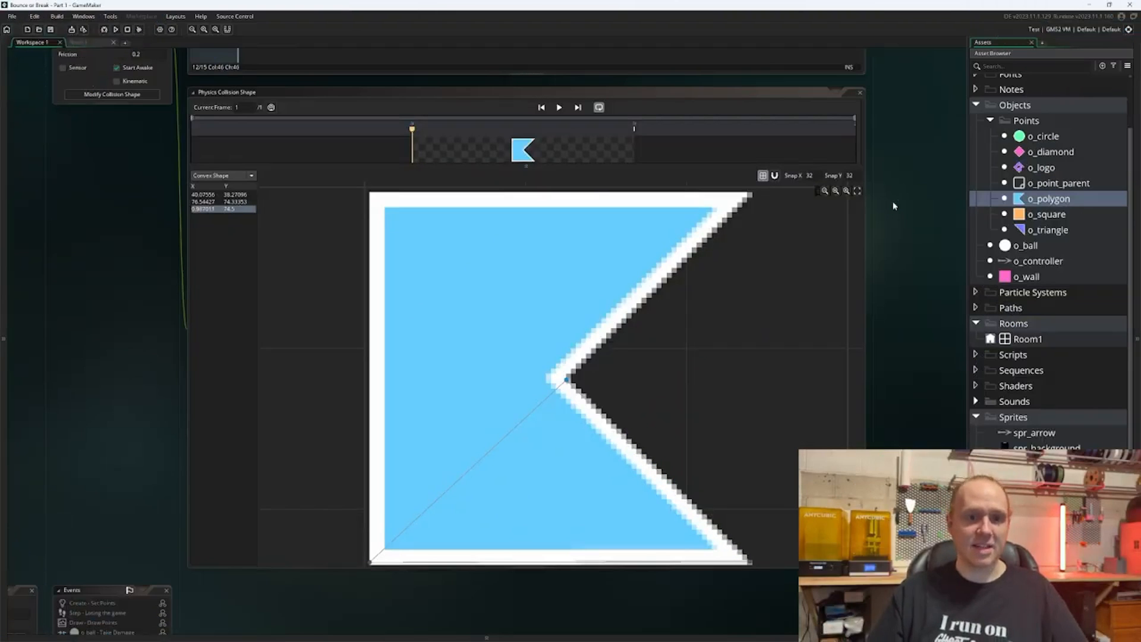
# - Open Room1 and place o_polygon instances, replacing the triangle, square, diamond and circle
pyautogui.doubleClick(1027, 339)
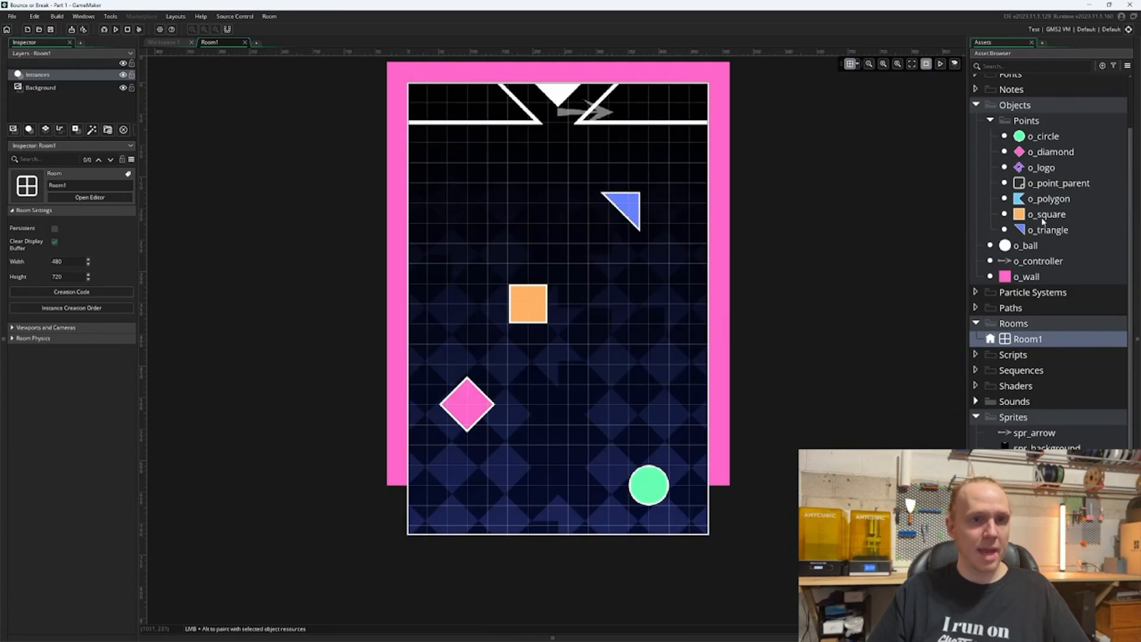
pyautogui.click(1051, 199)
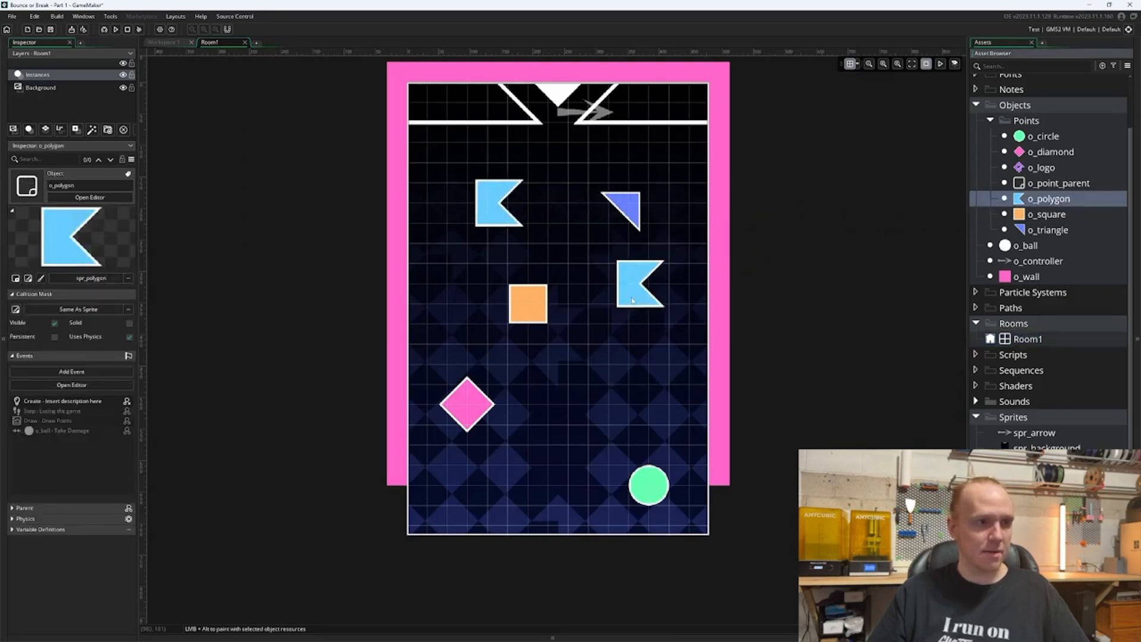
pyautogui.click(501, 415)
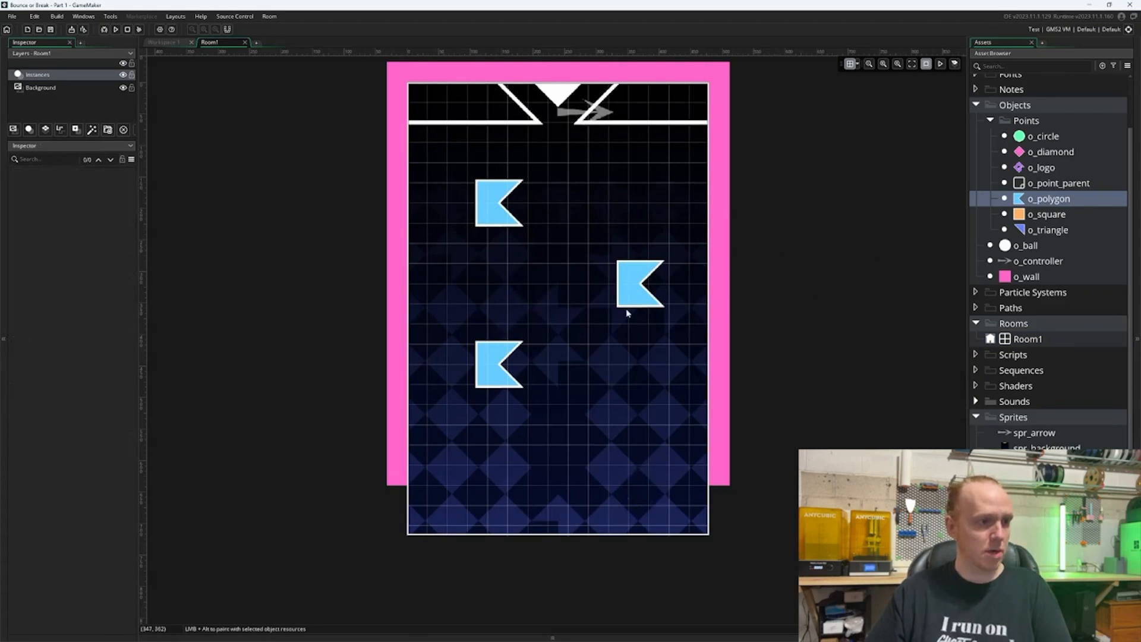
pyautogui.click(498, 397)
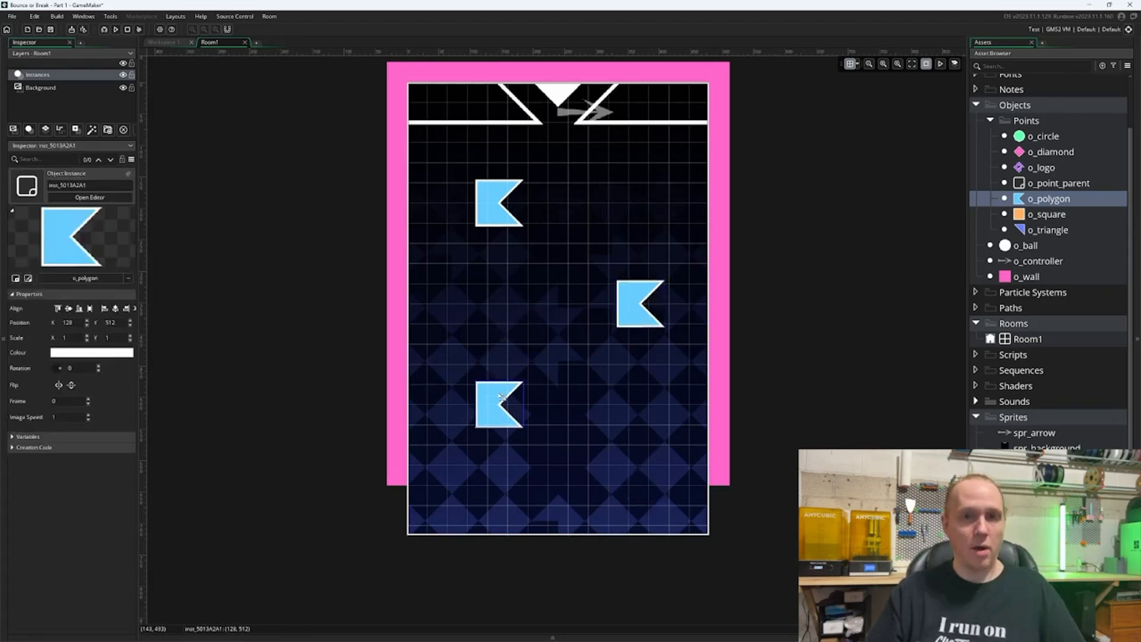
pyautogui.moveTo(618, 328)
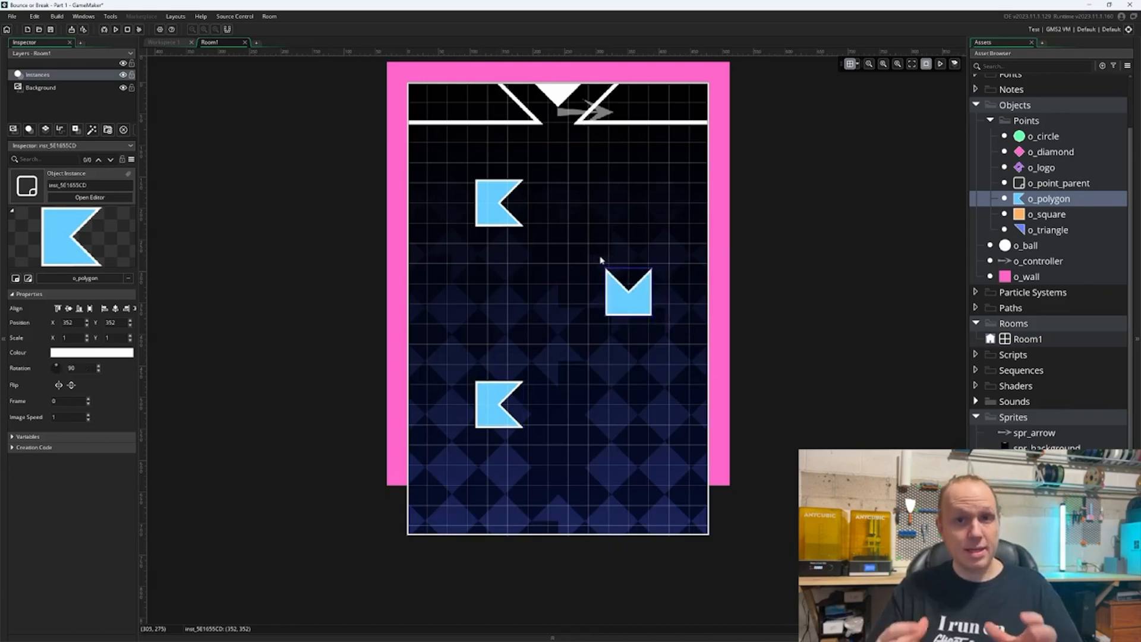
pyautogui.moveTo(602, 267)
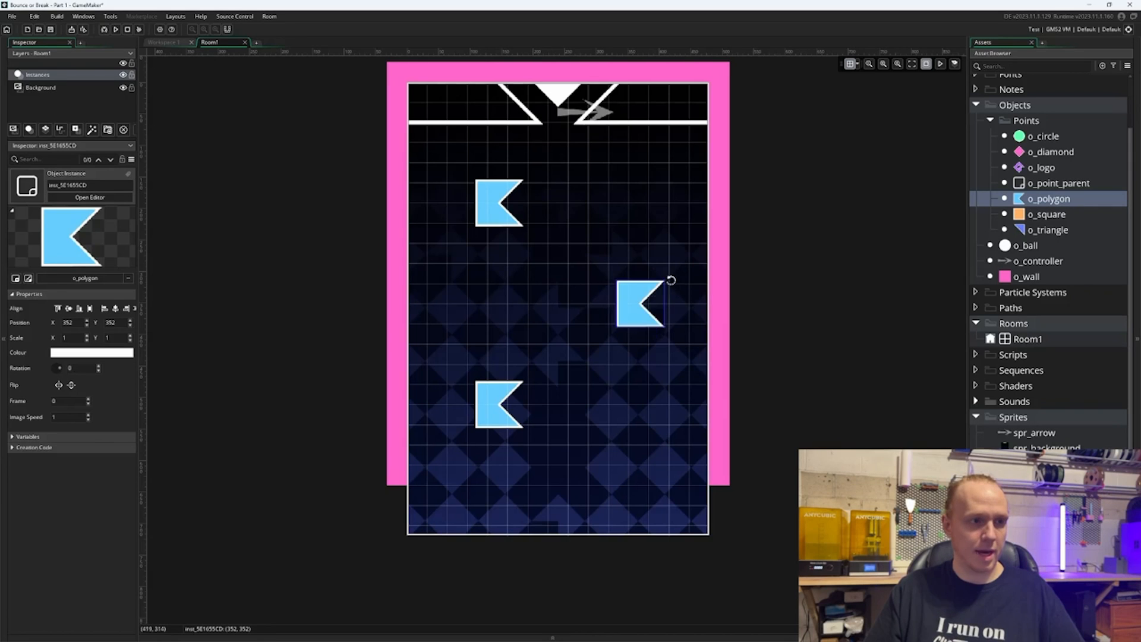
# - Run the game (F5) to test the three polygon instances in Room1
pyautogui.click(115, 28)
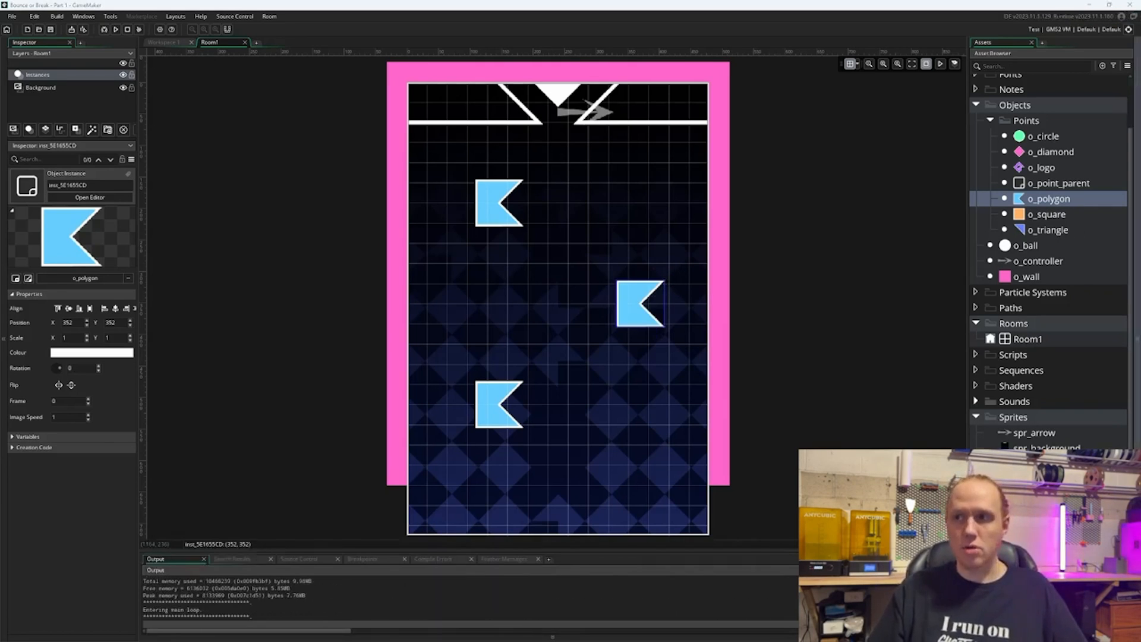
pyautogui.click(114, 29)
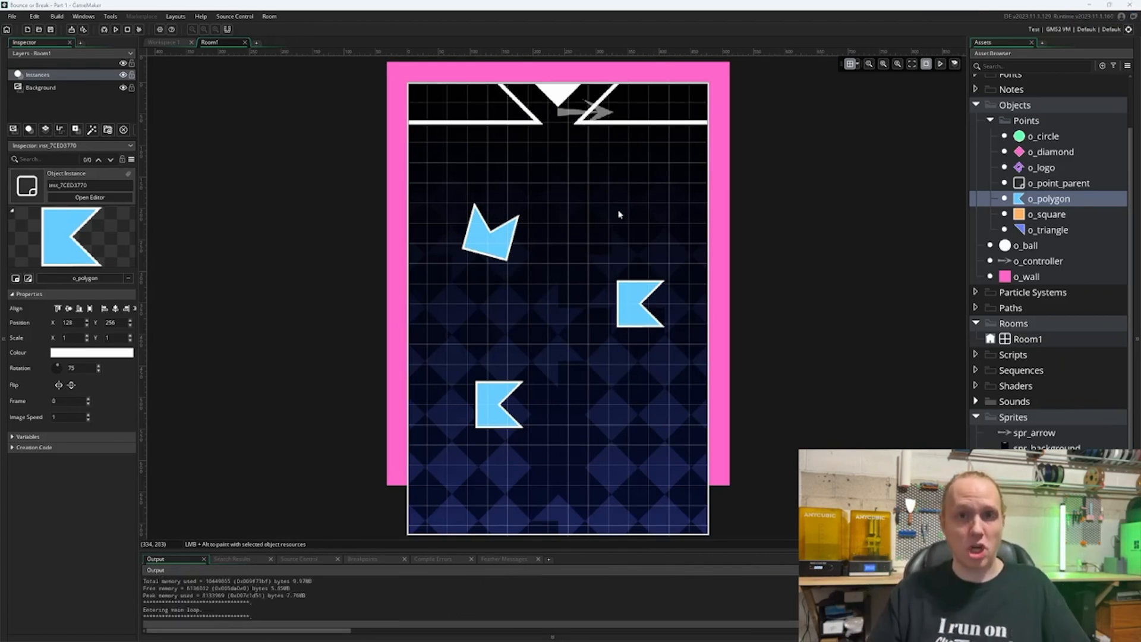
# - Run the game with the top polygon rotated and dismiss the Game Over message
pyautogui.click(114, 29)
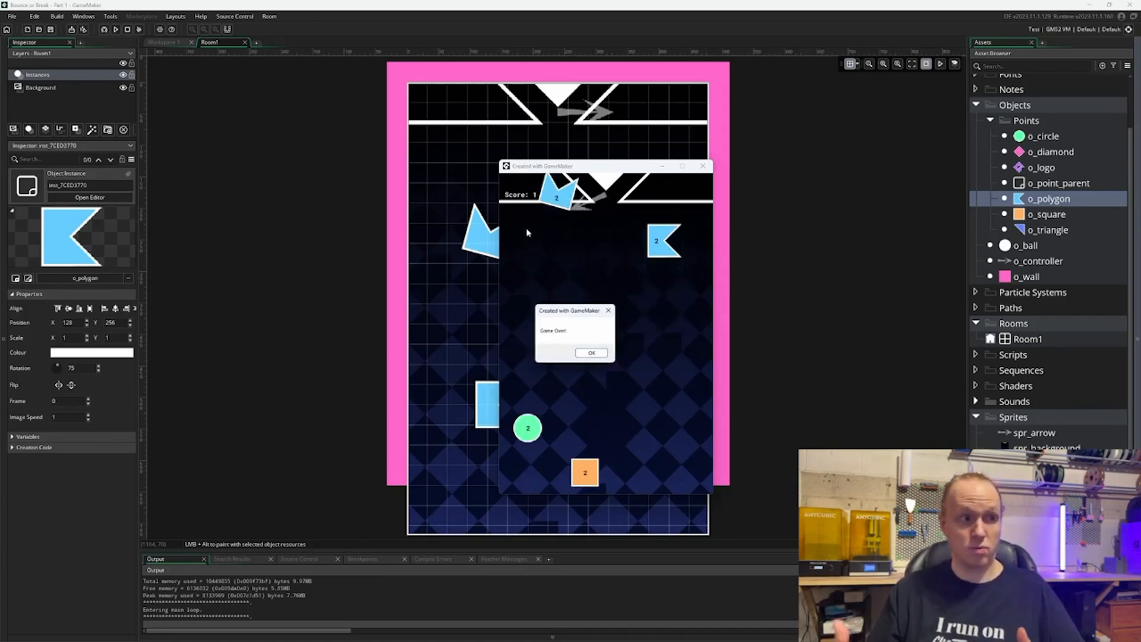
pyautogui.click(591, 353)
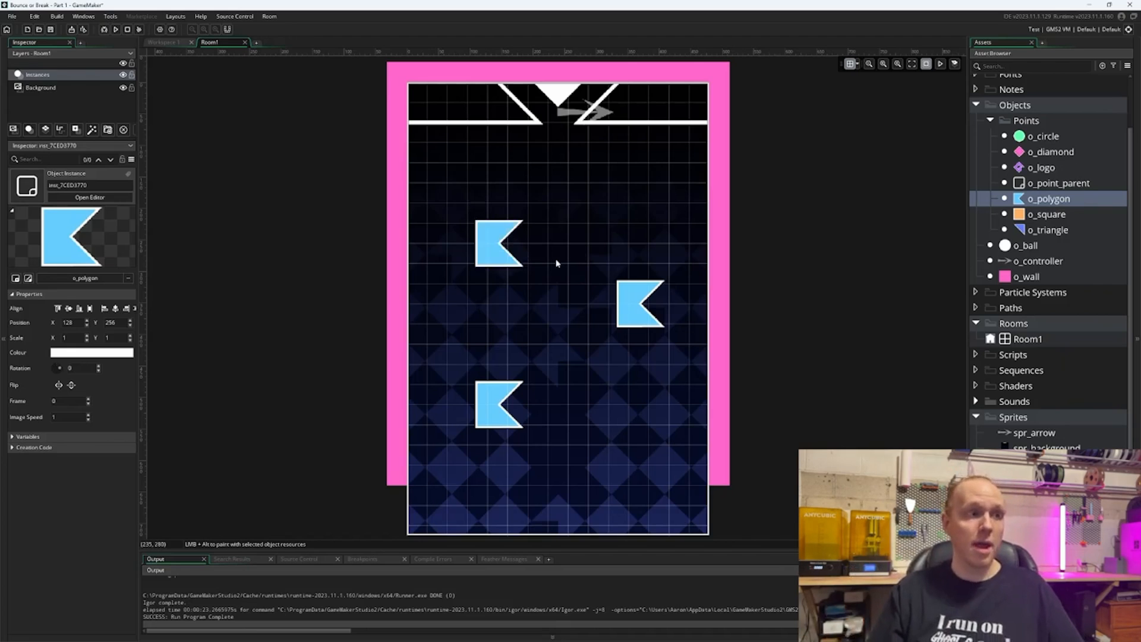
pyautogui.moveTo(486, 247)
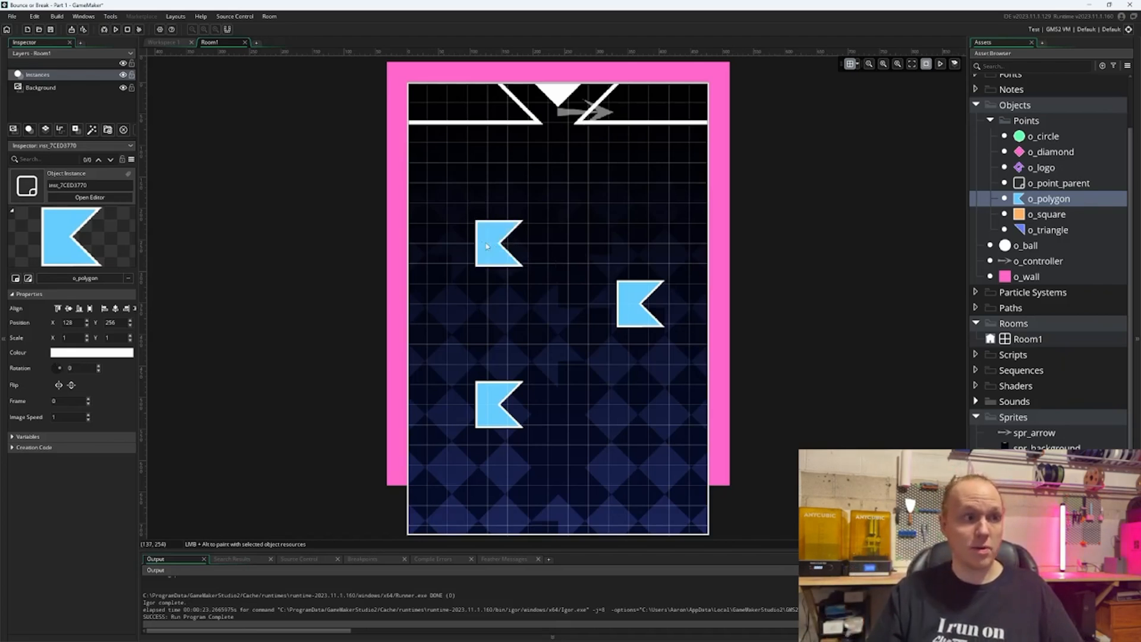
# - Give the top polygon instance creation code 'phy_rotation = -90'
pyautogui.doubleClick(498, 244)
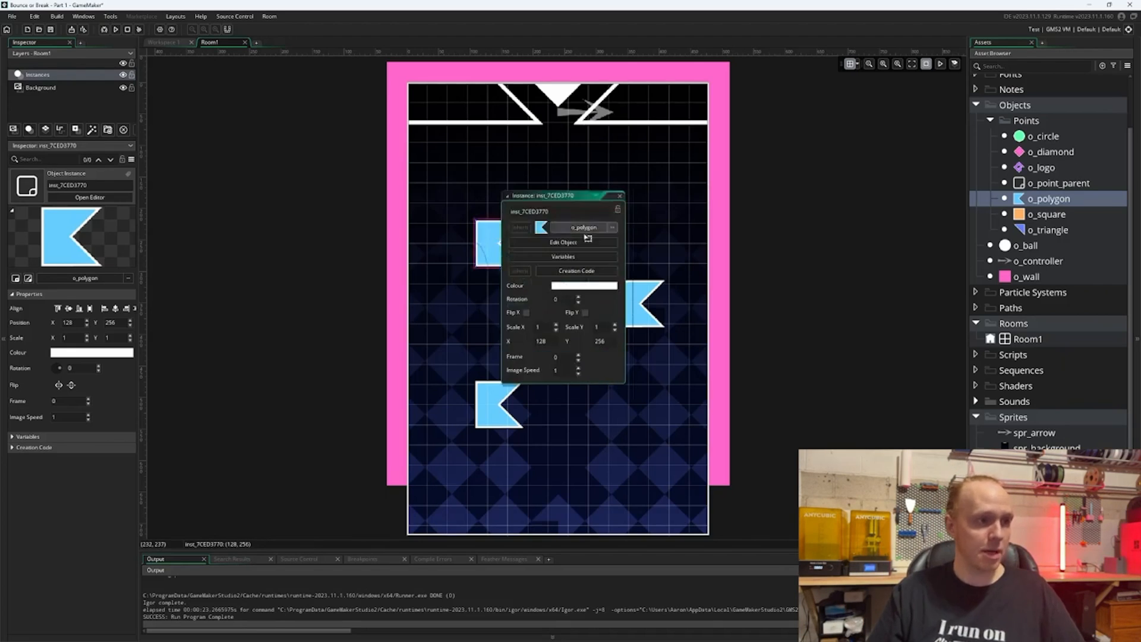
pyautogui.click(575, 270)
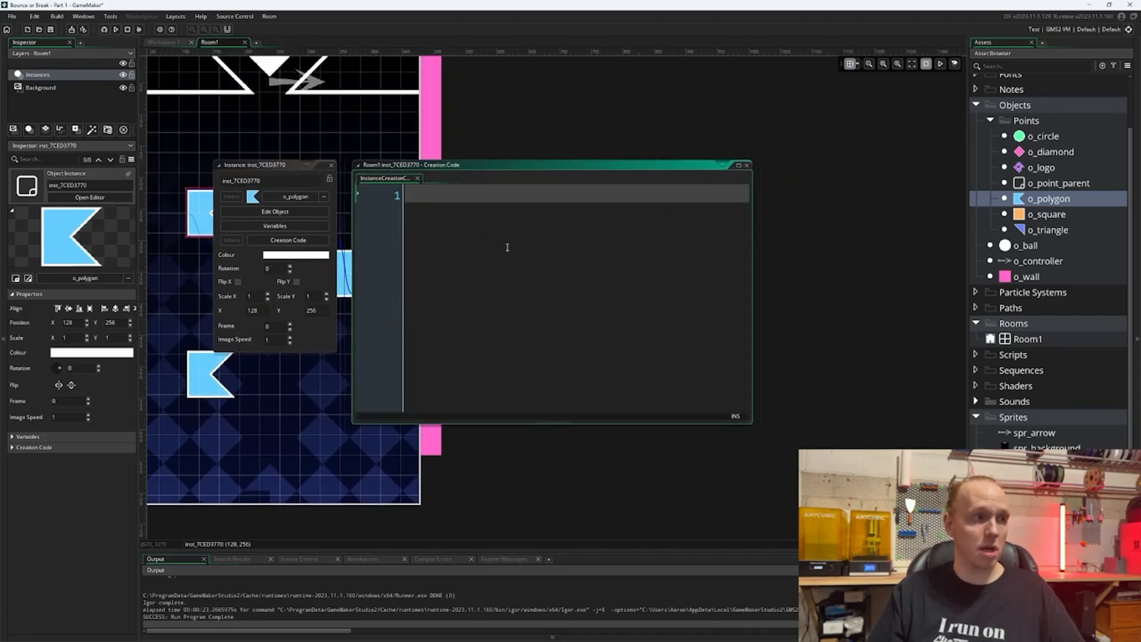
pyautogui.write('phy')
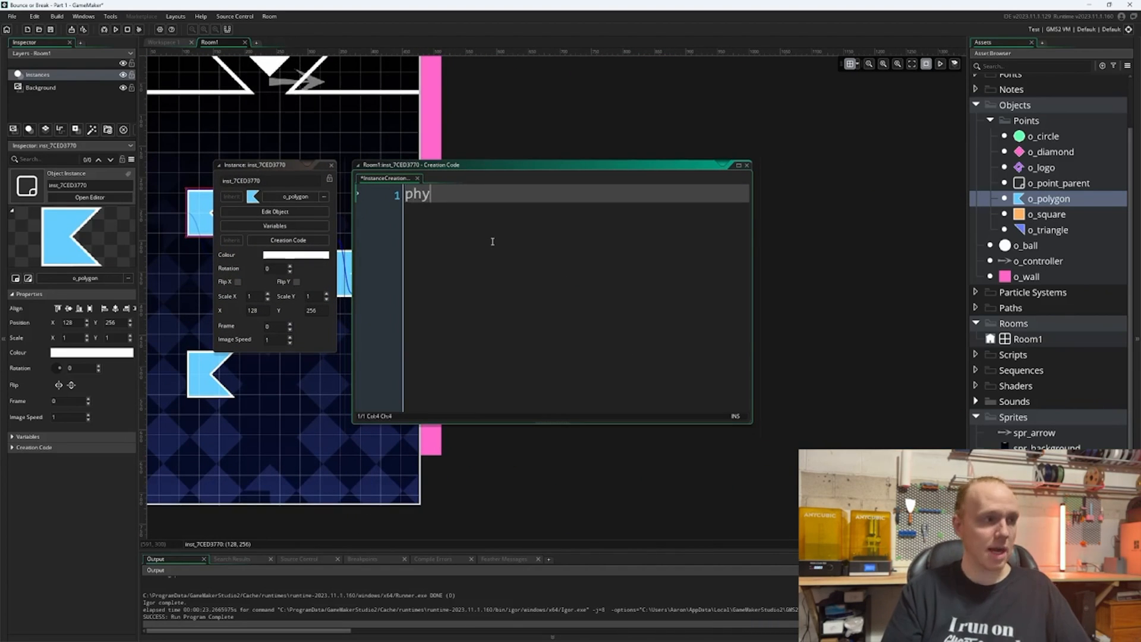
pyautogui.write('_rotation')
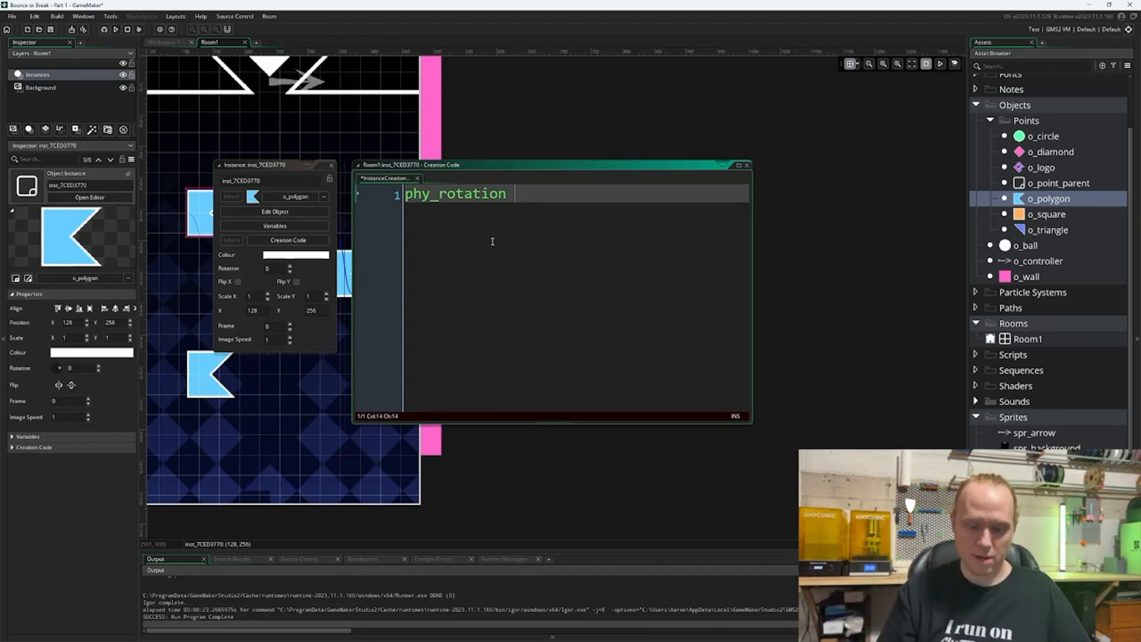
pyautogui.write('= -90')
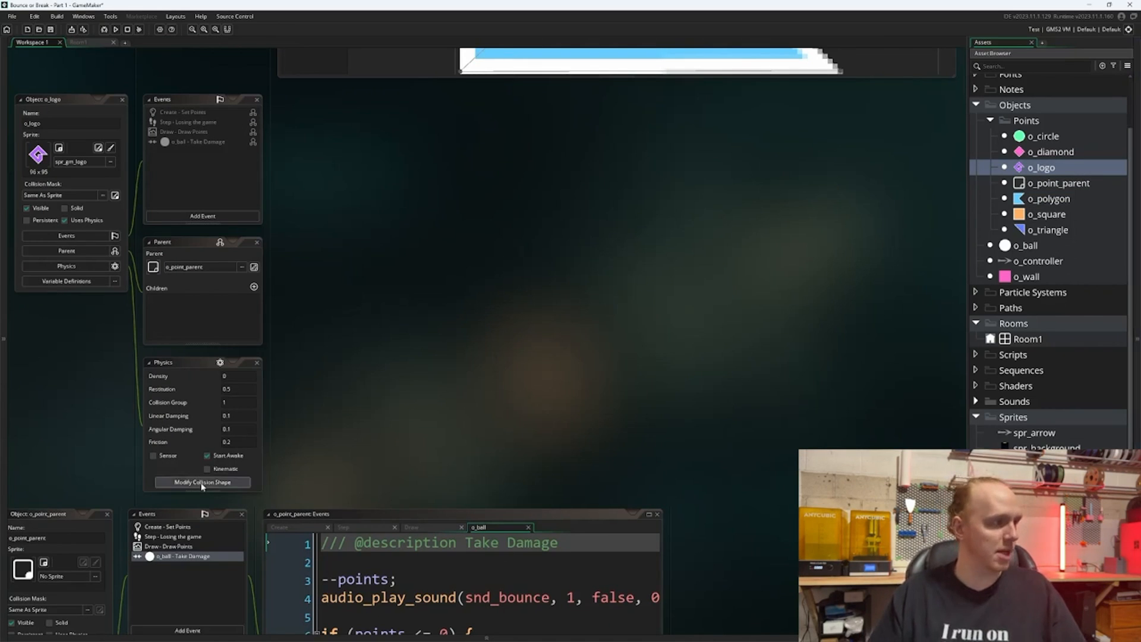
# - Change o_logo's physics collision shape from box to Convex Shape
pyautogui.click(202, 482)
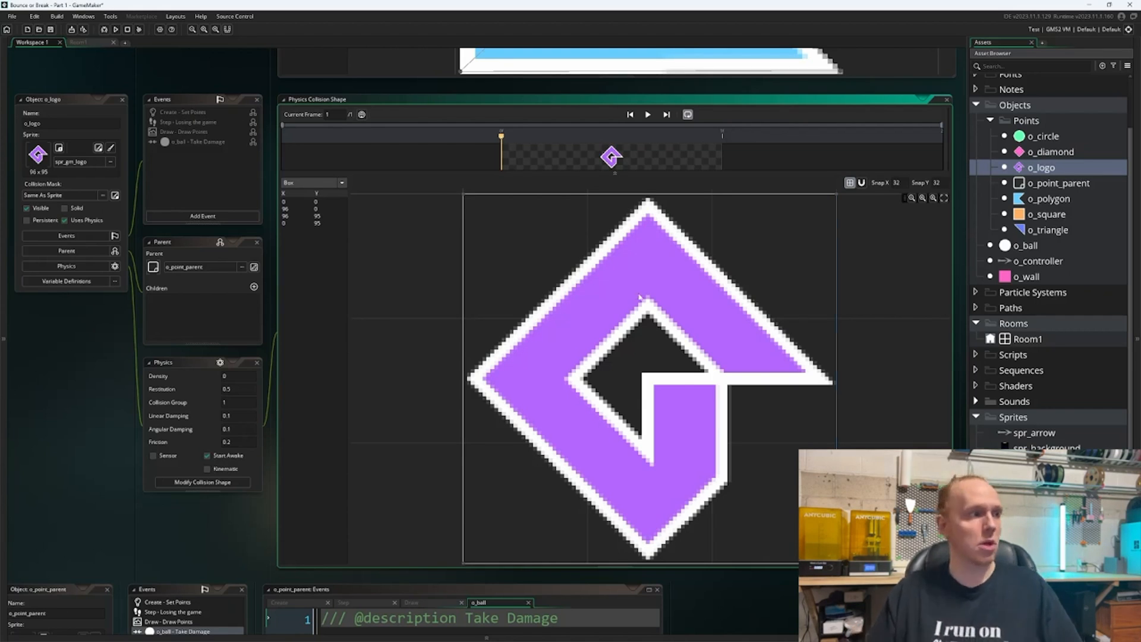
pyautogui.click(312, 183)
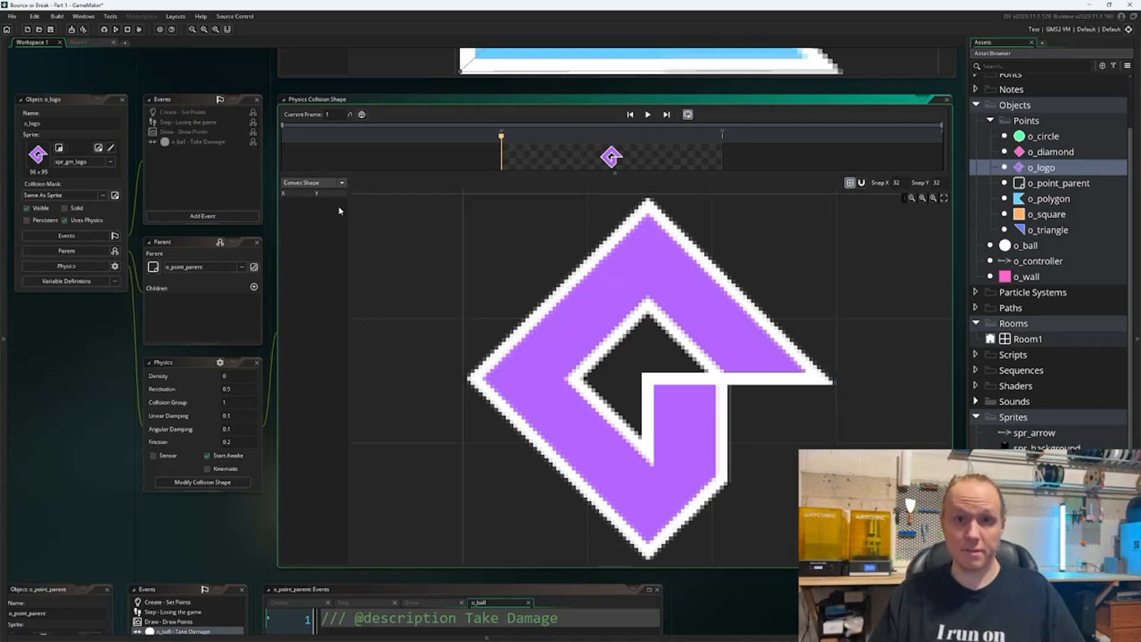
pyautogui.moveTo(630, 233)
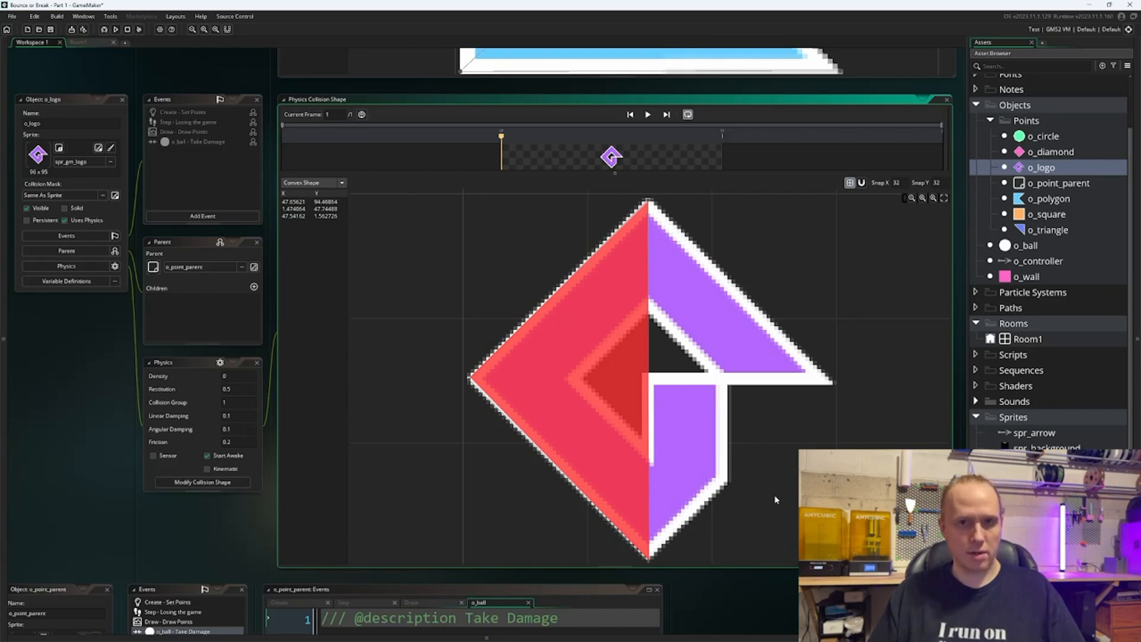
pyautogui.moveTo(690, 496)
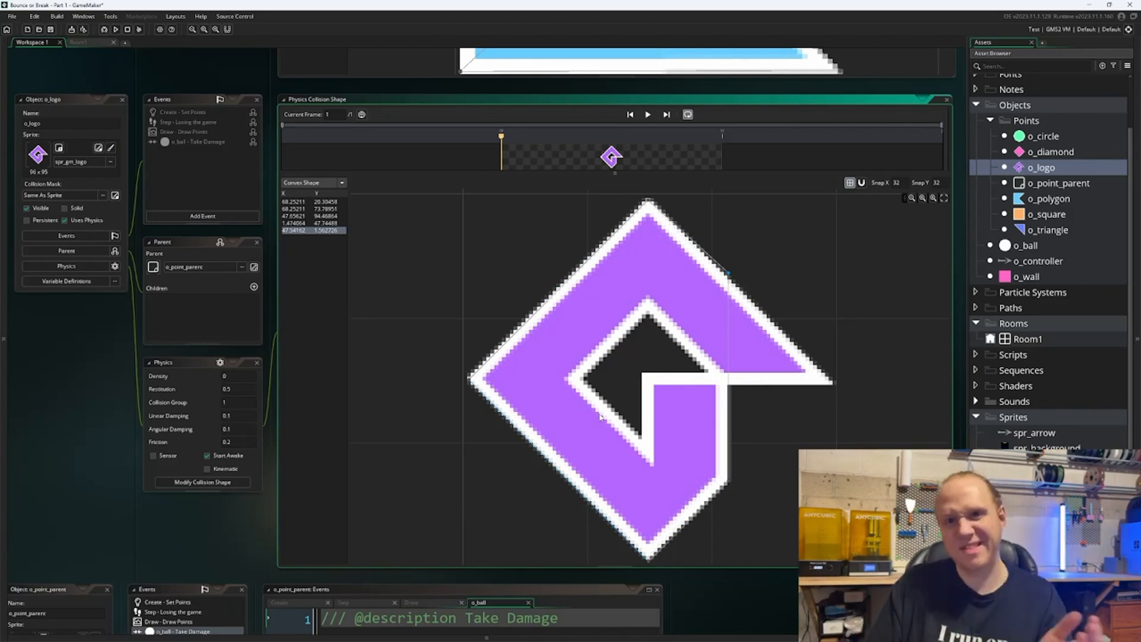
pyautogui.moveTo(764, 306)
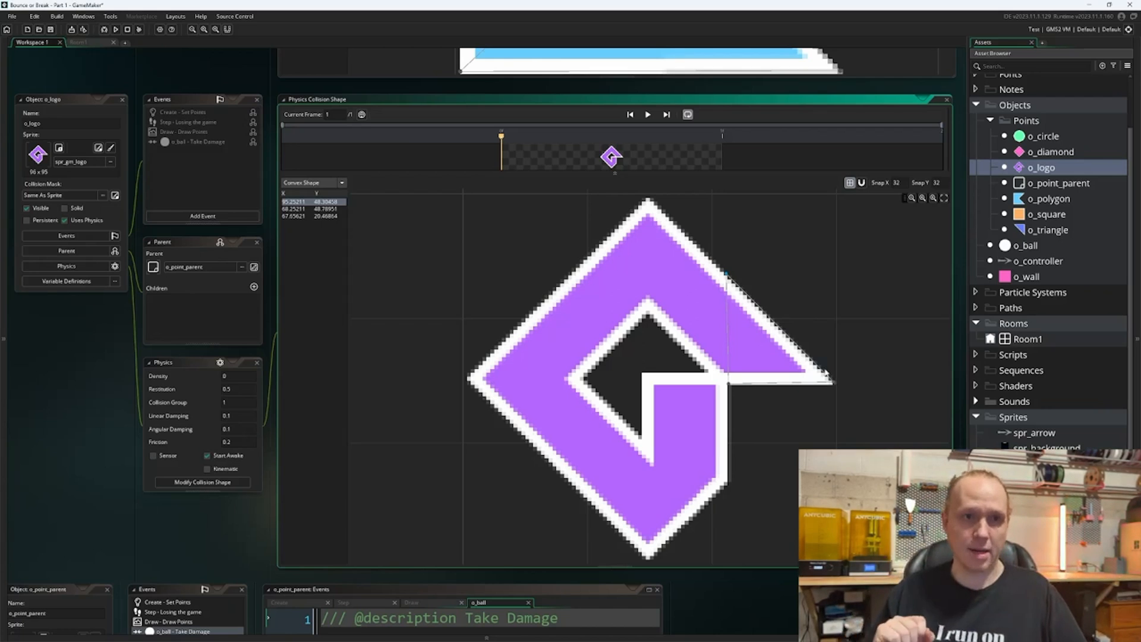
pyautogui.moveTo(871, 294)
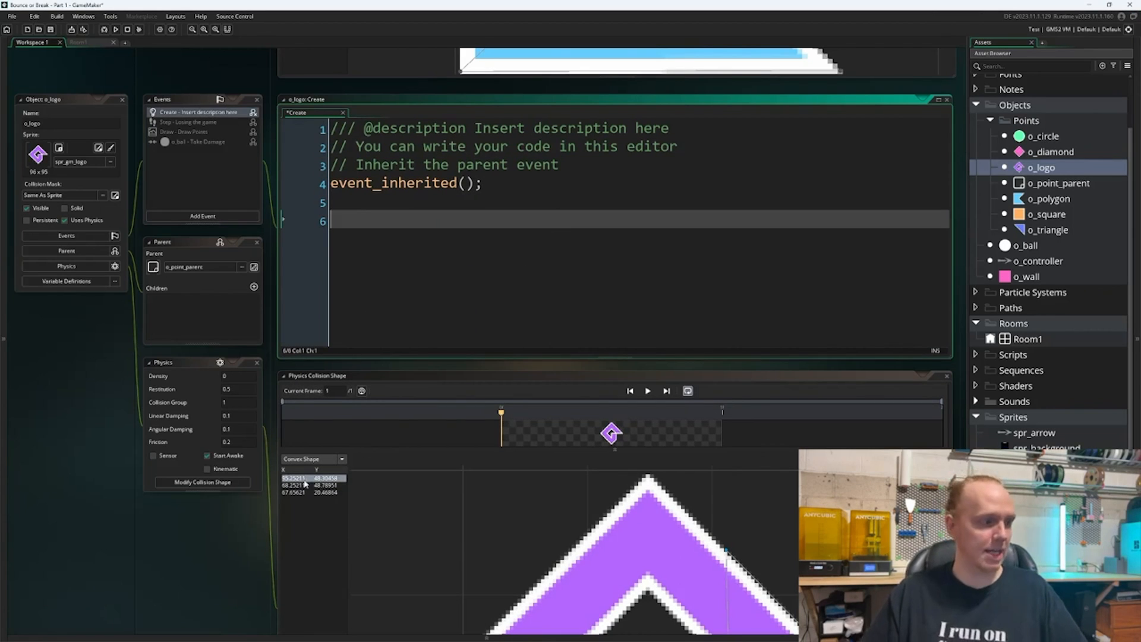
pyautogui.click(305, 492)
pyautogui.write('var _first_tri =')
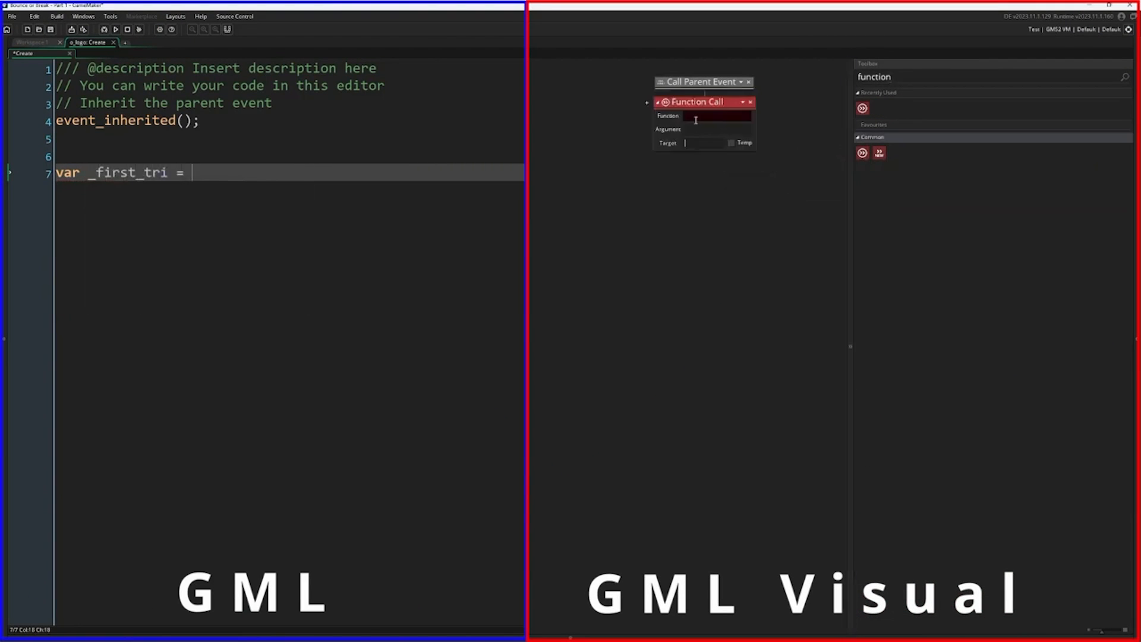
# - Create _first_tri with physics_fixture_create, set it as a polygon shape and add point (69, 49)
pyautogui.write('physics_fixture_create();')
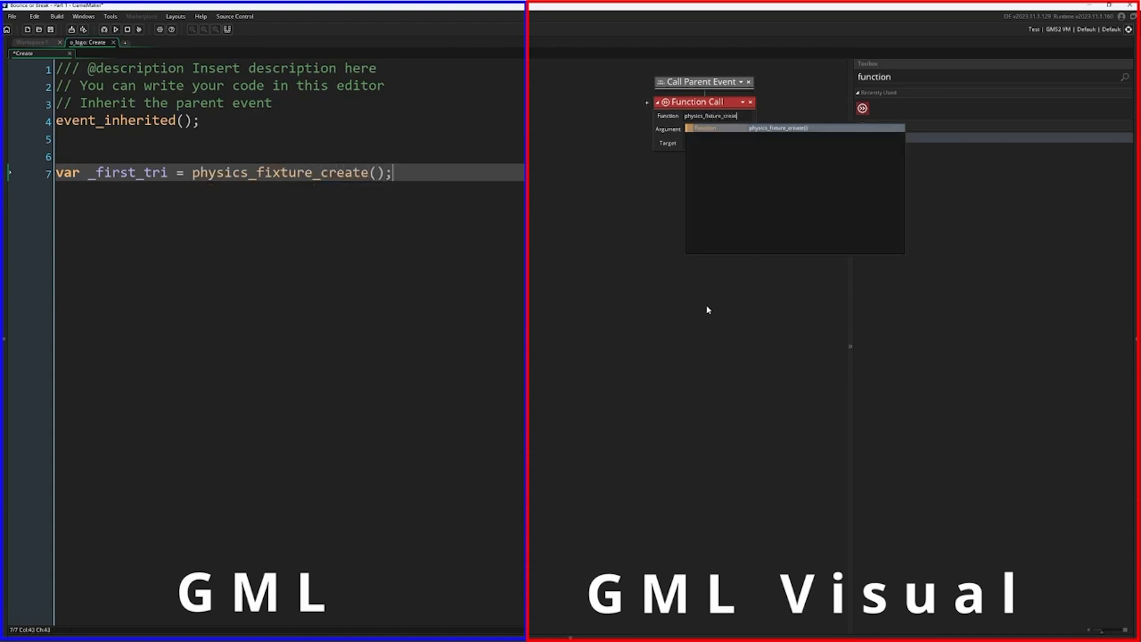
pyautogui.write('physics')
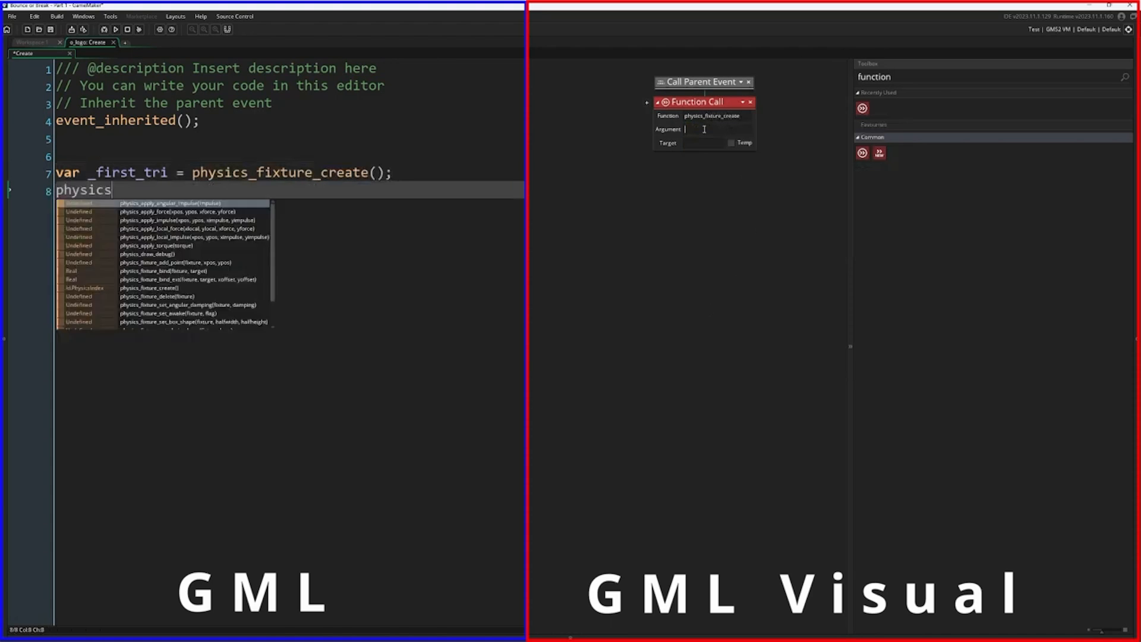
pyautogui.write('_fixture_set_polygon_shape(_first_tri))')
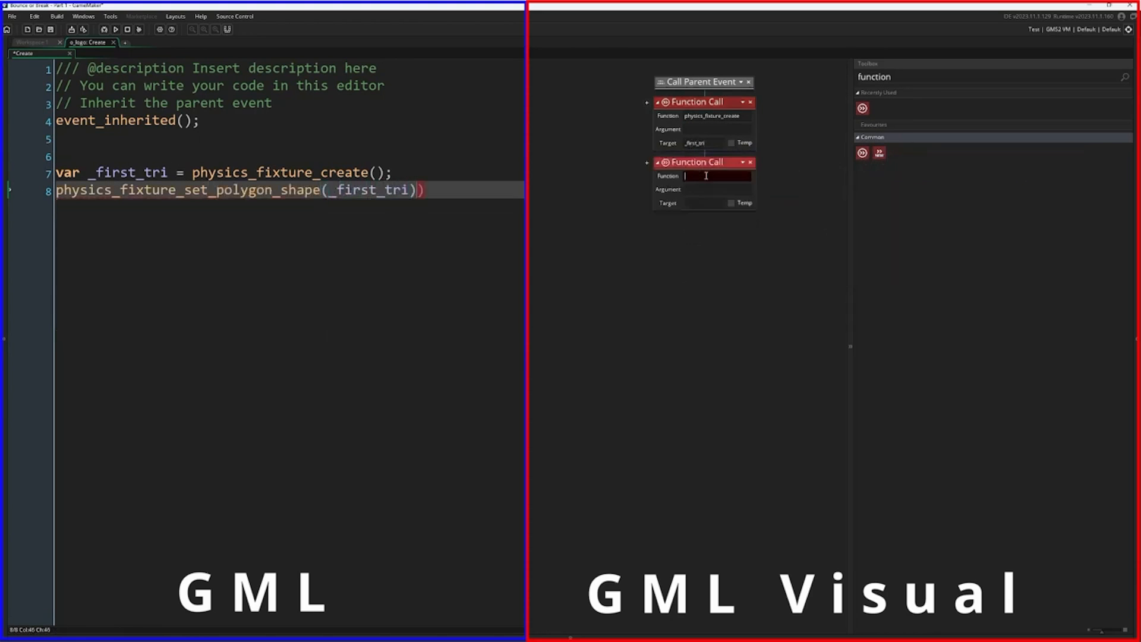
pyautogui.write('physics_fixture_set_')
pyautogui.write(';')
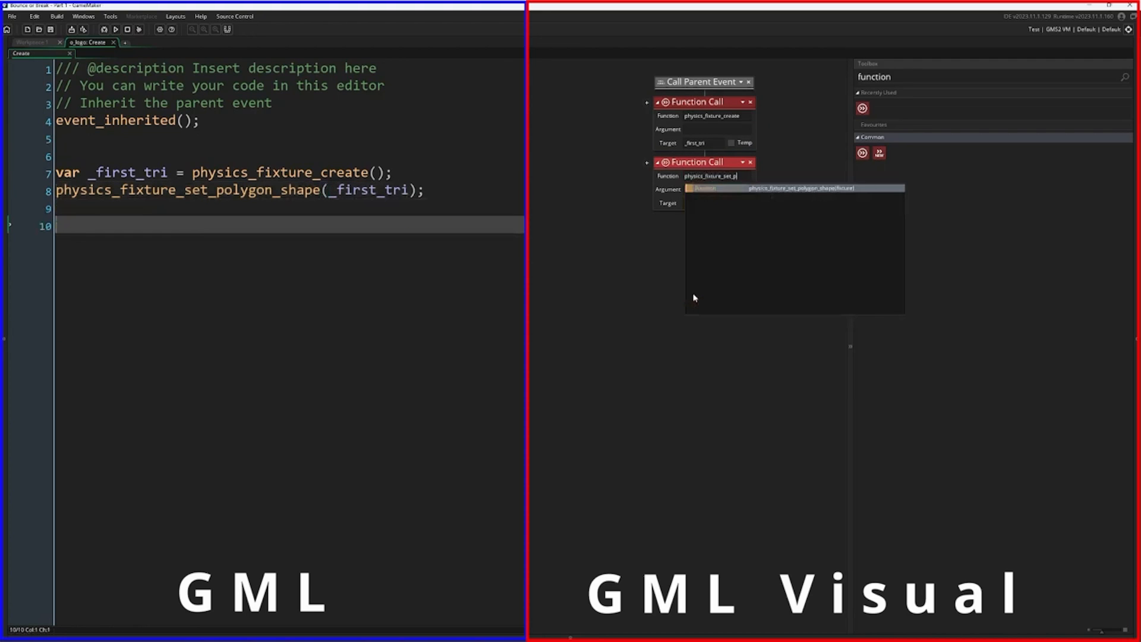
pyautogui.write('physics_fixture_add_point(_first_tri, 69,')
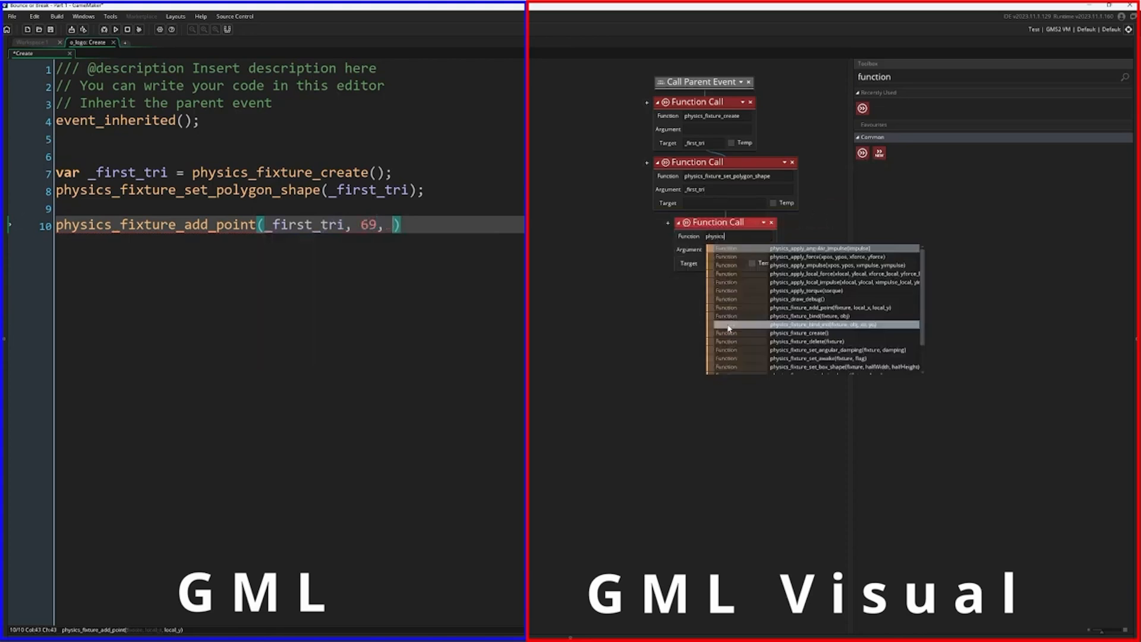
pyautogui.write('49);')
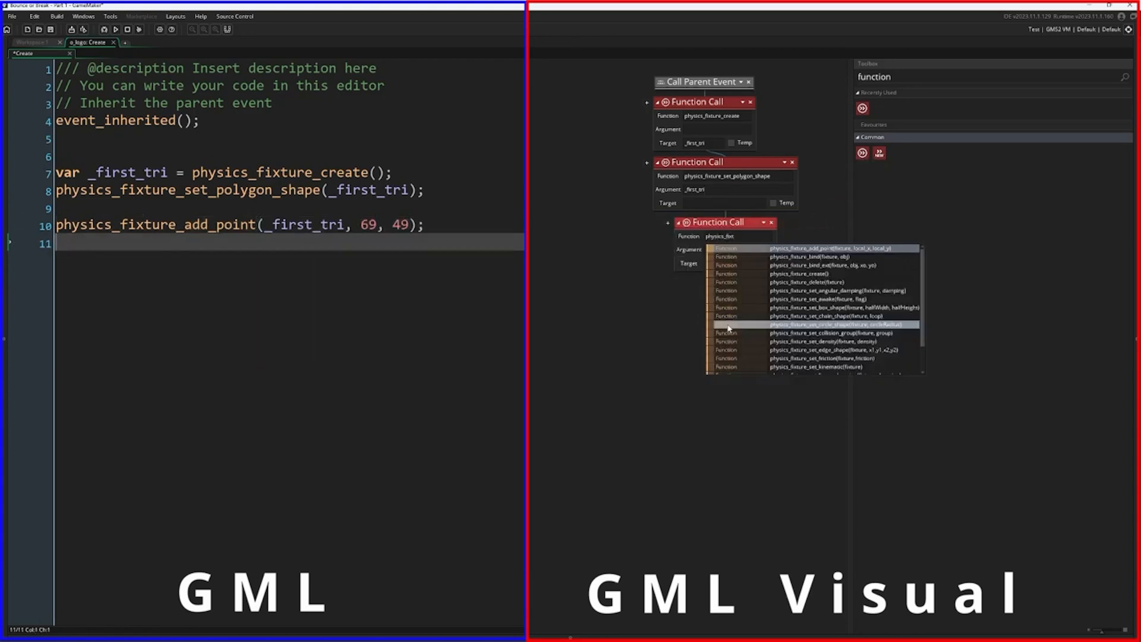
# - Add the remaining triangle points (69, 21) and (95, 50), copying and pasting the add-point call
pyautogui.write('physics_fixture_add_point(_)')
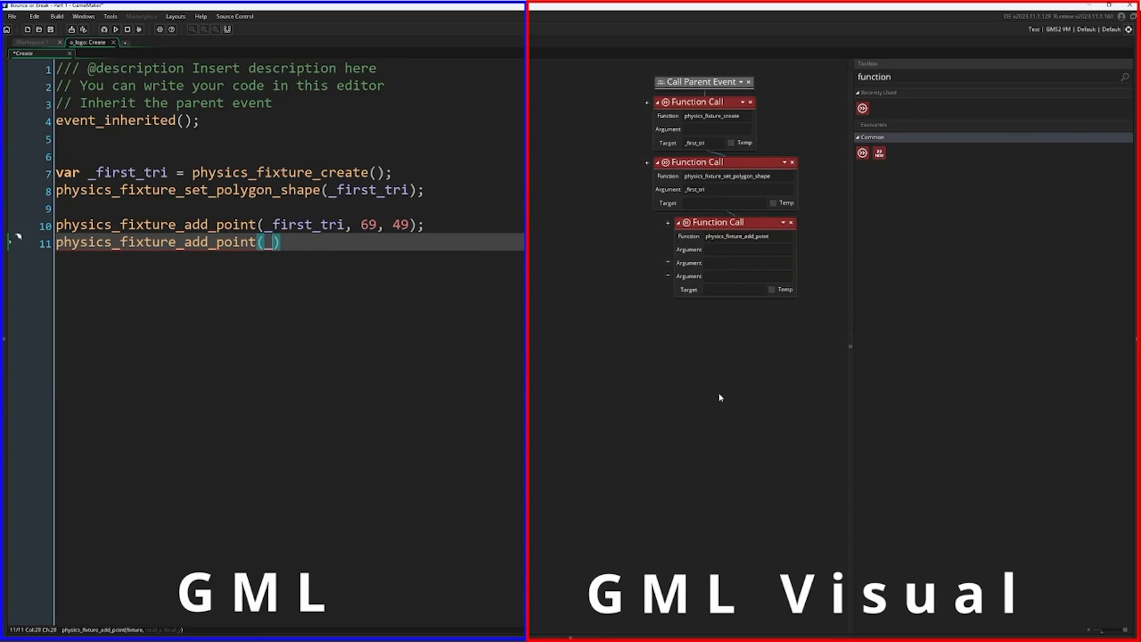
pyautogui.write('_first_tri,')
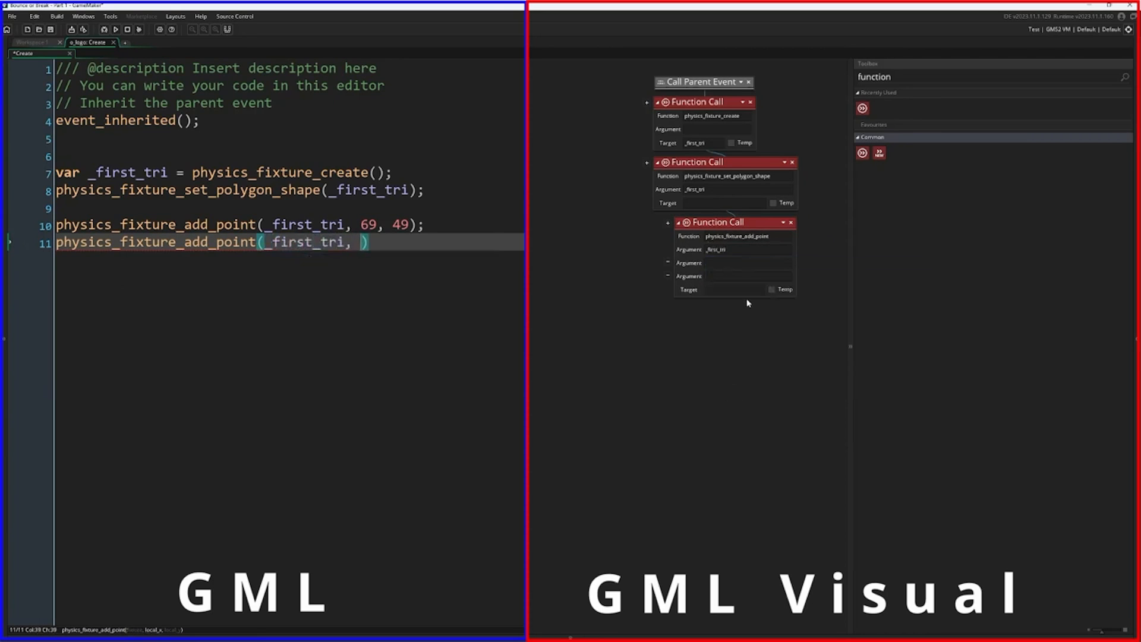
pyautogui.write('69,')
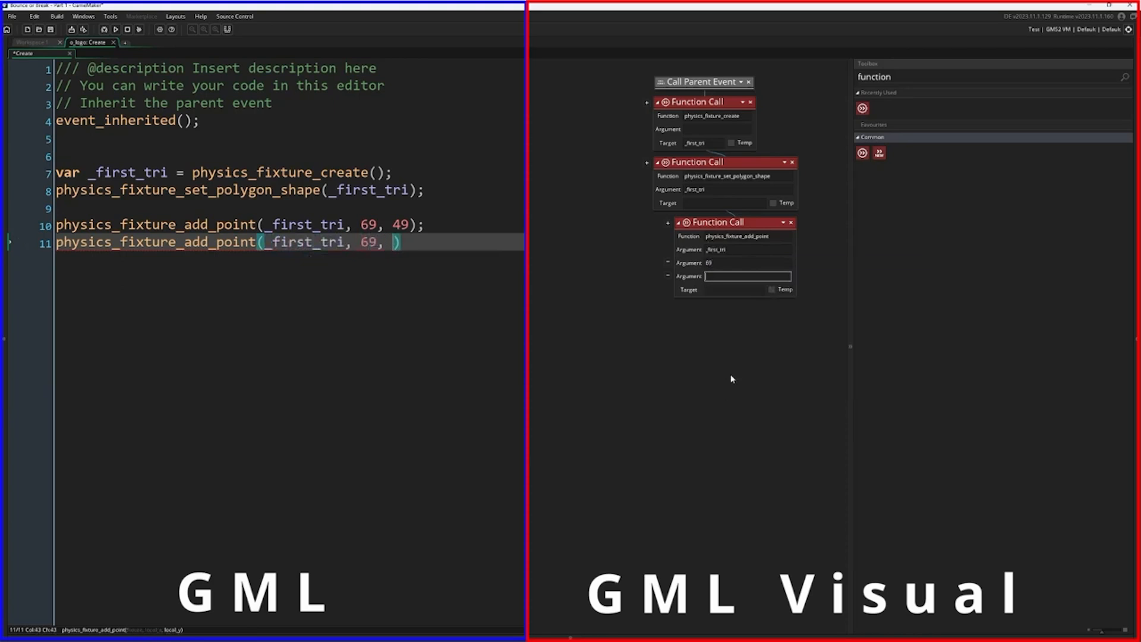
pyautogui.rightClick(717, 222)
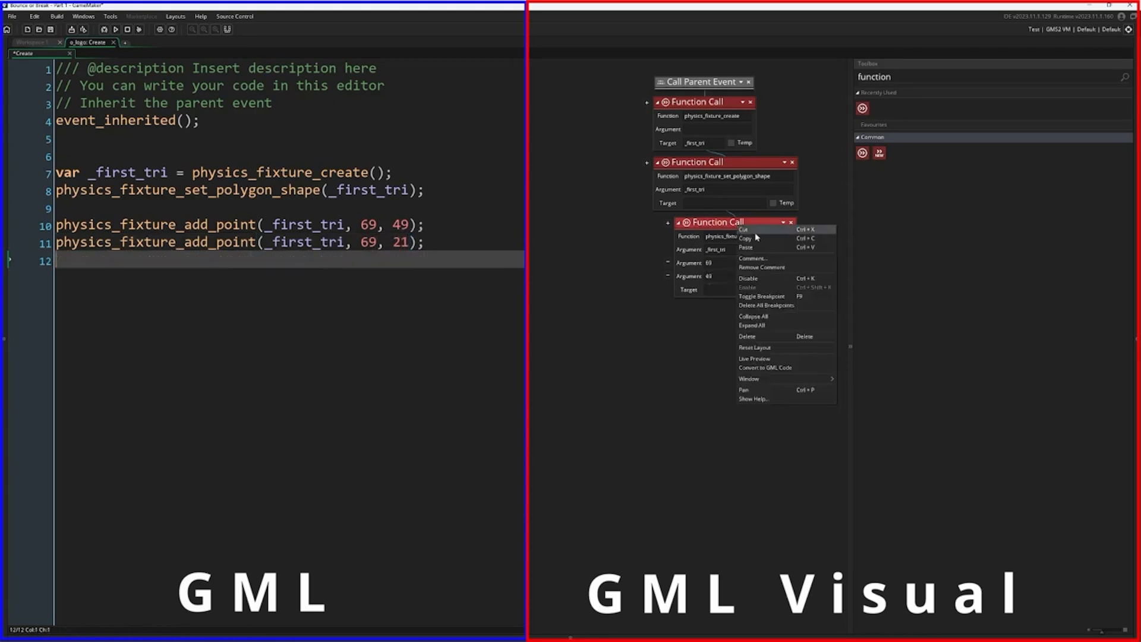
pyautogui.write('physics_fixture_add_point(_first')
pyautogui.write('2')
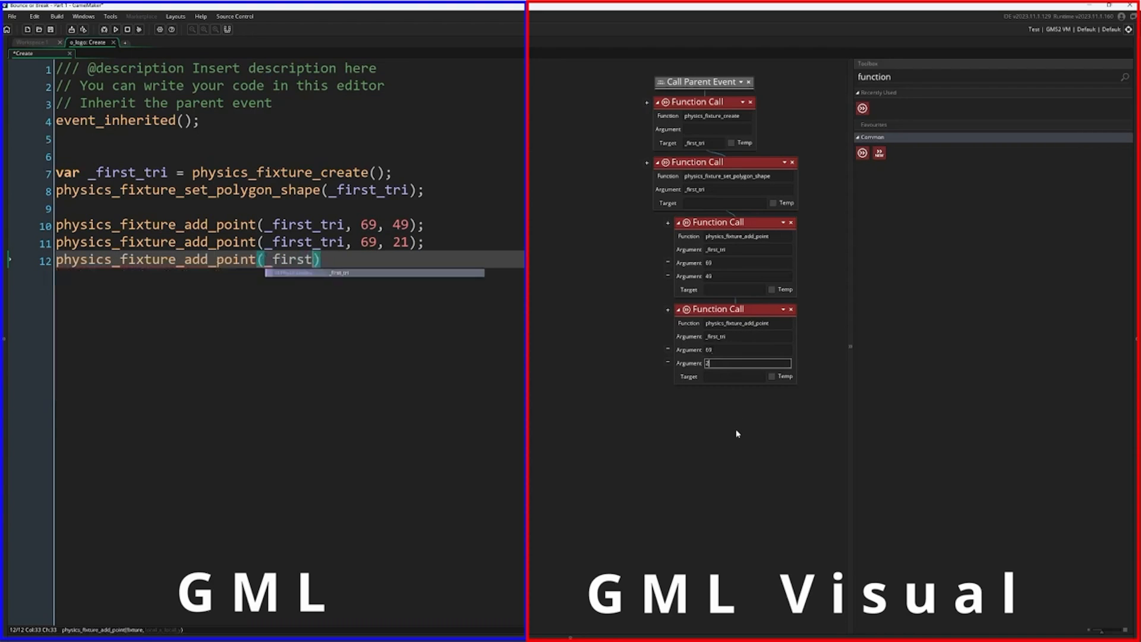
pyautogui.rightClick(737, 433)
pyautogui.write('_tri, 95, 50')
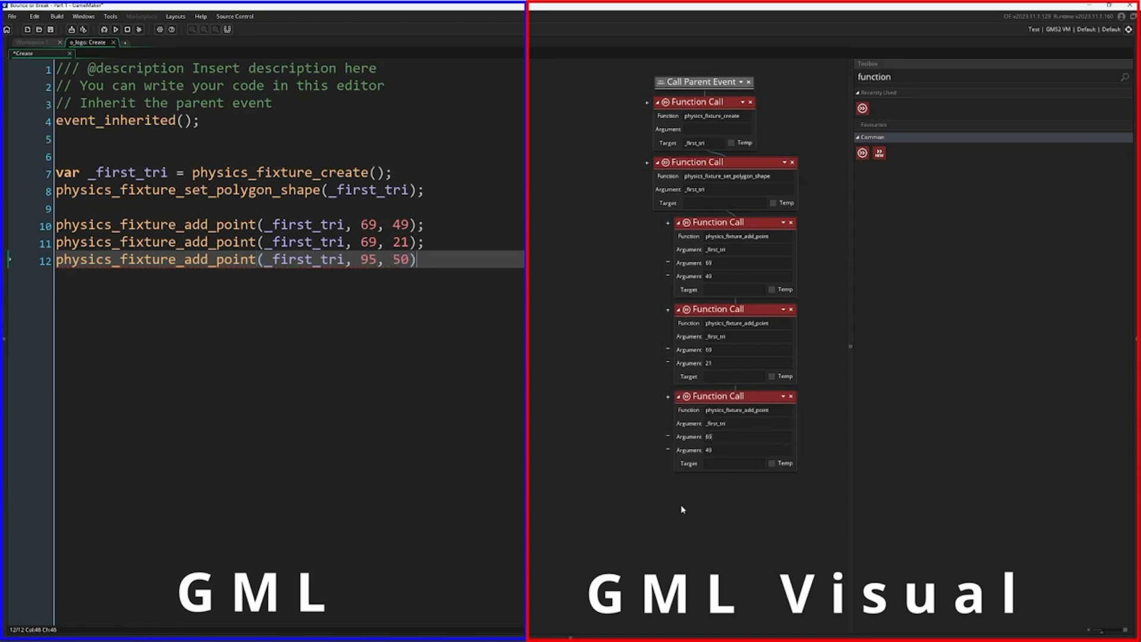
# - Bind _first_tri to self with physics_fixture_bind_ext at offset -57, -60
pyautogui.write('ph')
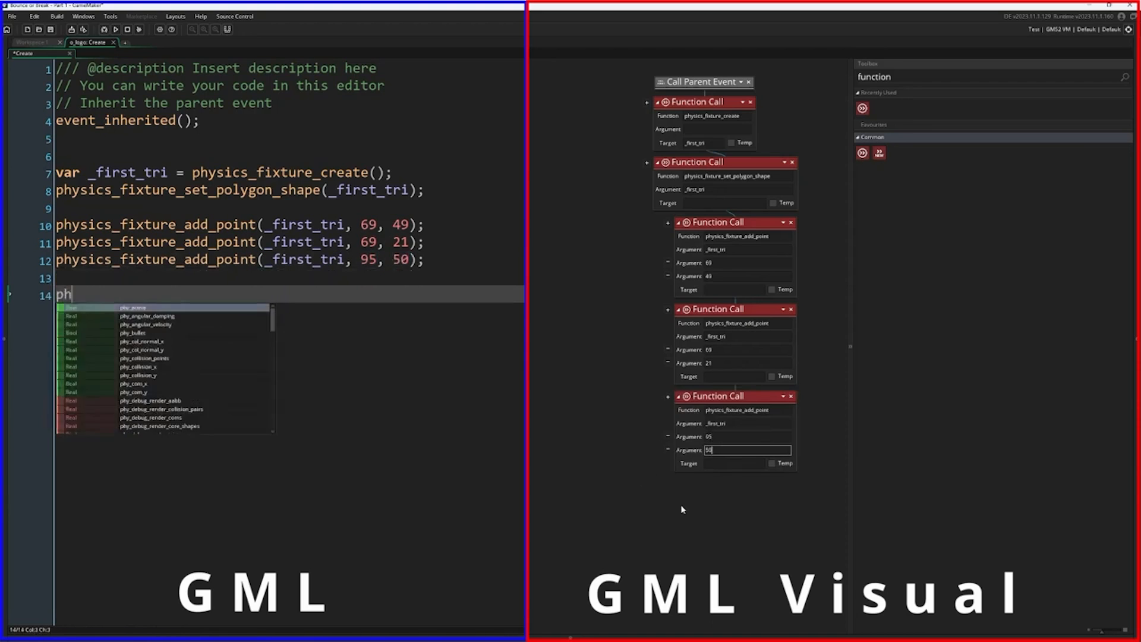
pyautogui.write('ysics_fixture_')
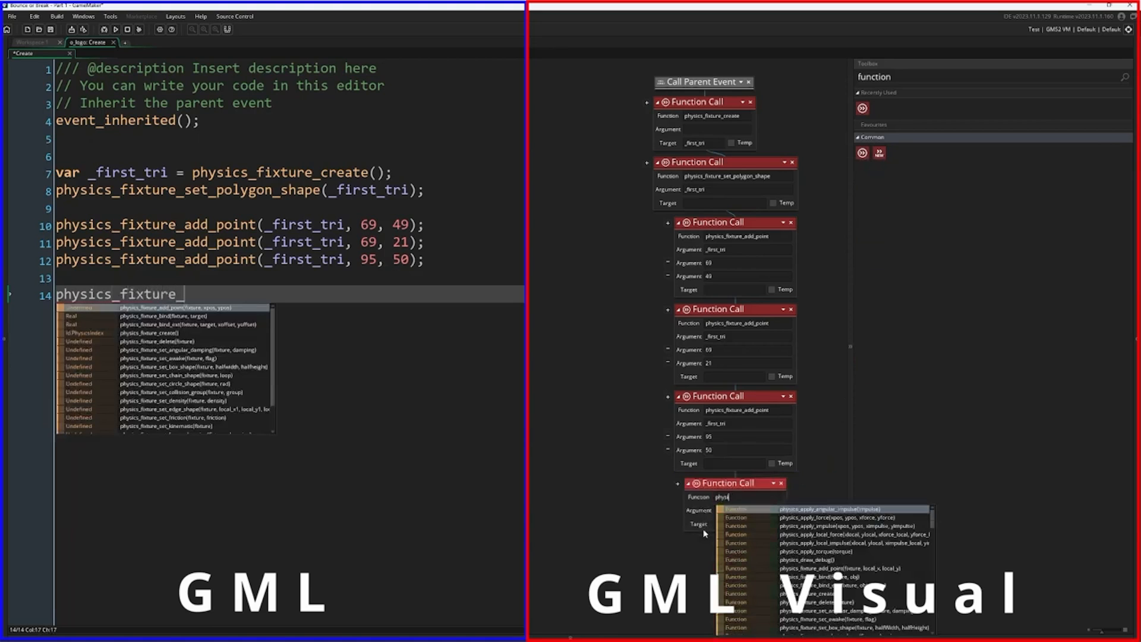
pyautogui.write('bind_ext')
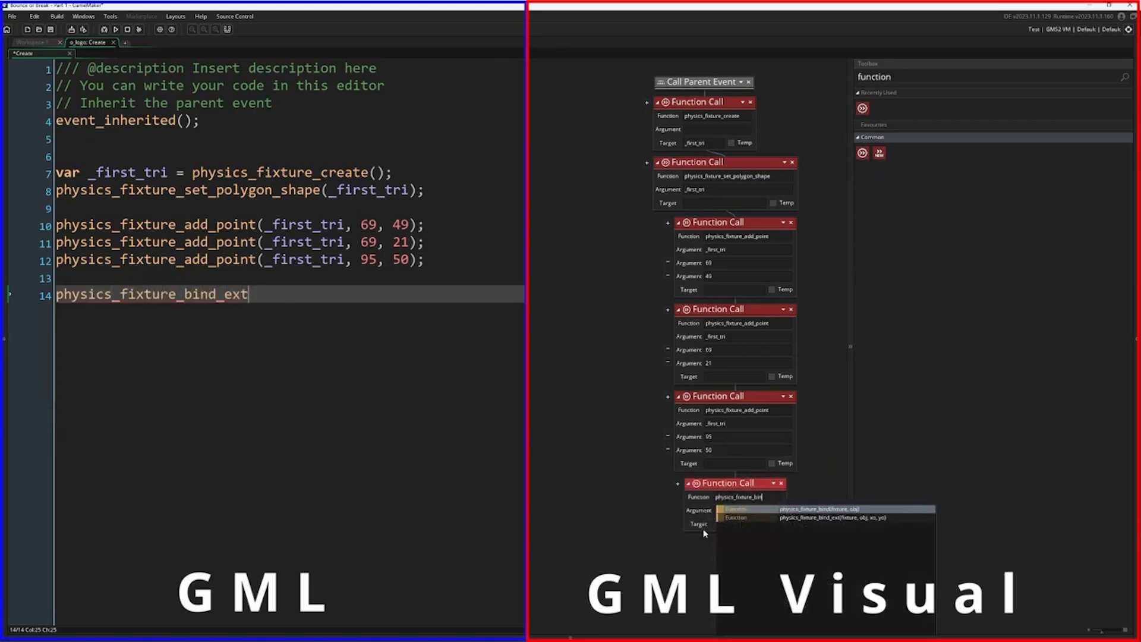
pyautogui.write('(_first_tri, self,')
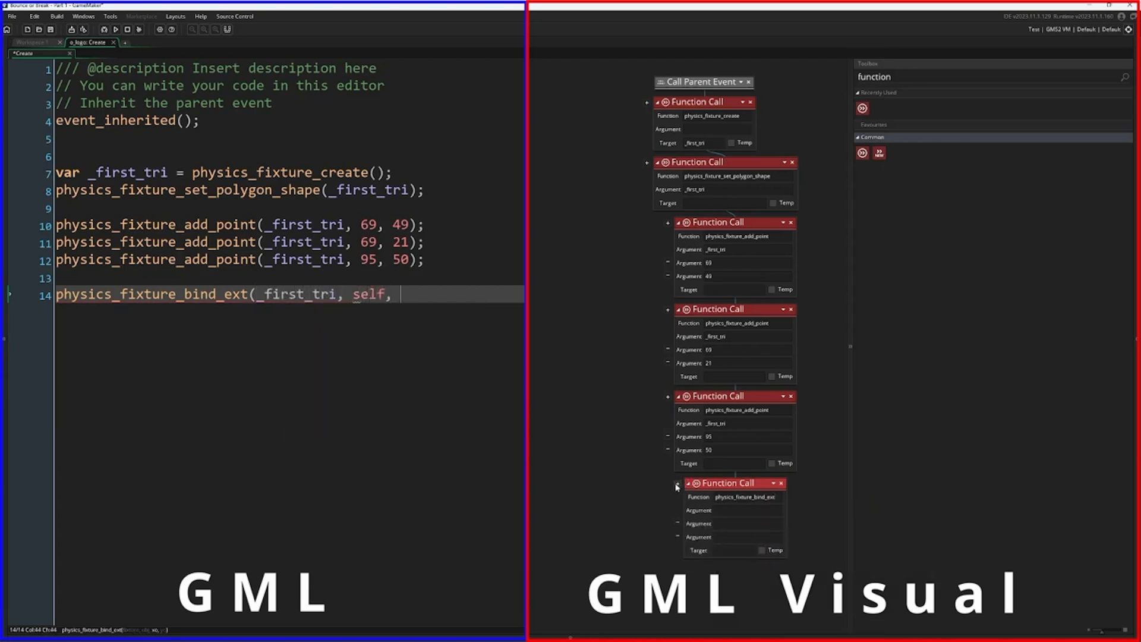
pyautogui.write('-57, -60);')
pyautogui.write('self')
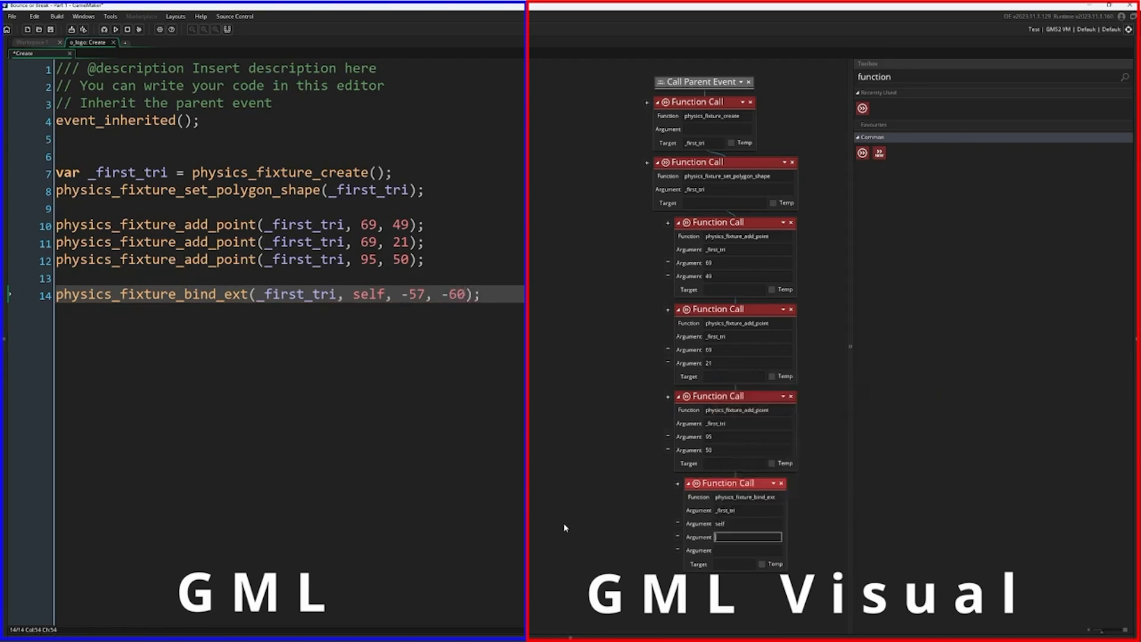
pyautogui.write('-57')
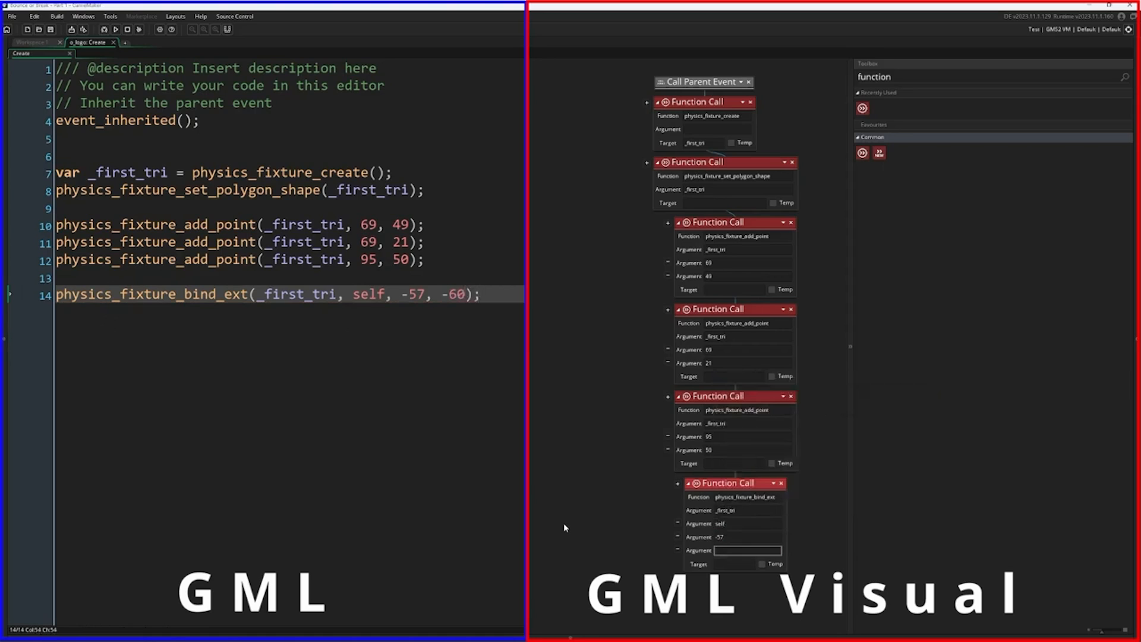
pyautogui.write('-60')
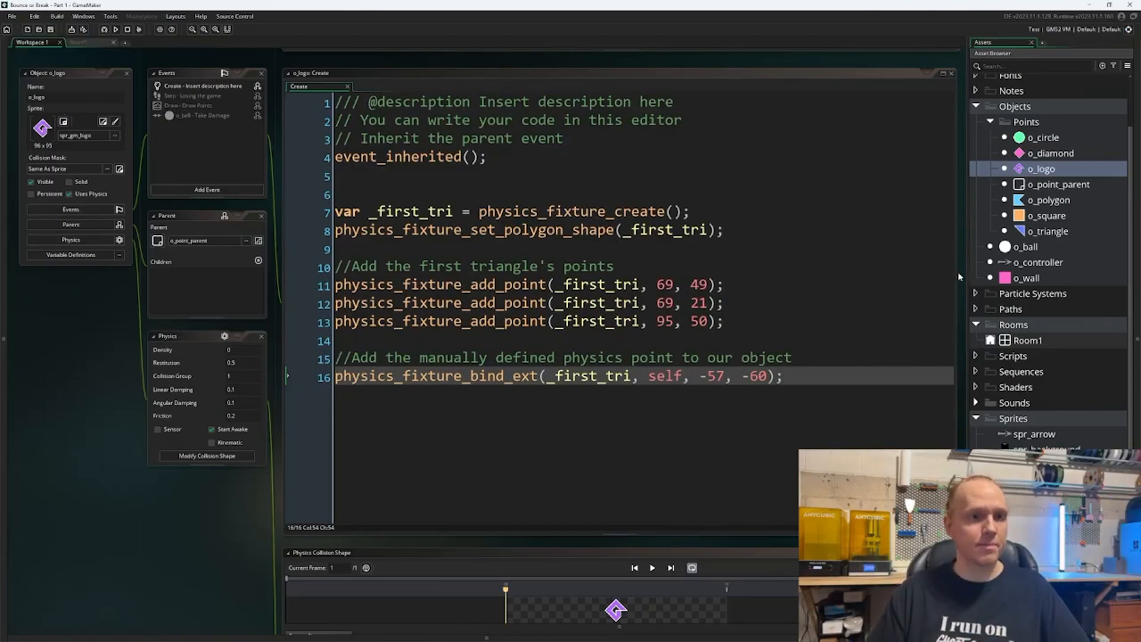
# - Reopen o_logo's collision shape editor to trace convex points around the logo sprite
pyautogui.click(207, 455)
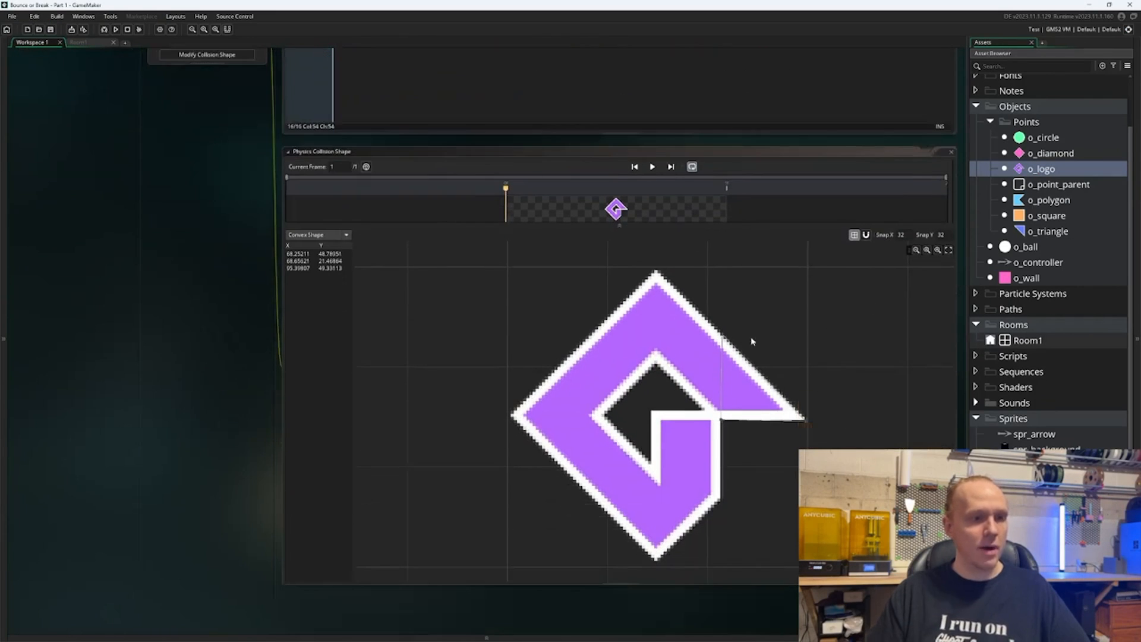
pyautogui.moveTo(776, 381)
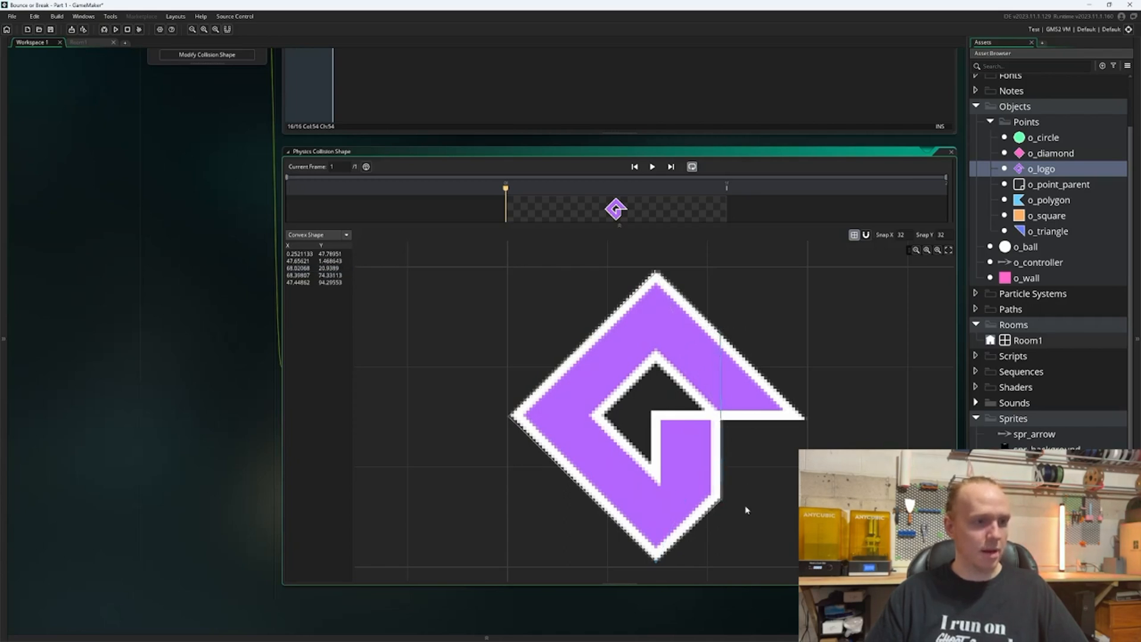
pyautogui.moveTo(710, 381)
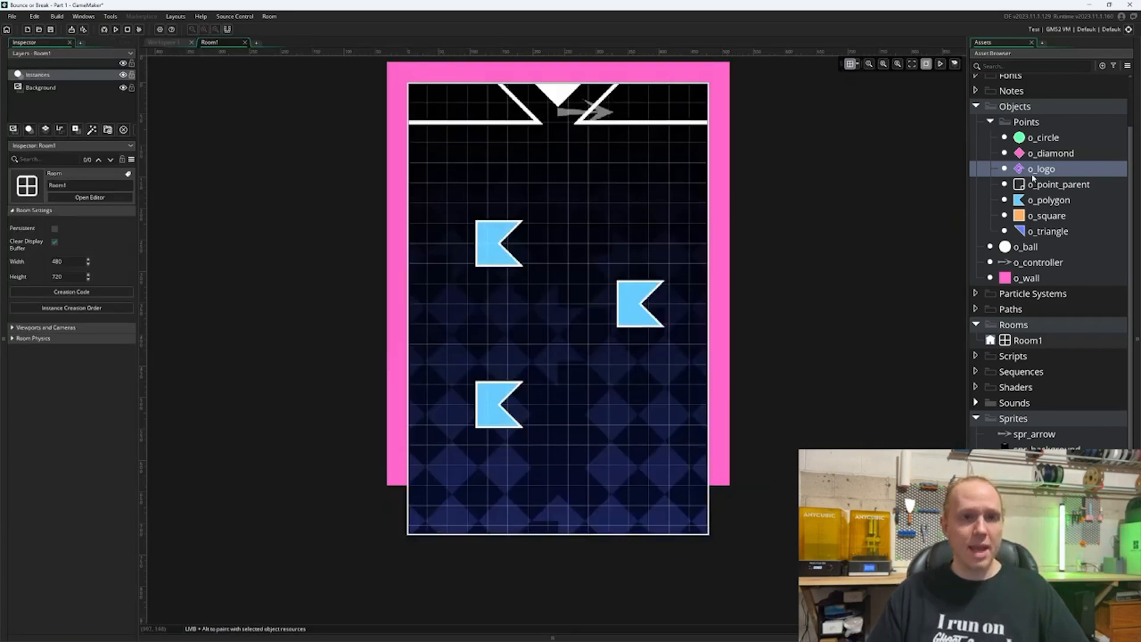
# - Place o_logo instances in Room1 and run the game to watch the ball hit them
pyautogui.click(542, 270)
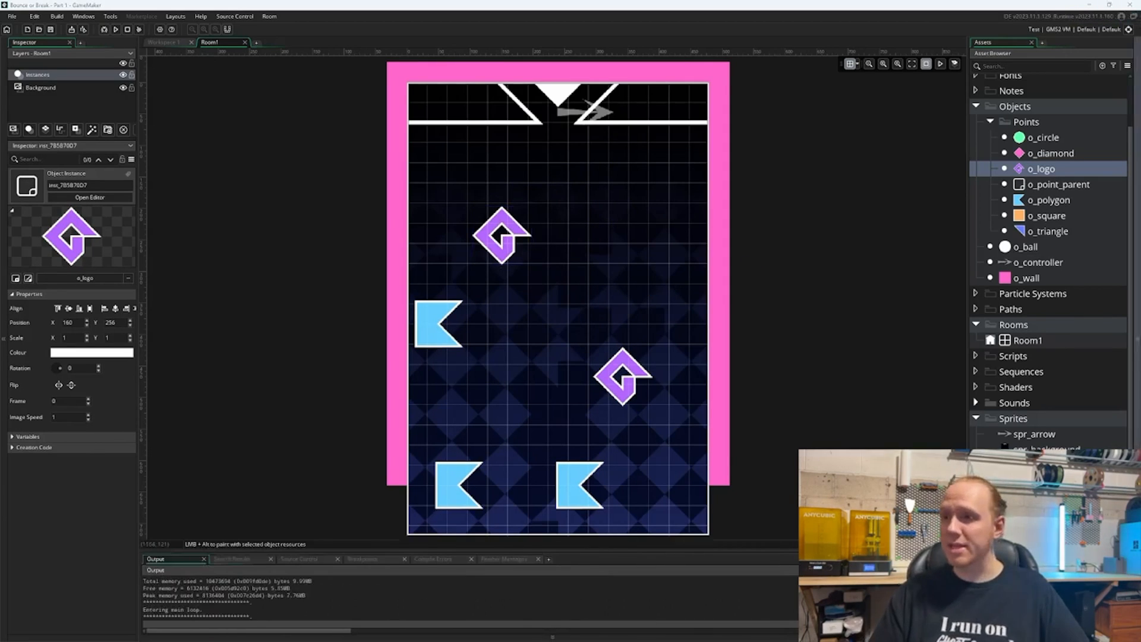
pyautogui.click(116, 28)
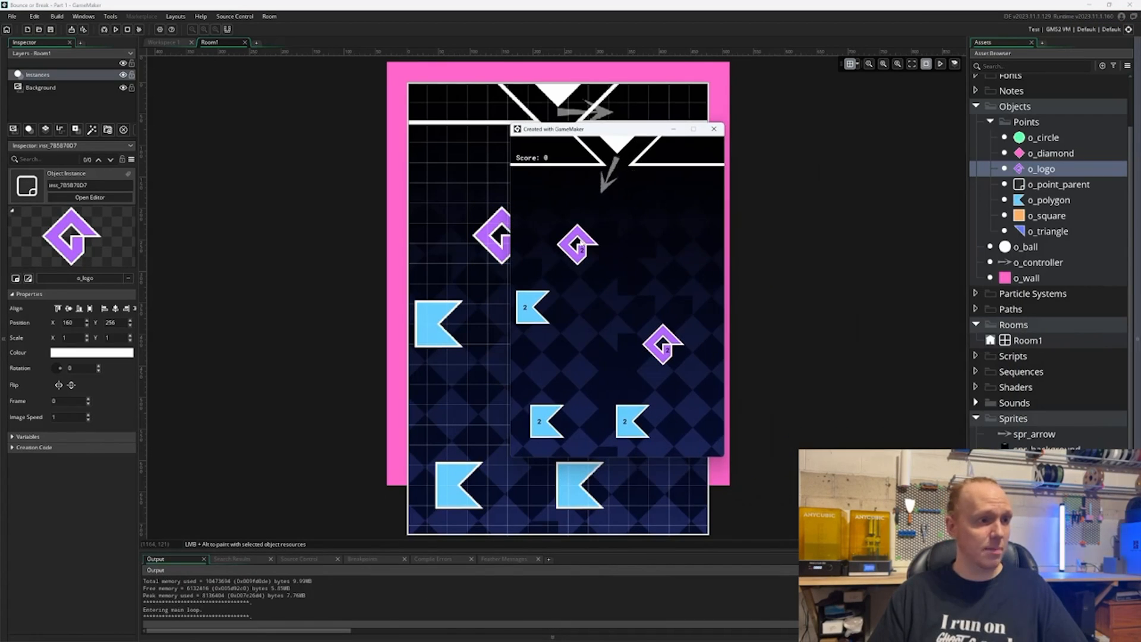
pyautogui.moveTo(649, 241)
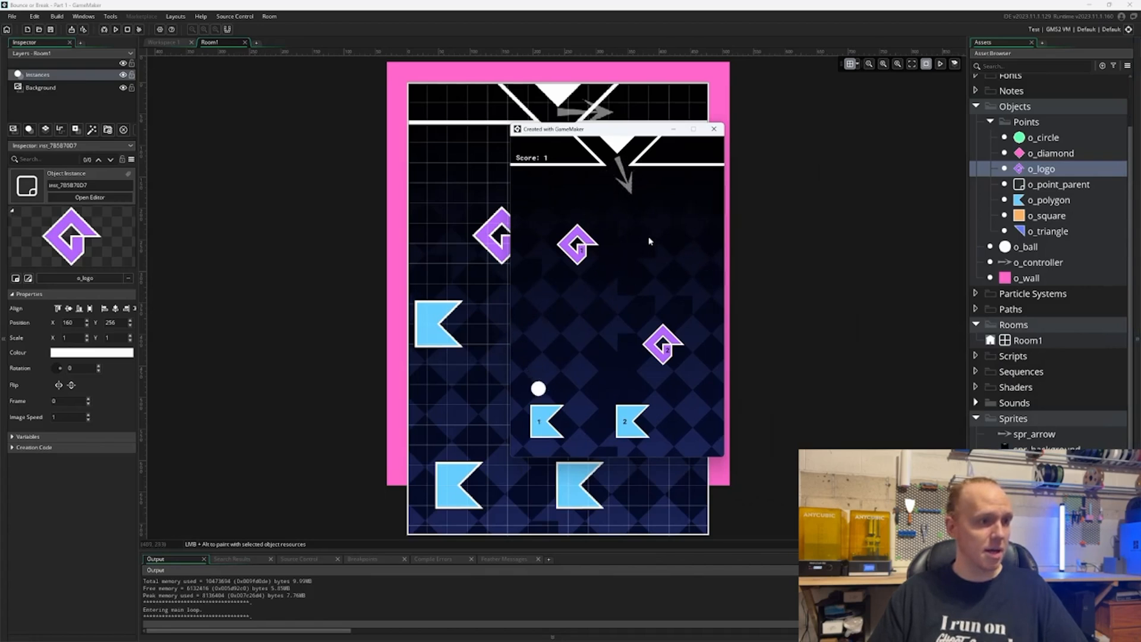